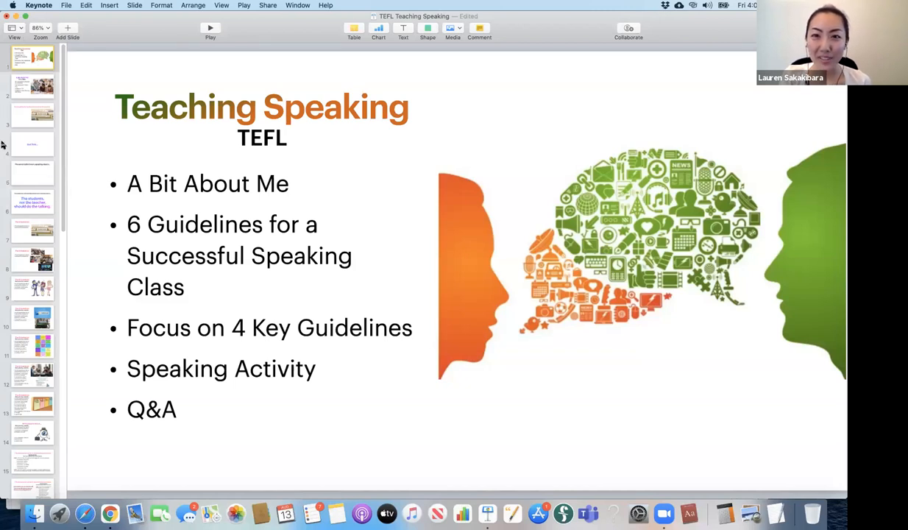
mouse_move(526, 304)
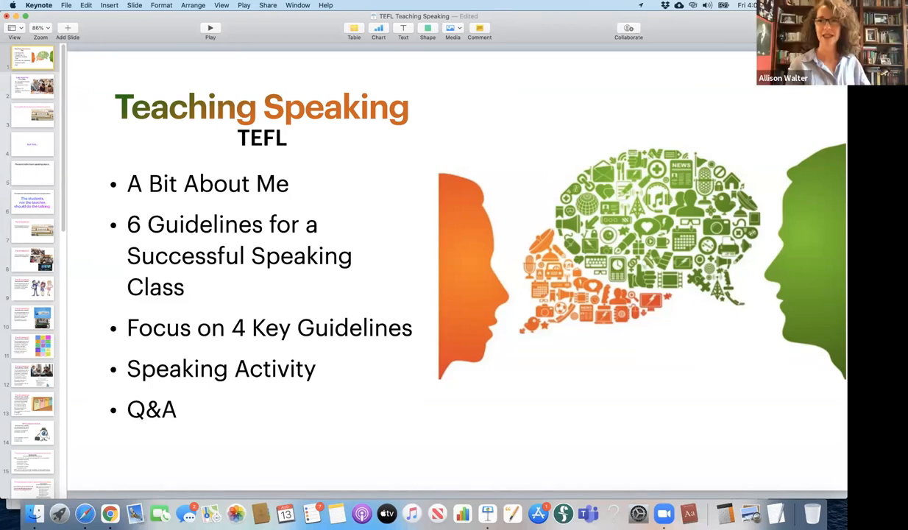
mouse_move(682, 28)
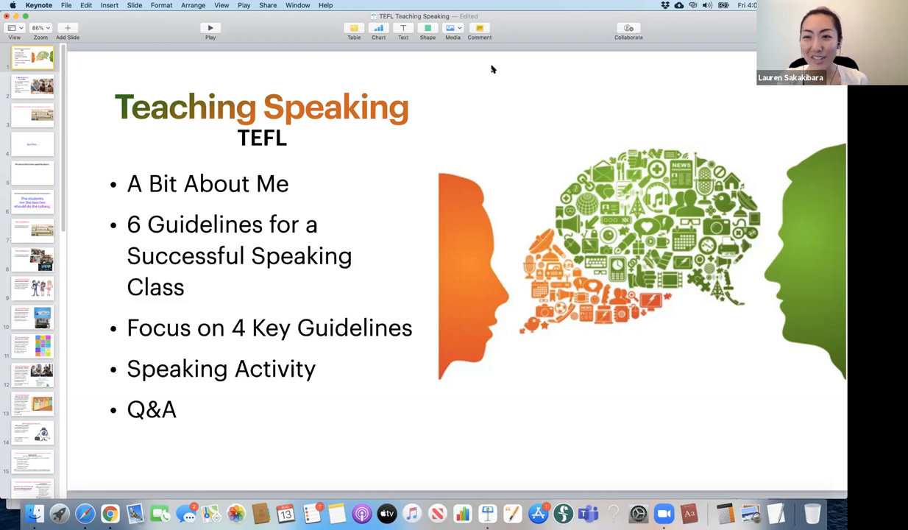
mouse_move(154, 24)
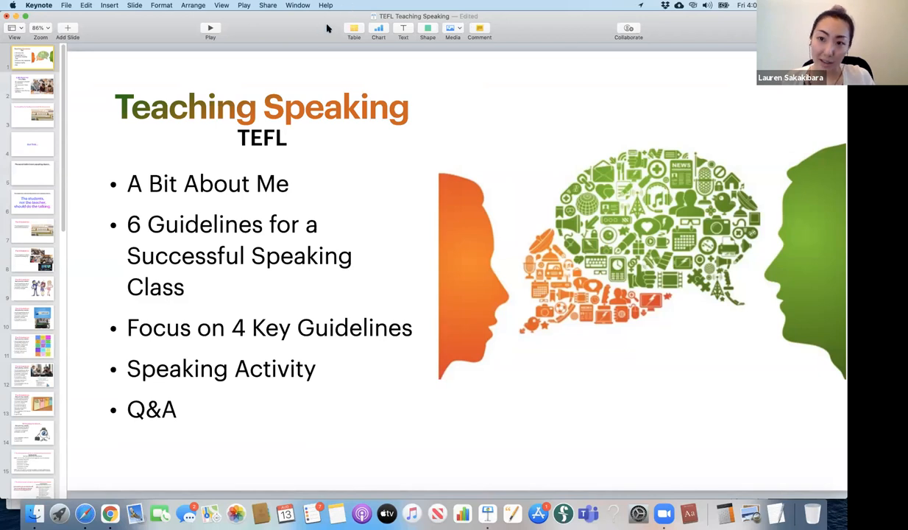
mouse_move(454, 95)
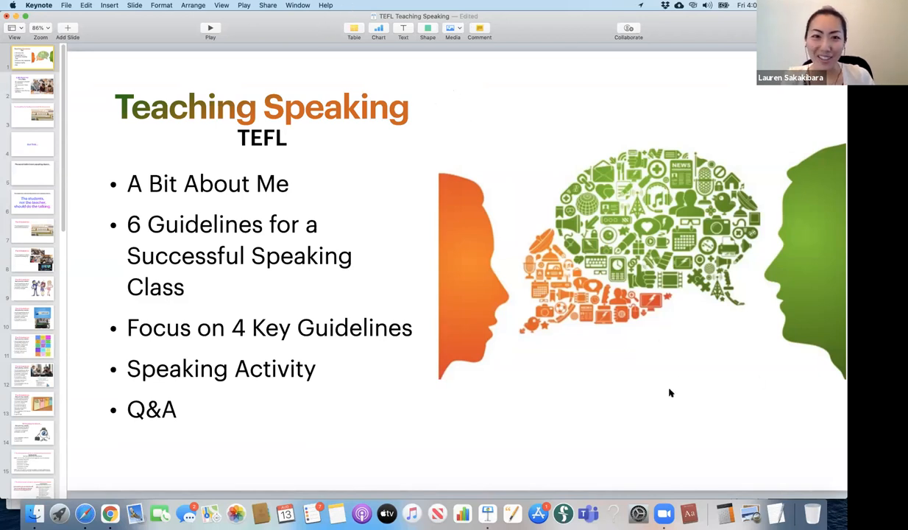
mouse_move(706, 304)
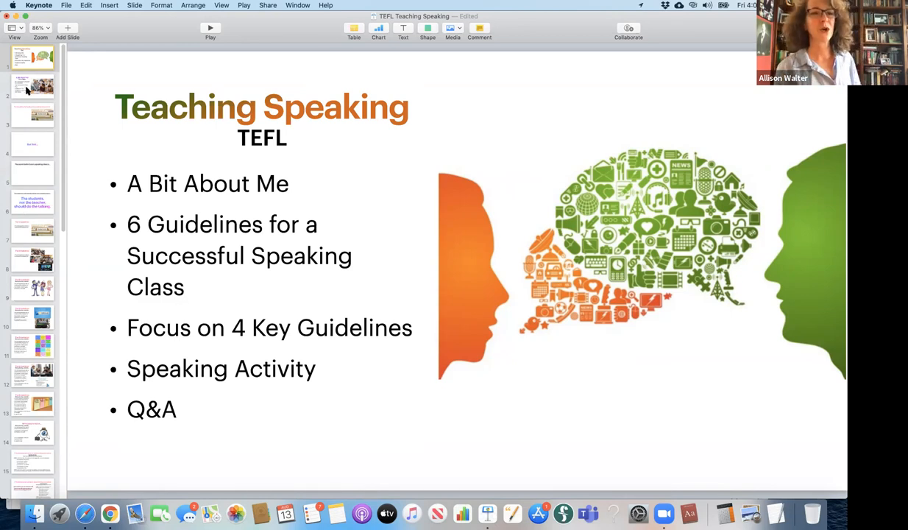
Show slide 2, 'A Bit About Me – Allison Walter', with background and classroom photo
left_click(33, 86)
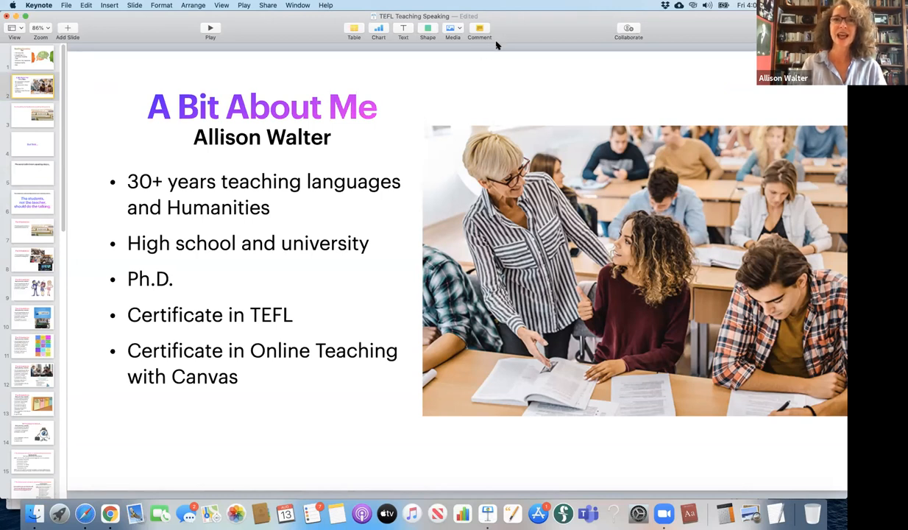
mouse_move(795, 329)
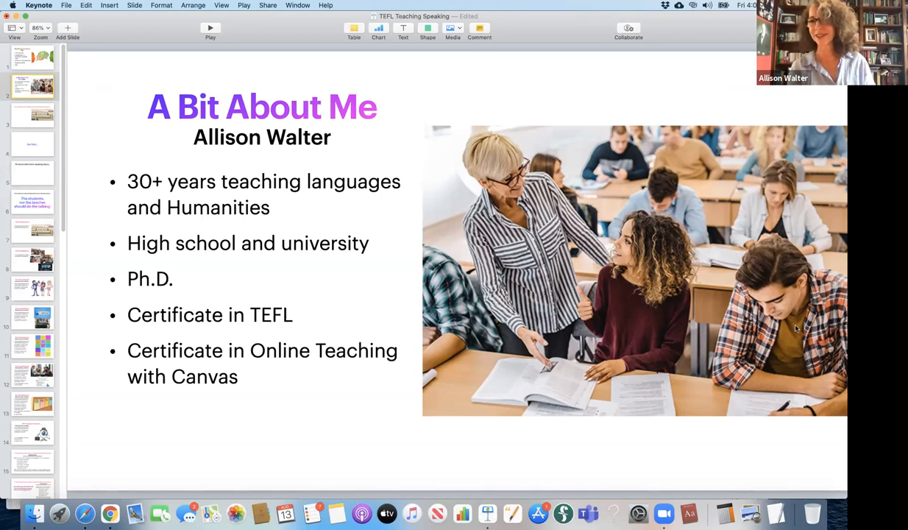
mouse_move(653, 305)
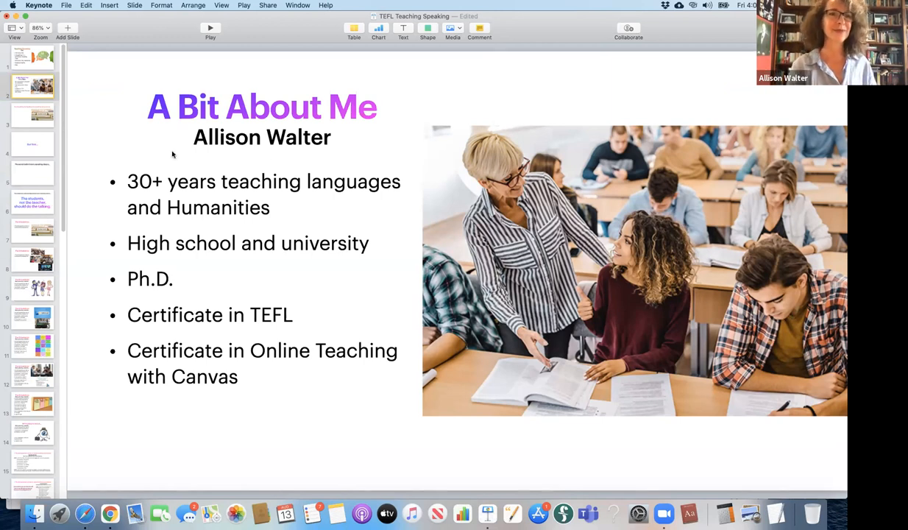
Step through slides 3–6 to slide 7, 'The 6 Guidelines' demographics point
left_click(32, 115)
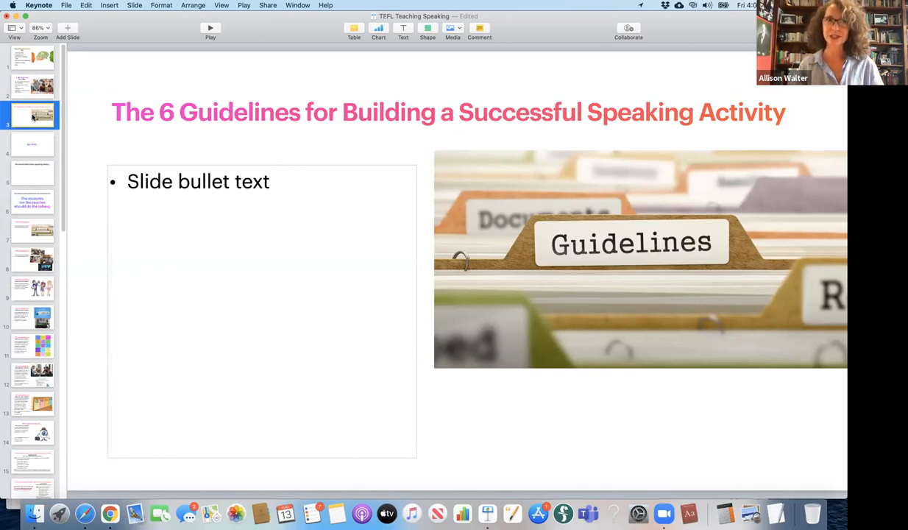
left_click(32, 144)
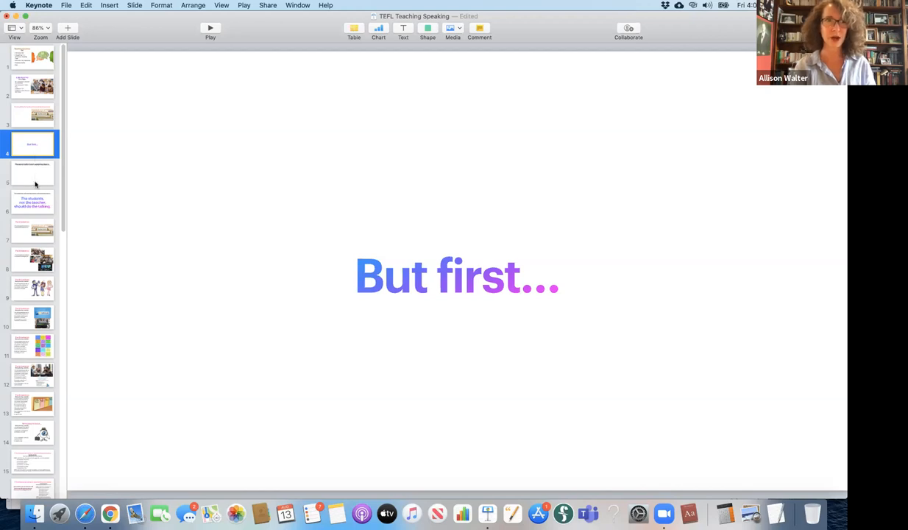
left_click(32, 172)
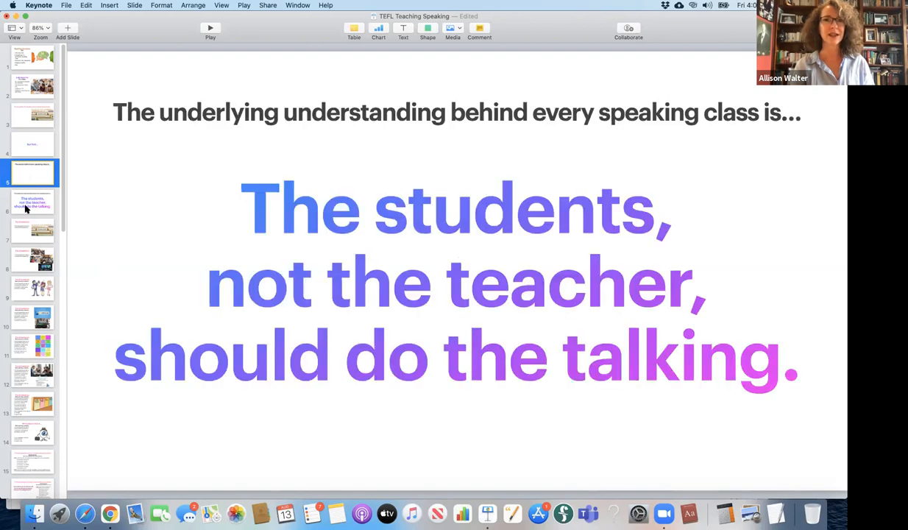
left_click(33, 202)
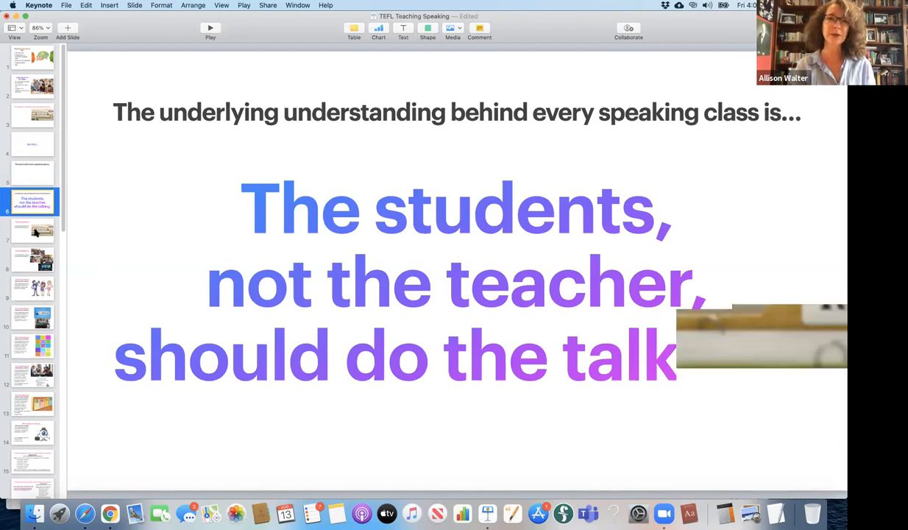
left_click(33, 231)
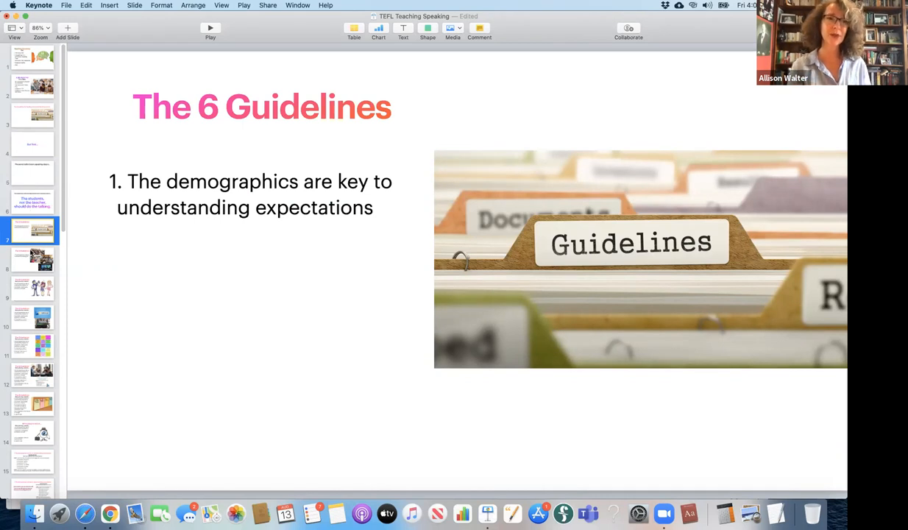
Show slide 8, the demographics point with diverse classroom photos
left_click(33, 258)
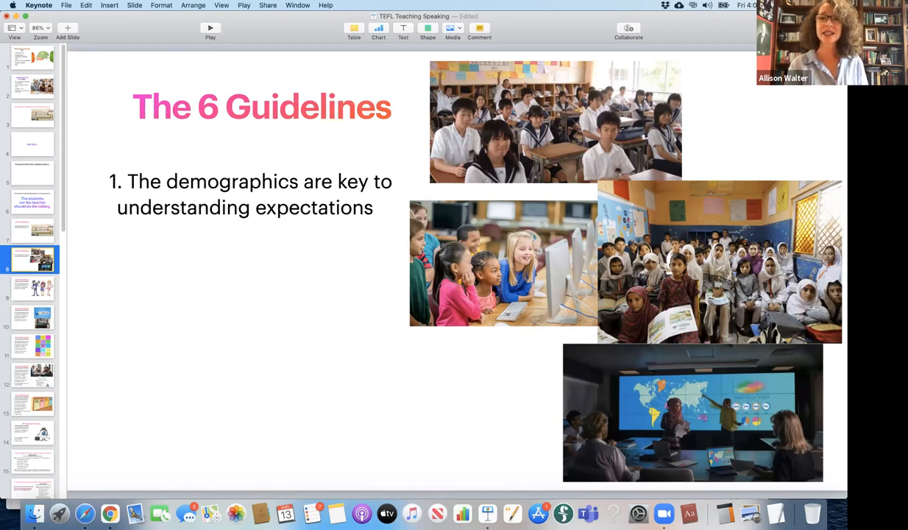
mouse_move(546, 294)
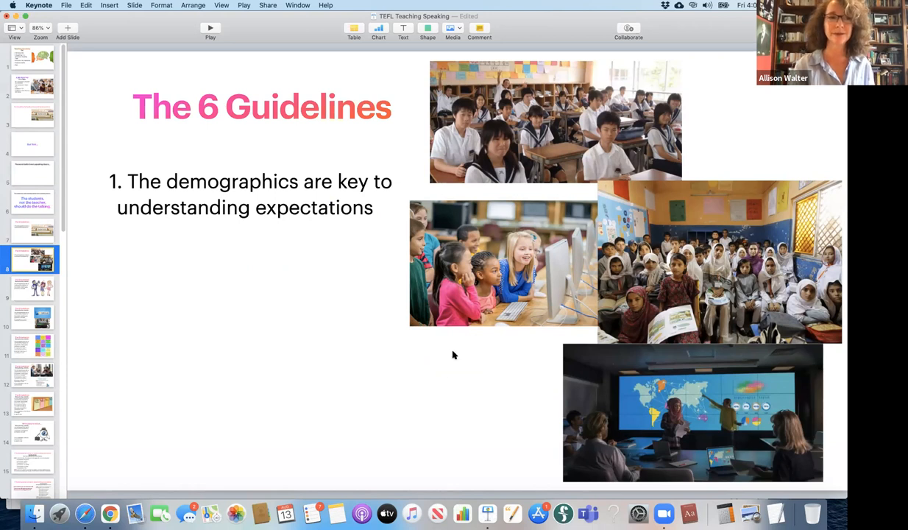
mouse_move(43, 292)
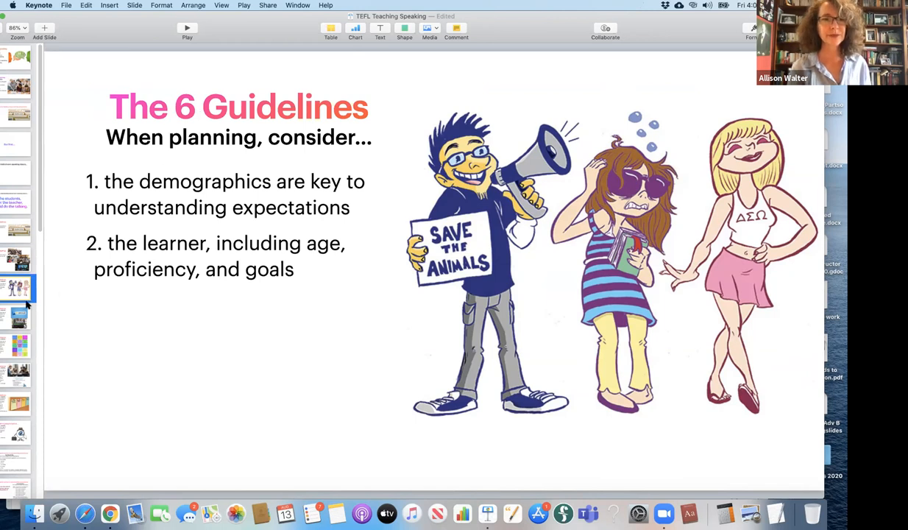
Advance past the curriculum and textbook slide to the full six-guideline list
left_click(17, 315)
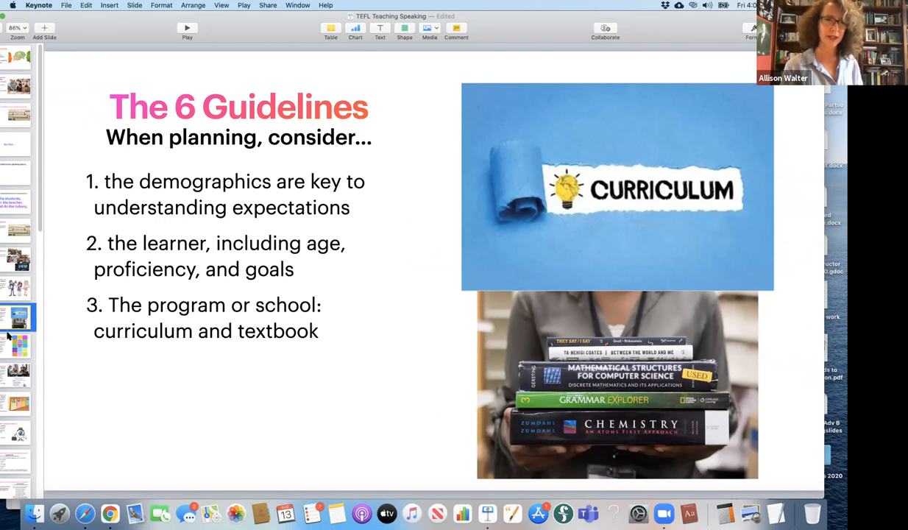
left_click(18, 344)
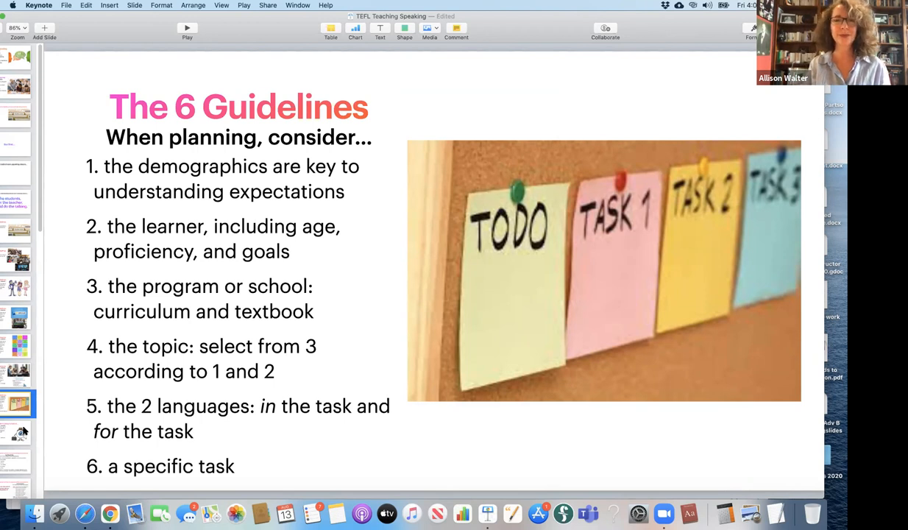
Show the 'We're going to look at…' slide covering considerations 1, 2, 5 and 6
left_click(17, 432)
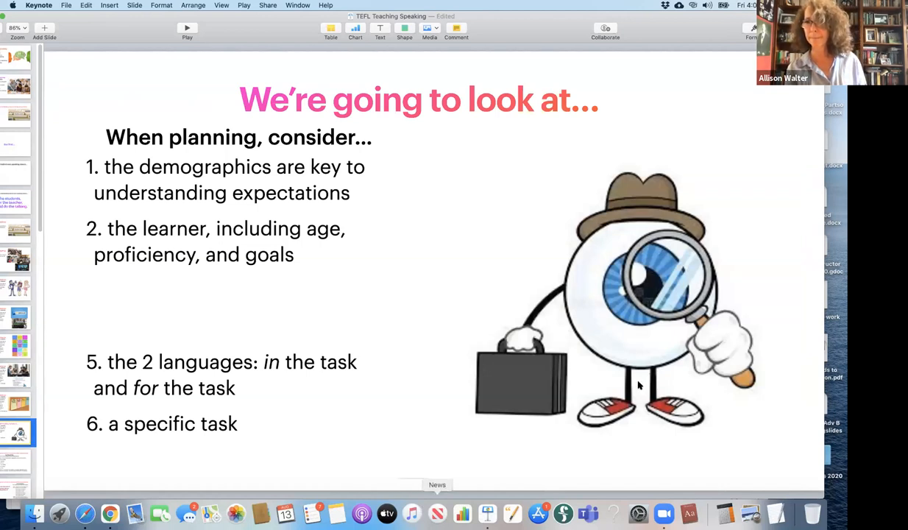
mouse_move(762, 318)
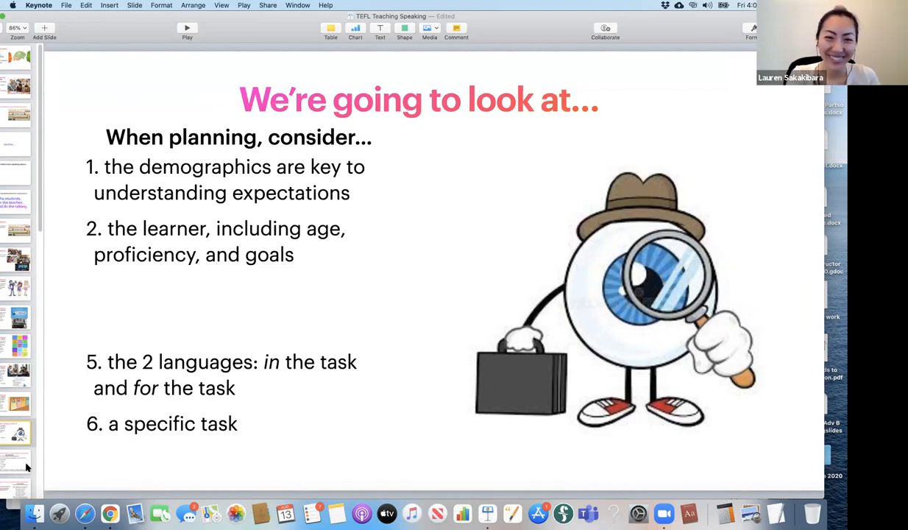
Show the '1 - The demographics…' activity ranking six South American countries by population
left_click(16, 460)
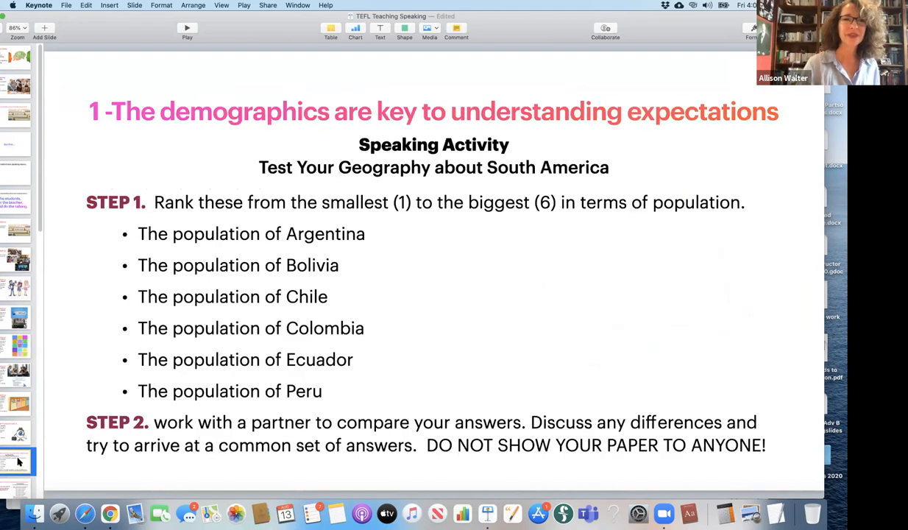
mouse_move(462, 279)
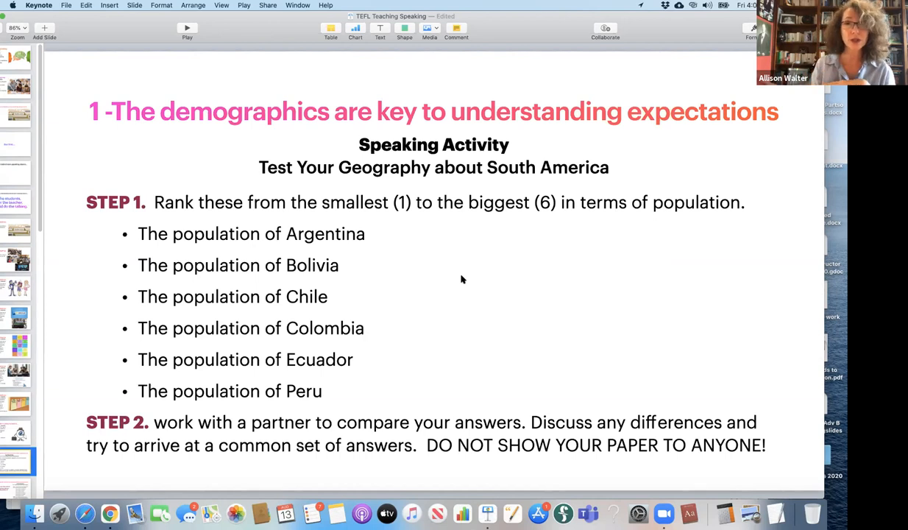
mouse_move(703, 280)
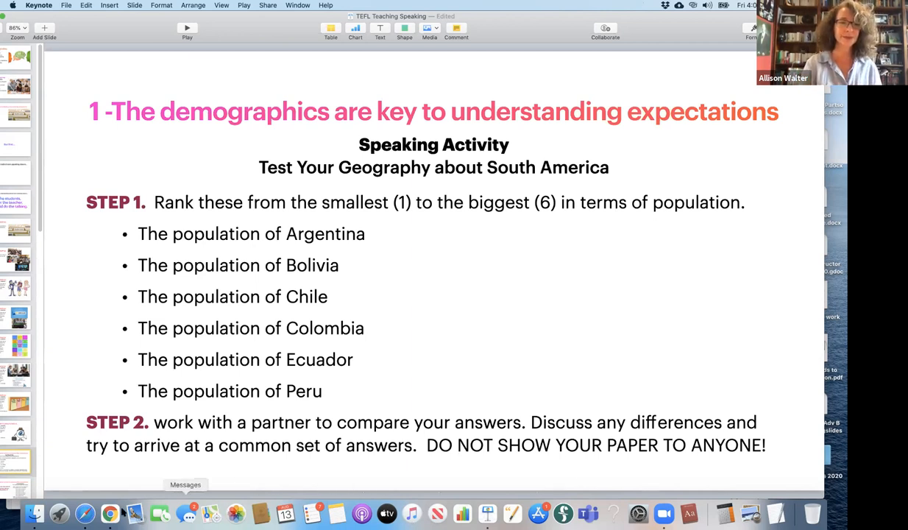
left_click(16, 489)
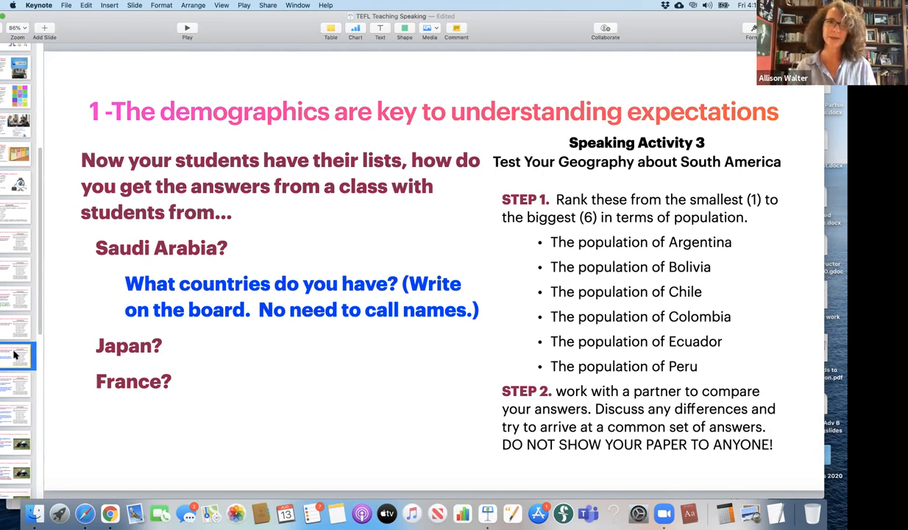
mouse_move(17, 394)
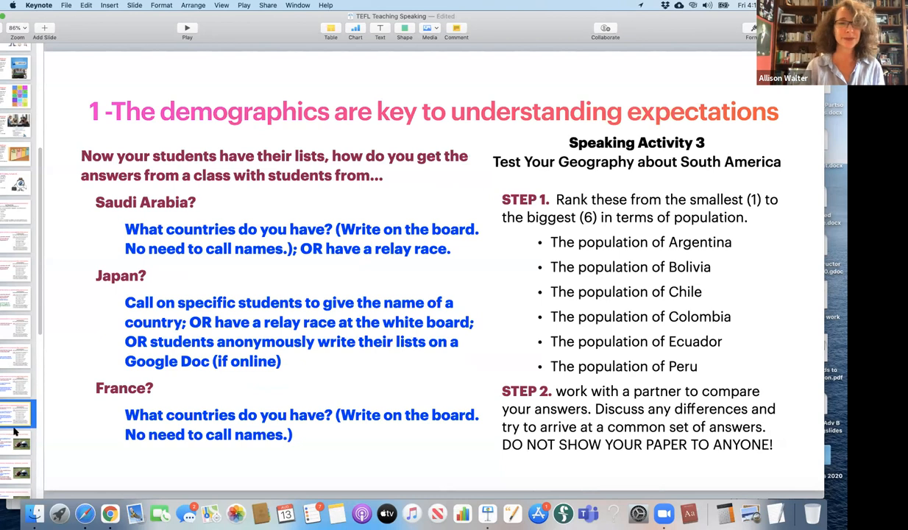
Show the 'Consider the learner' football anecdote slide asking what the teacher missed
left_click(20, 442)
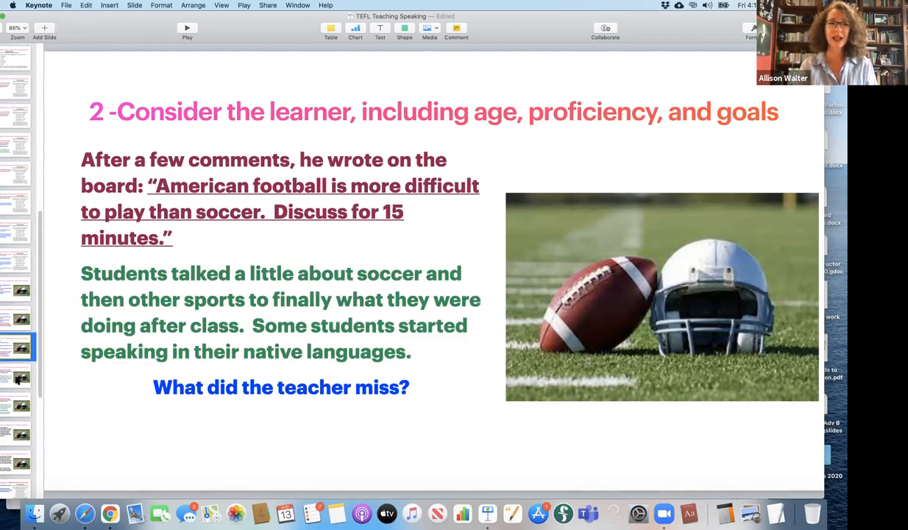
Show the football slide answer: goals and relevance to students were ignored
left_click(20, 378)
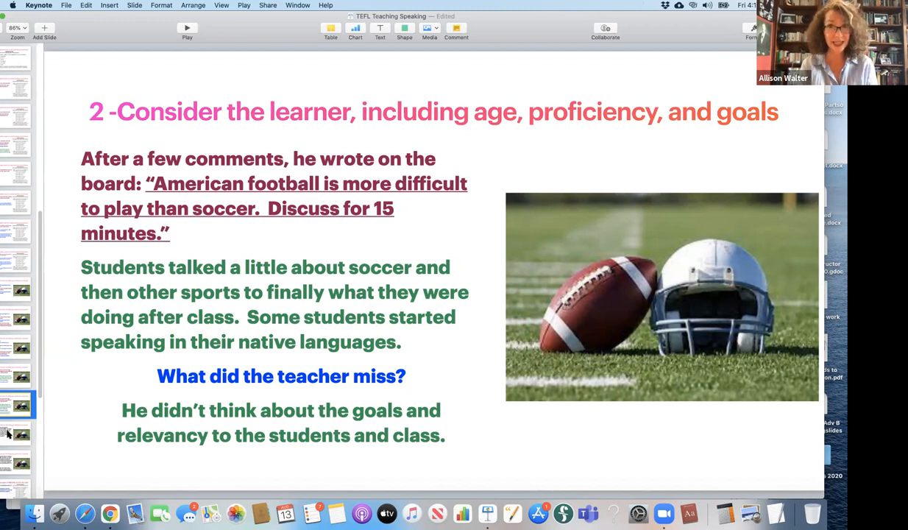
Show the slide linking American football to university life after passing the TOEFL
left_click(16, 433)
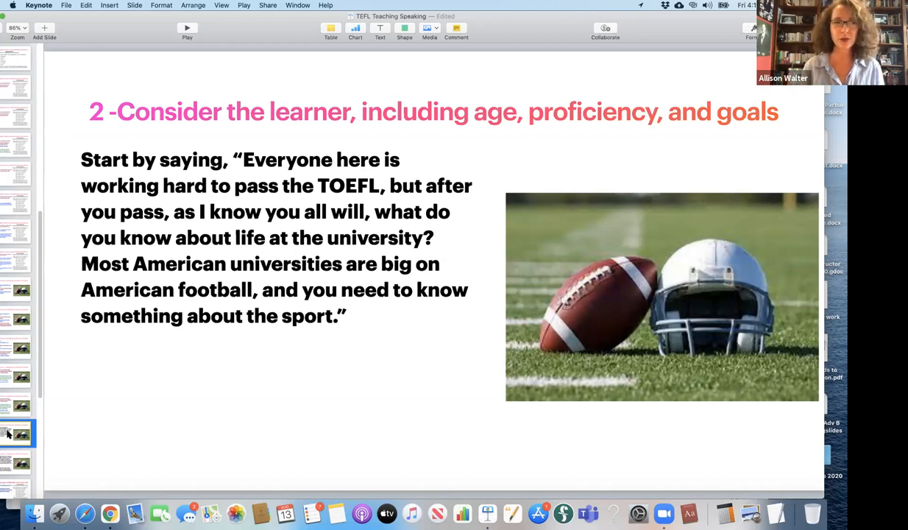
left_click(18, 465)
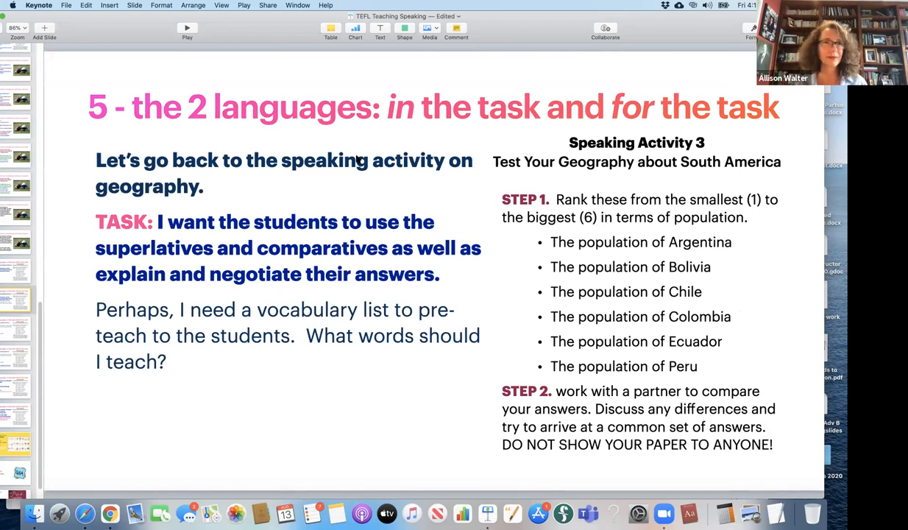
mouse_move(140, 63)
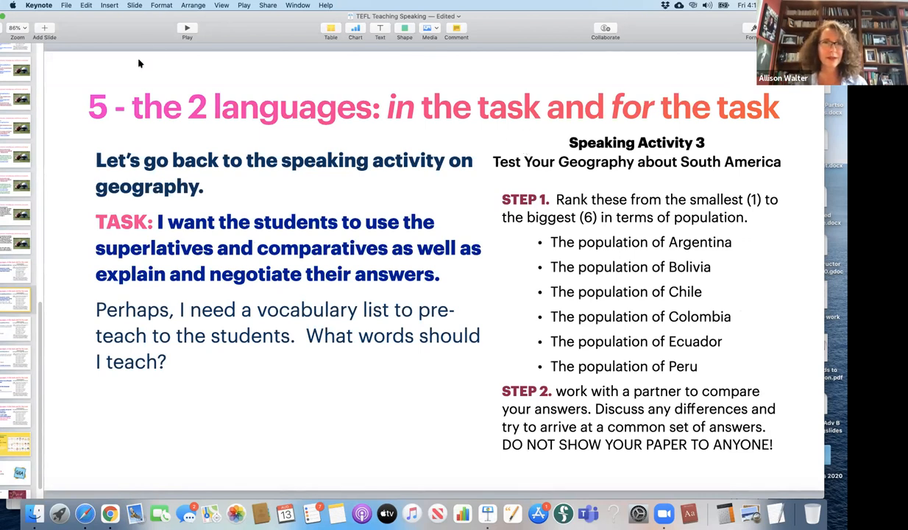
mouse_move(552, 131)
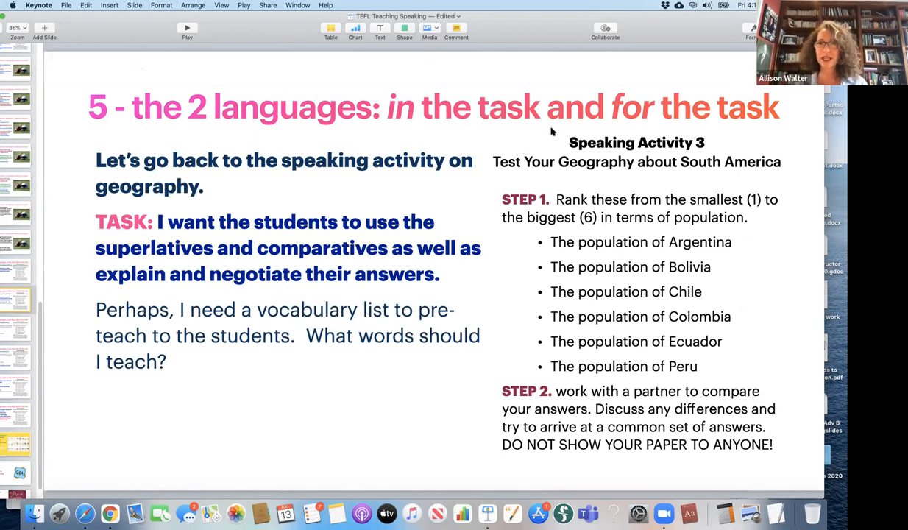
mouse_move(723, 138)
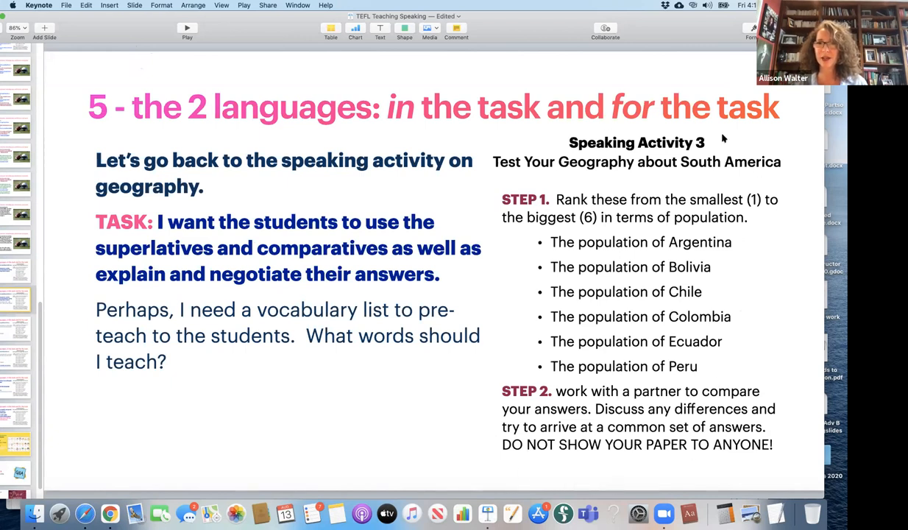
mouse_move(586, 483)
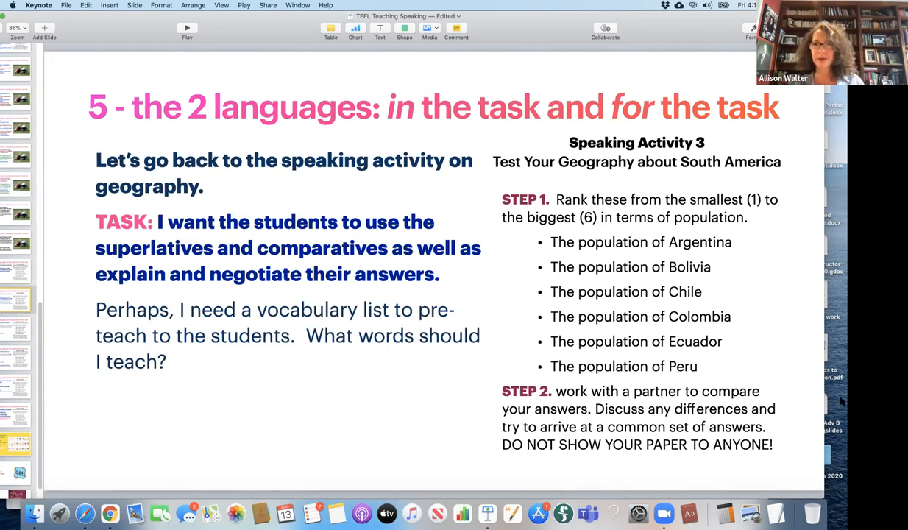
mouse_move(337, 371)
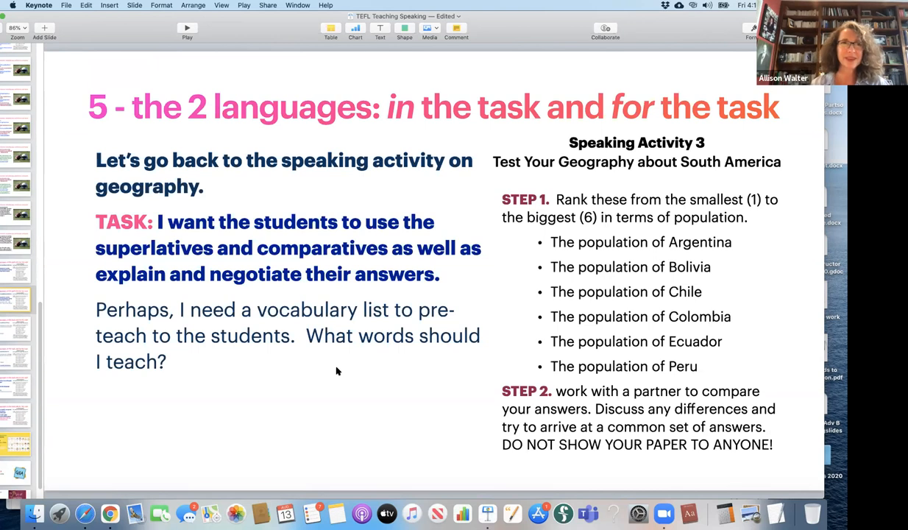
mouse_move(322, 395)
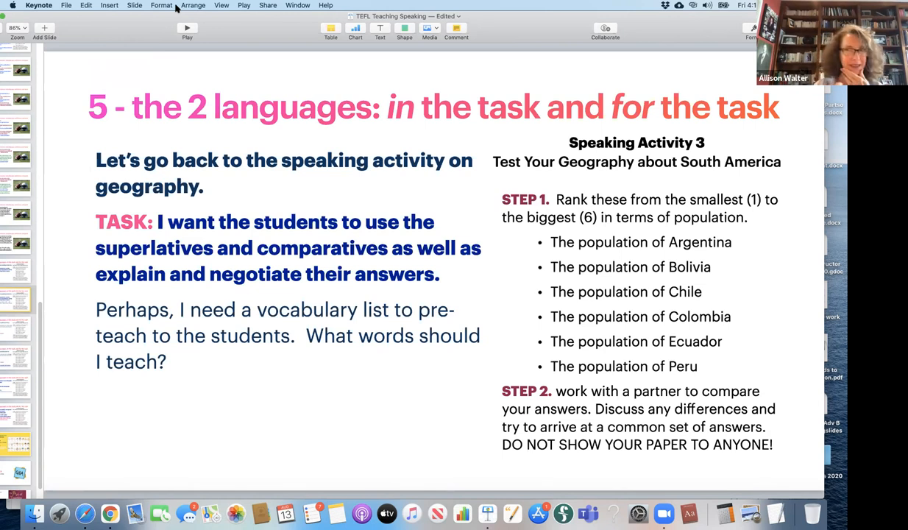
mouse_move(24, 277)
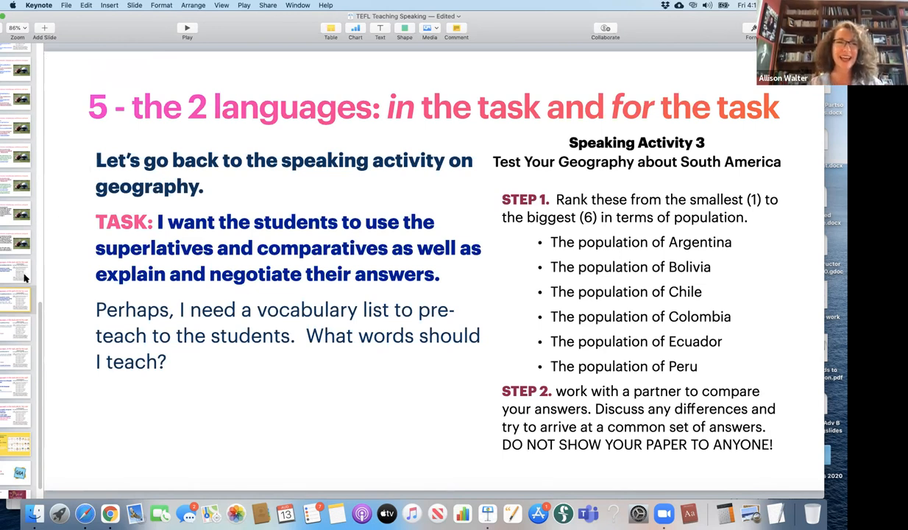
Show the guideline 5 pre-teach vocabulary slide: geography, population, rank, comparatives
left_click(19, 328)
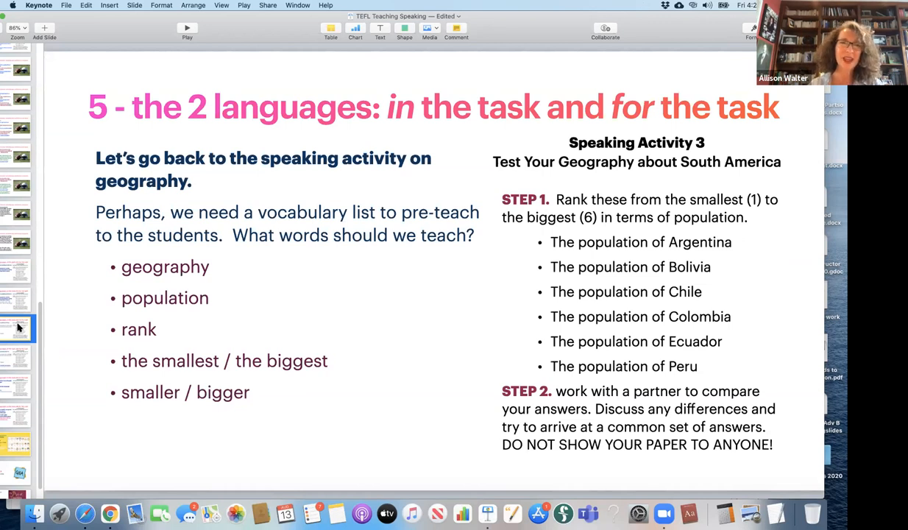
mouse_move(239, 409)
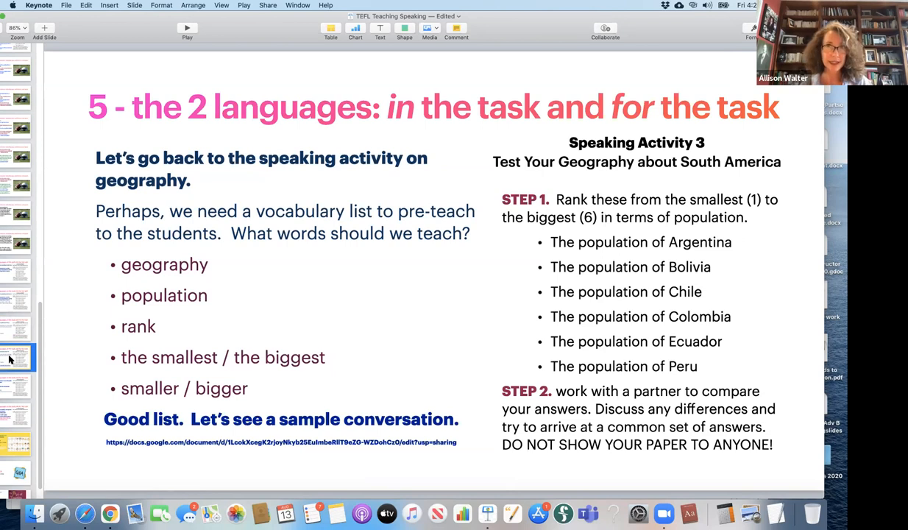
mouse_move(226, 407)
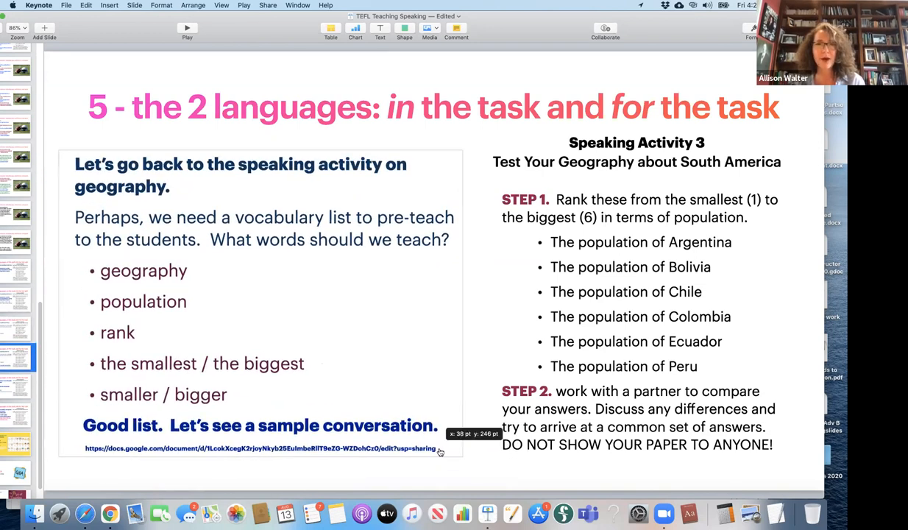
Open the linked Speaking Activity Convo doc with the Argentina and Colombia A/B dialogue
left_click(260, 448)
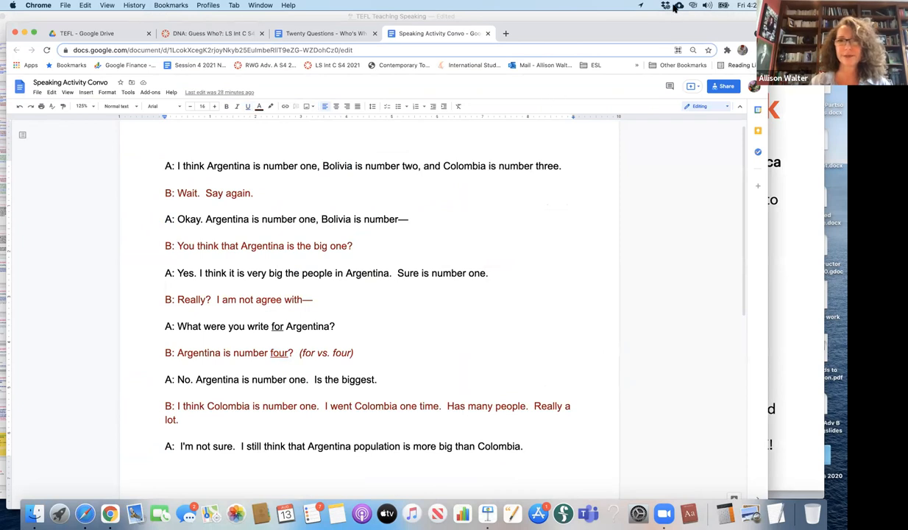
mouse_move(73, 118)
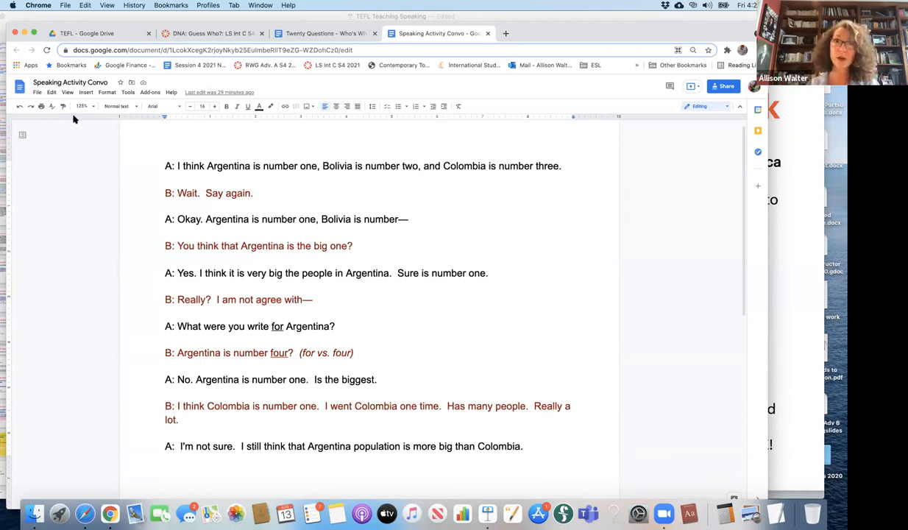
mouse_move(290, 149)
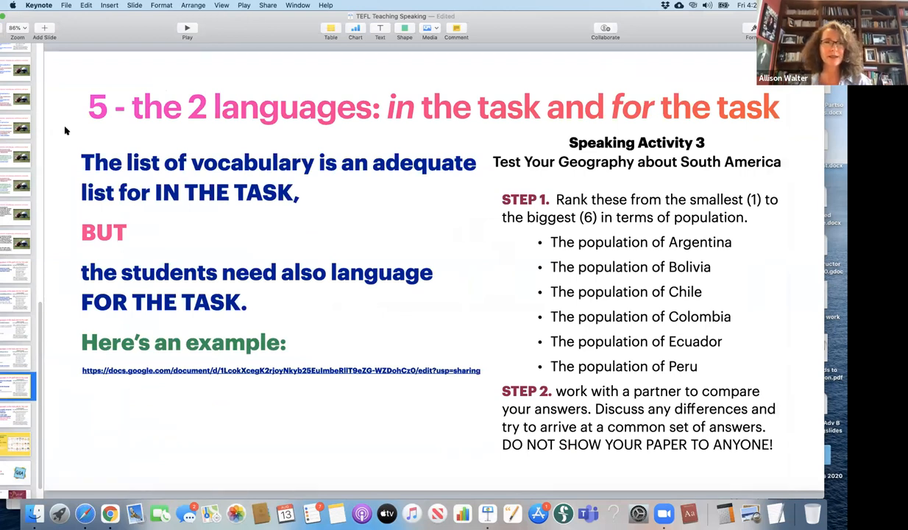
mouse_move(619, 266)
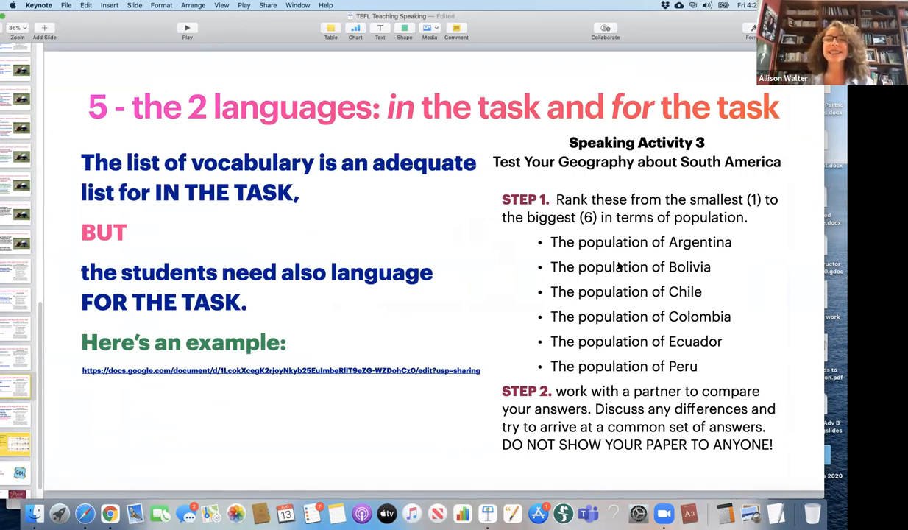
mouse_move(680, 327)
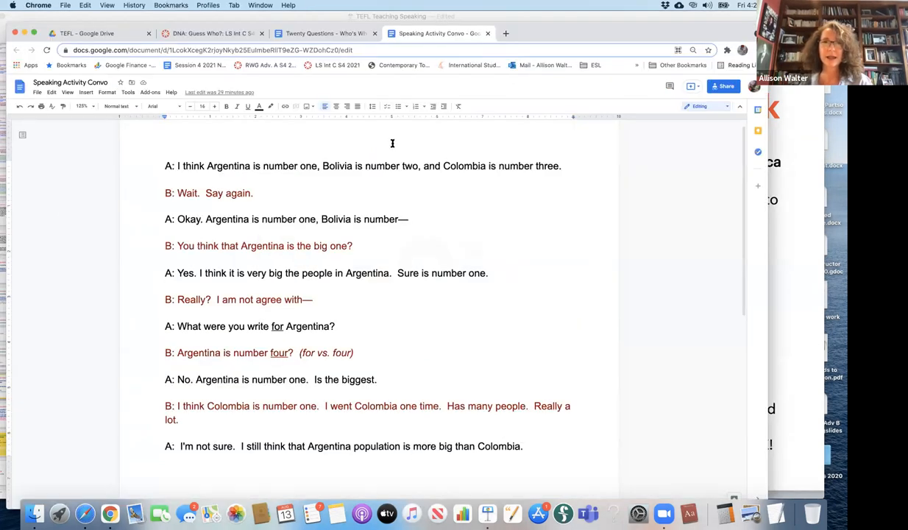
scroll("down", 3)
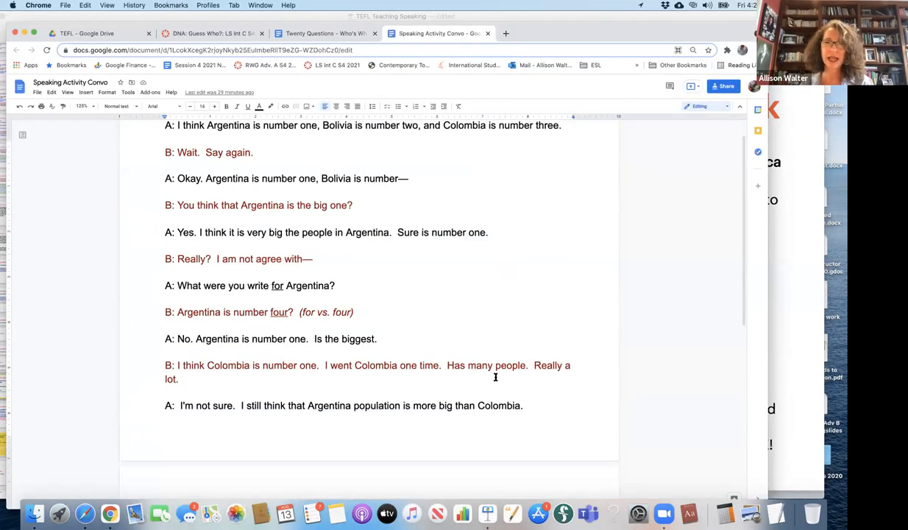
scroll("down", 3)
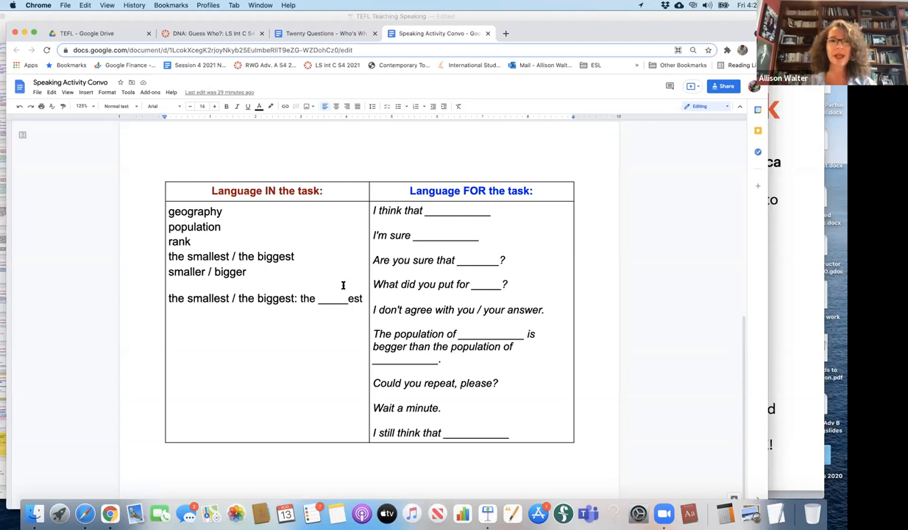
left_click_drag(168, 211, 248, 272)
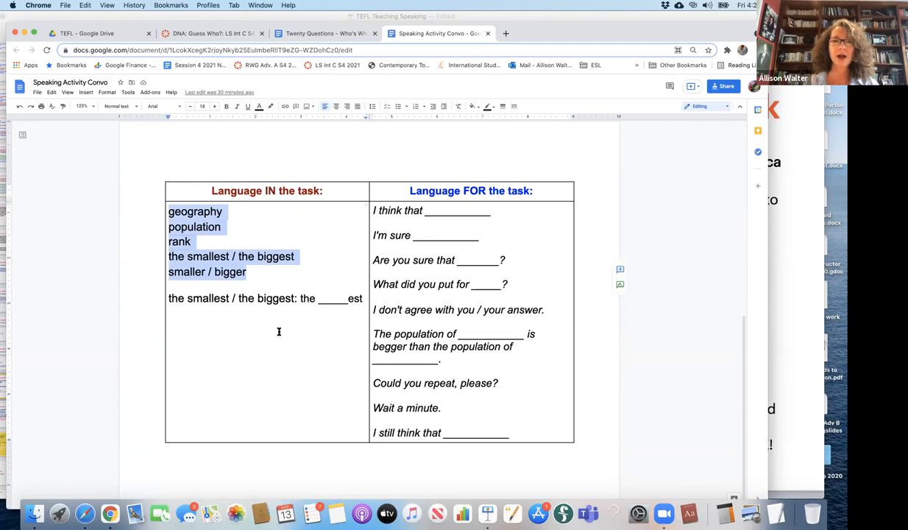
left_click(362, 298)
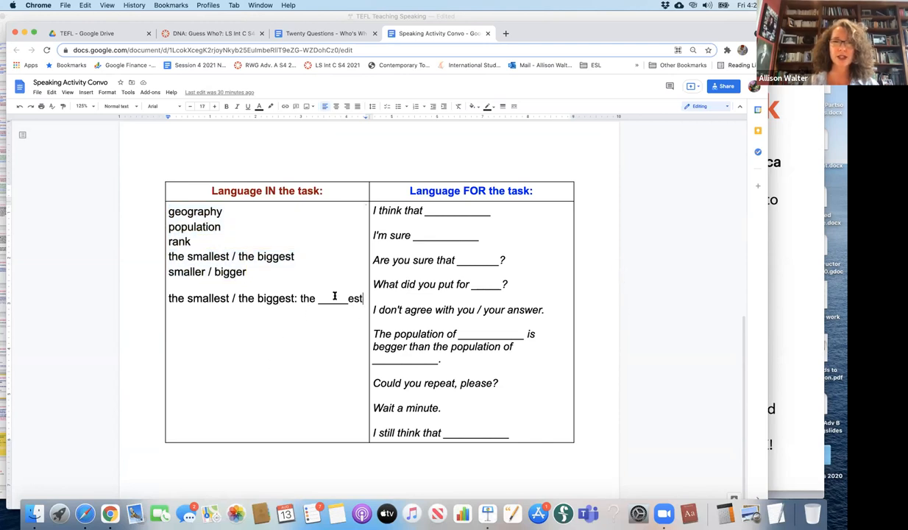
triple_click(264, 298)
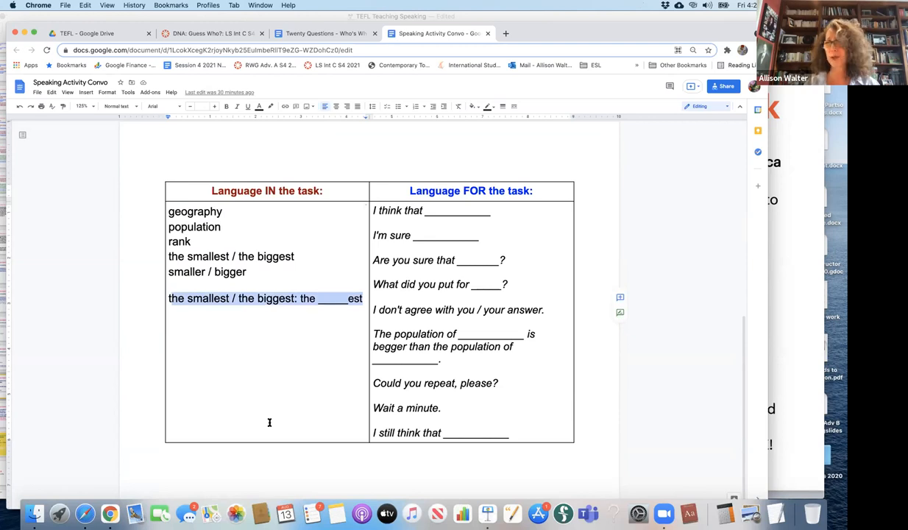
mouse_move(308, 357)
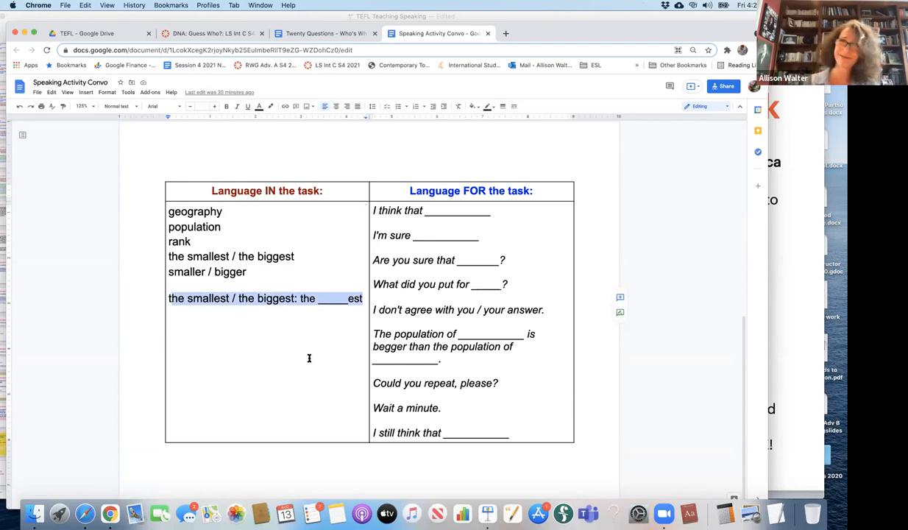
left_click(307, 298)
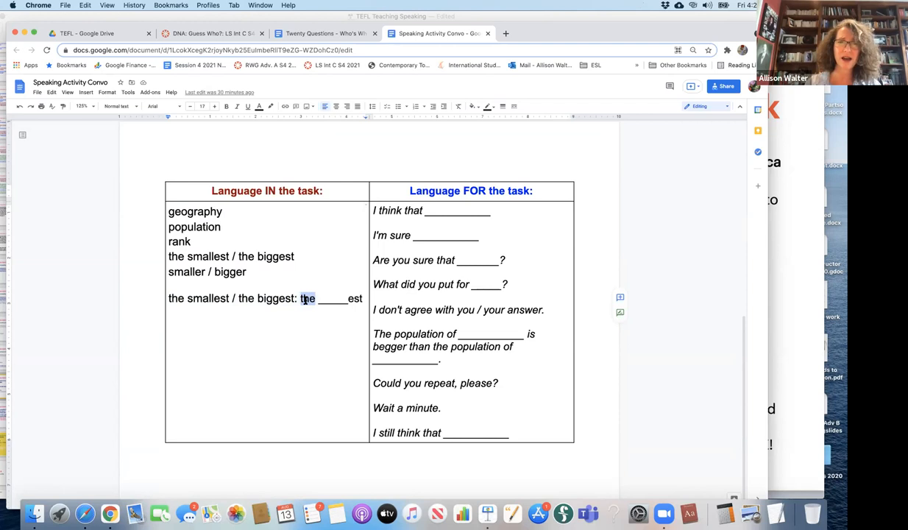
left_click_drag(301, 298, 356, 297)
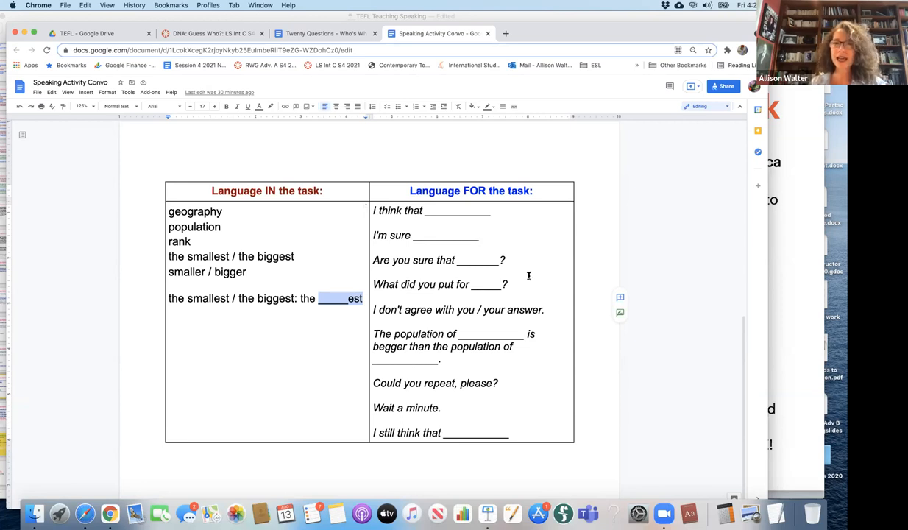
mouse_move(529, 284)
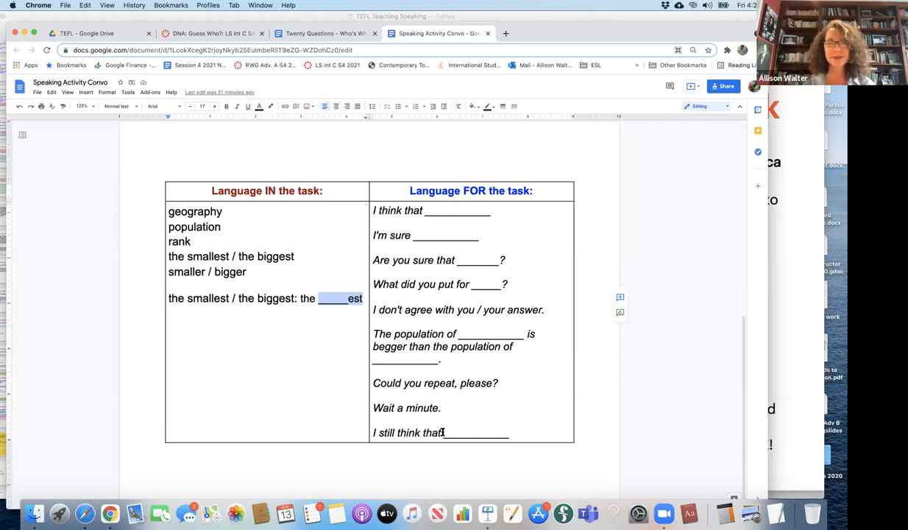
key("cmd+tab")
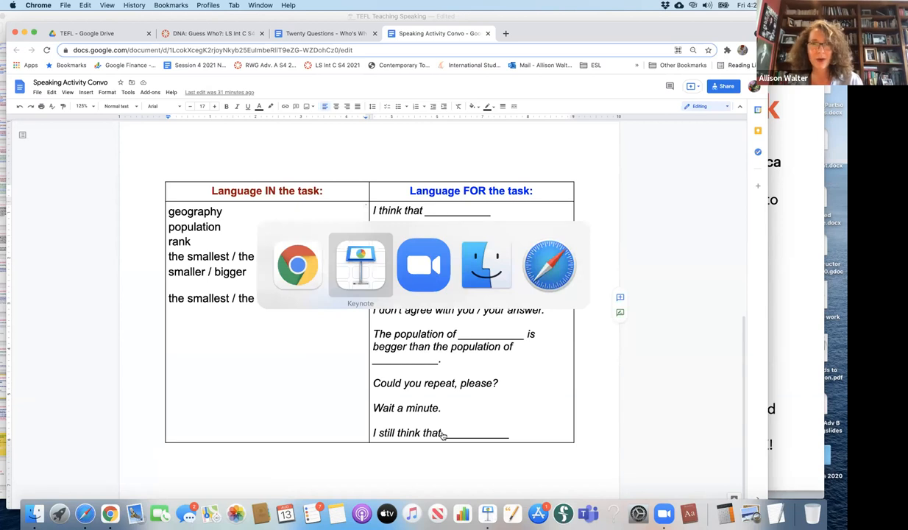
left_click(360, 265)
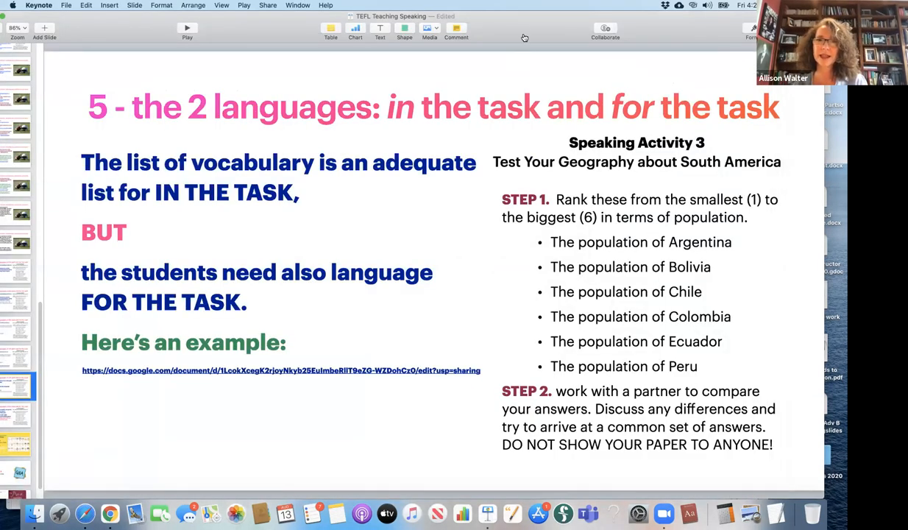
left_click(282, 370)
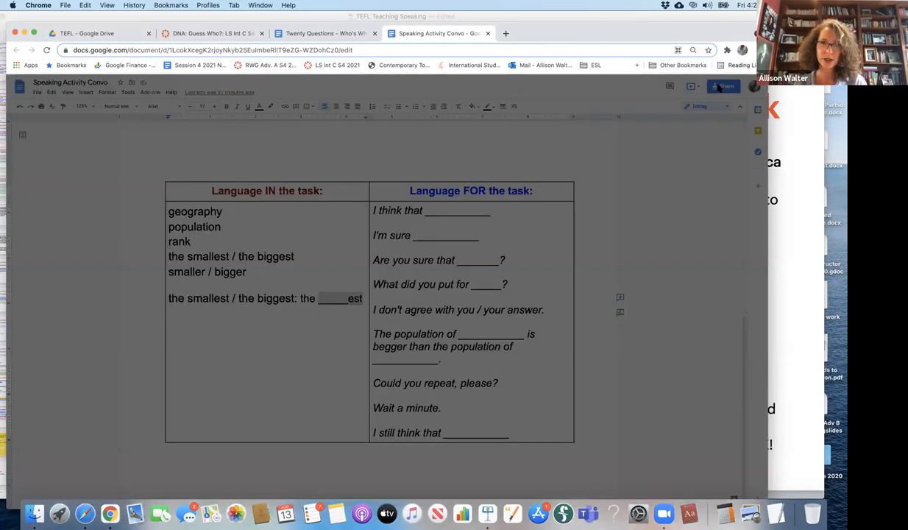
left_click(722, 86)
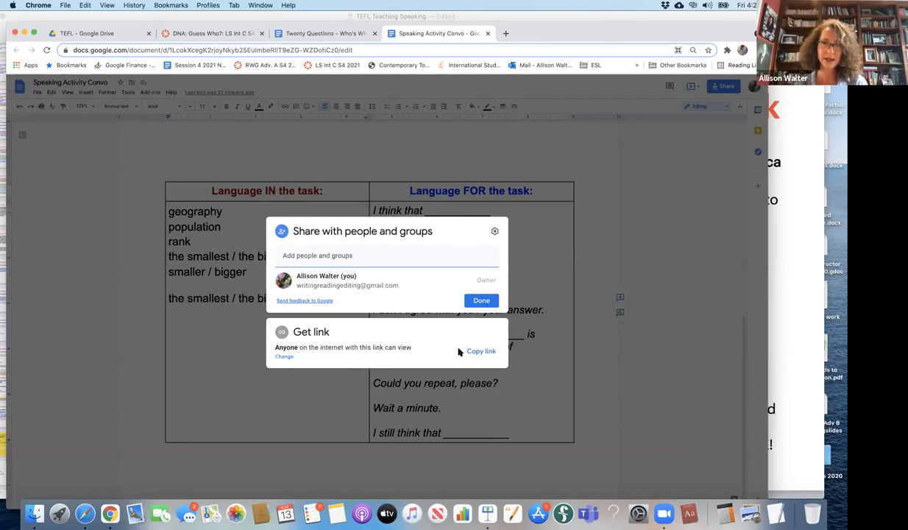
left_click(481, 351)
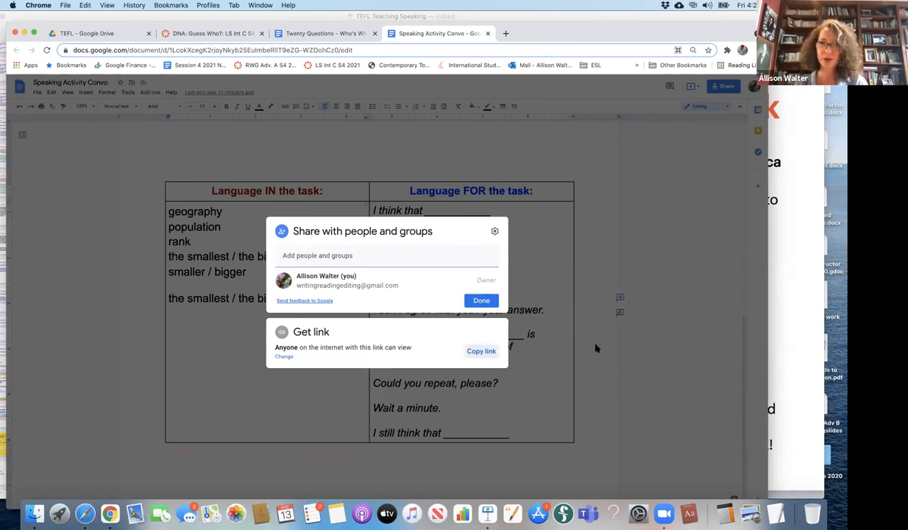
mouse_move(638, 357)
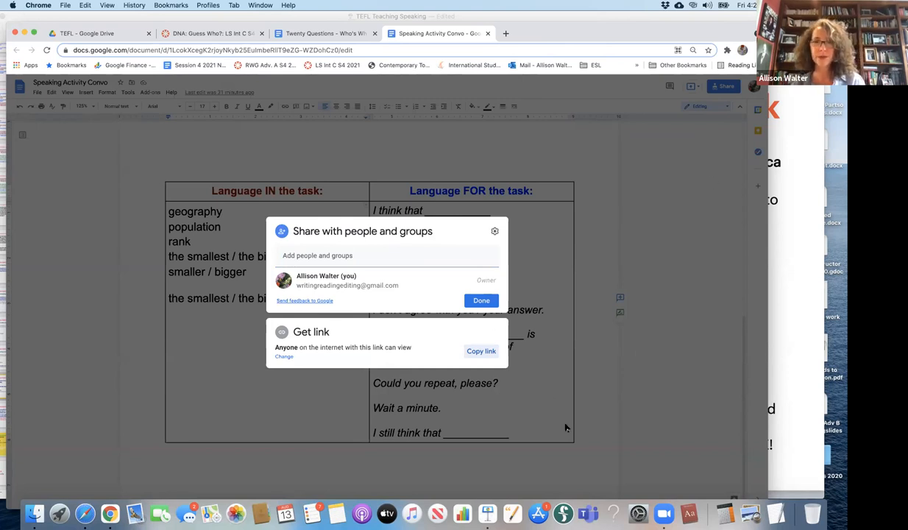
left_click(481, 300)
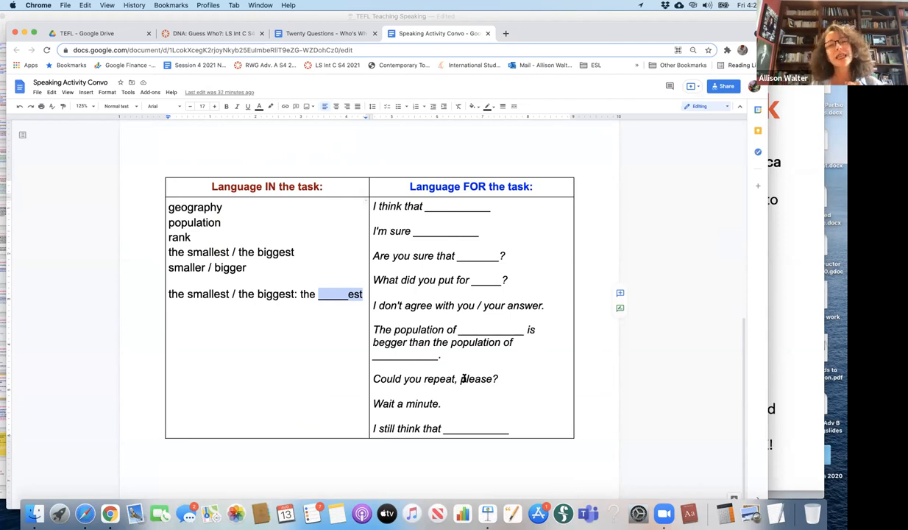
mouse_move(633, 348)
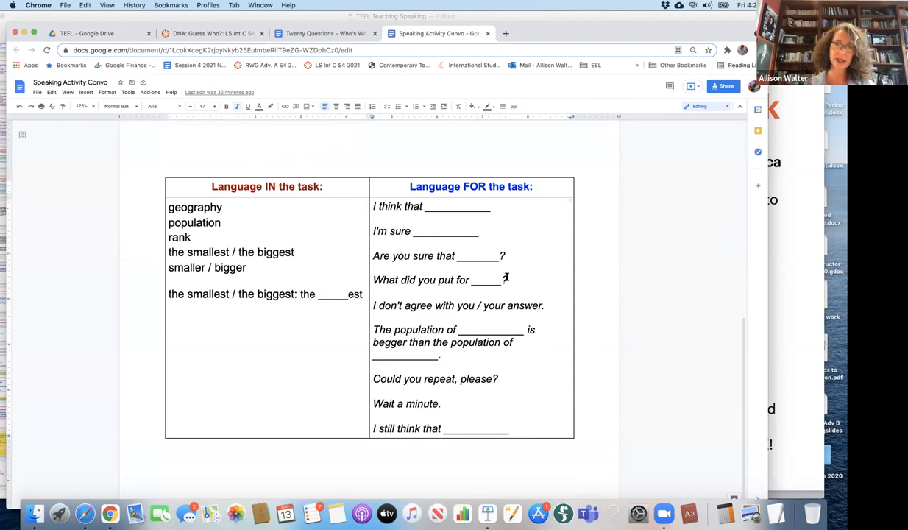
mouse_move(428, 223)
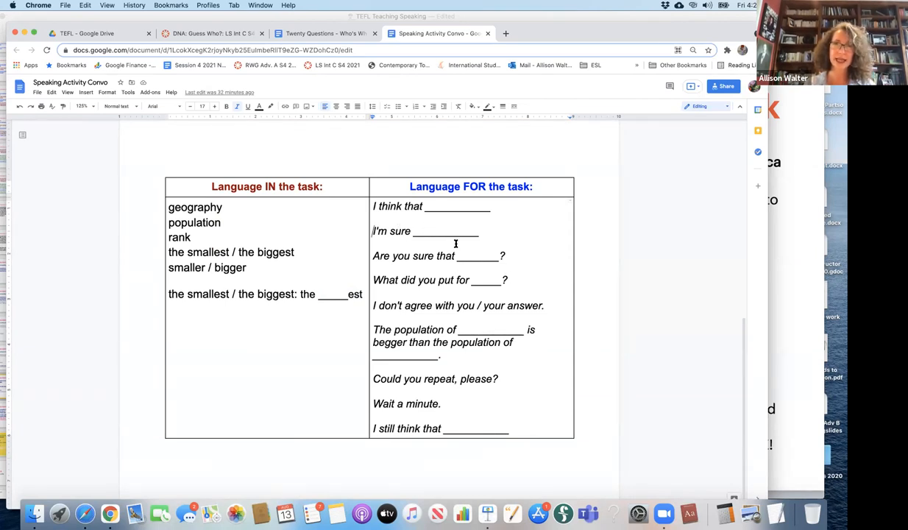
Delete the 'I'm sure' through 'What did you put for' phrases from the FOR column
left_click_drag(373, 231, 523, 282)
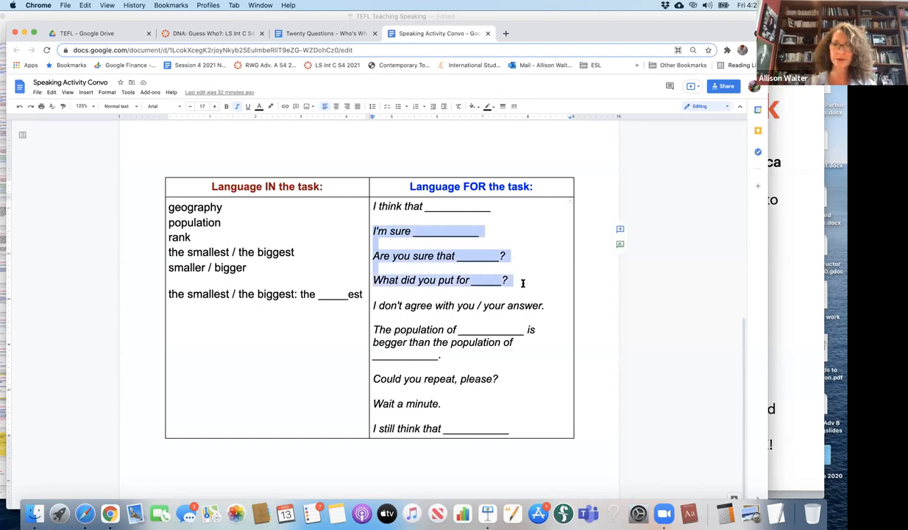
key("Delete")
type("i")
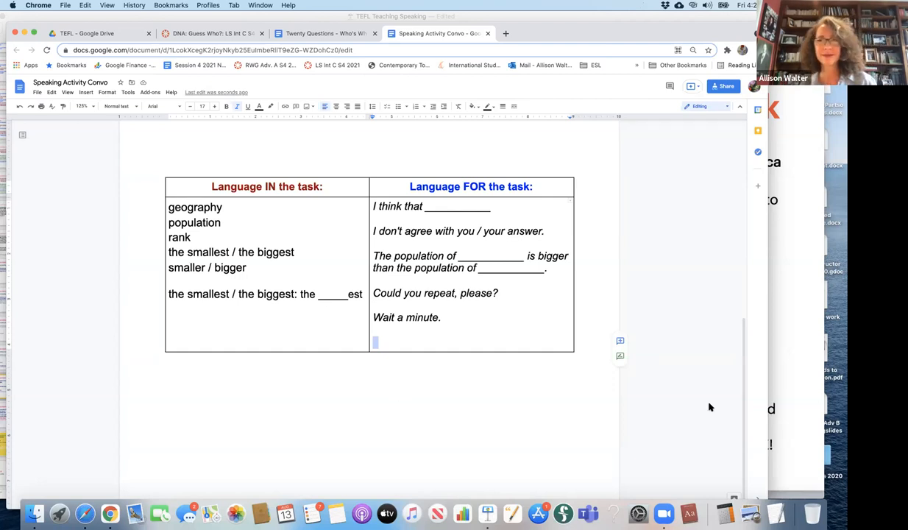
mouse_move(651, 248)
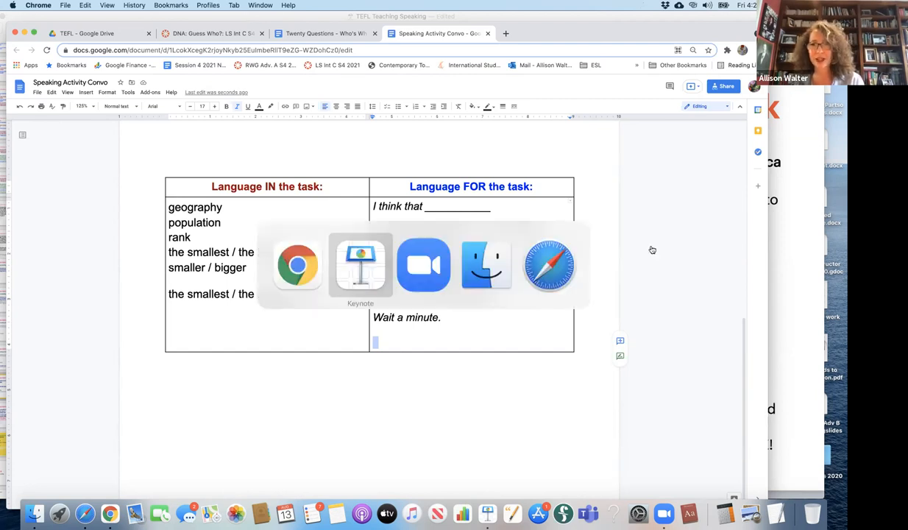
Switch back to Keynote, showing the guideline 5 language in and for the task slide
left_click(360, 265)
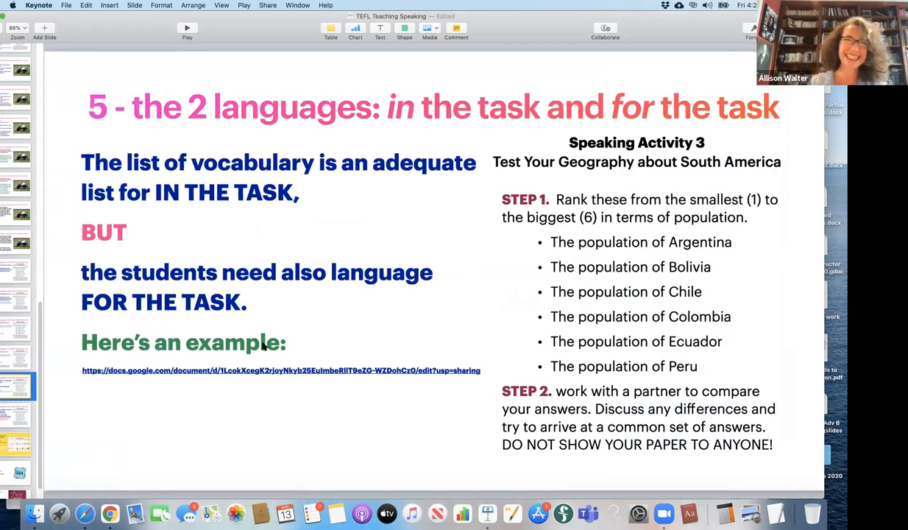
mouse_move(62, 342)
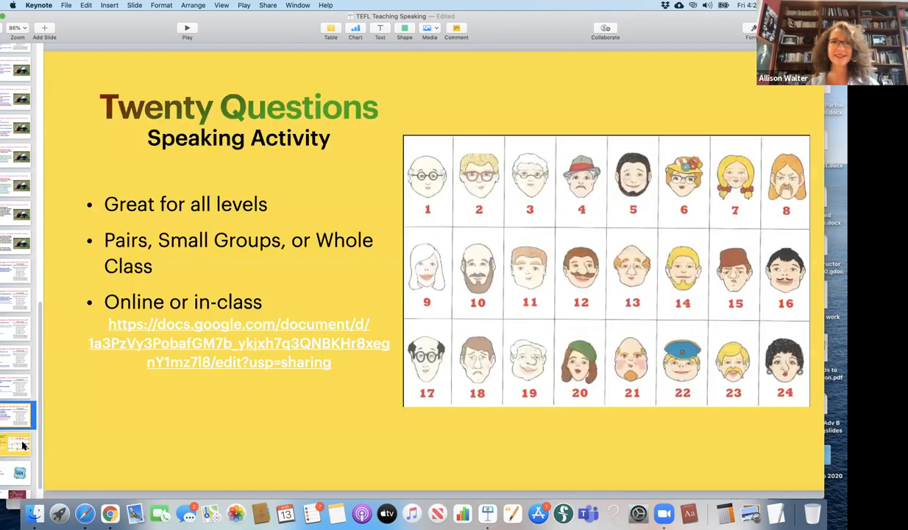
Change the slide's 'Whole Class' label to 'Whole Classes', then switch to Chrome
left_click(19, 441)
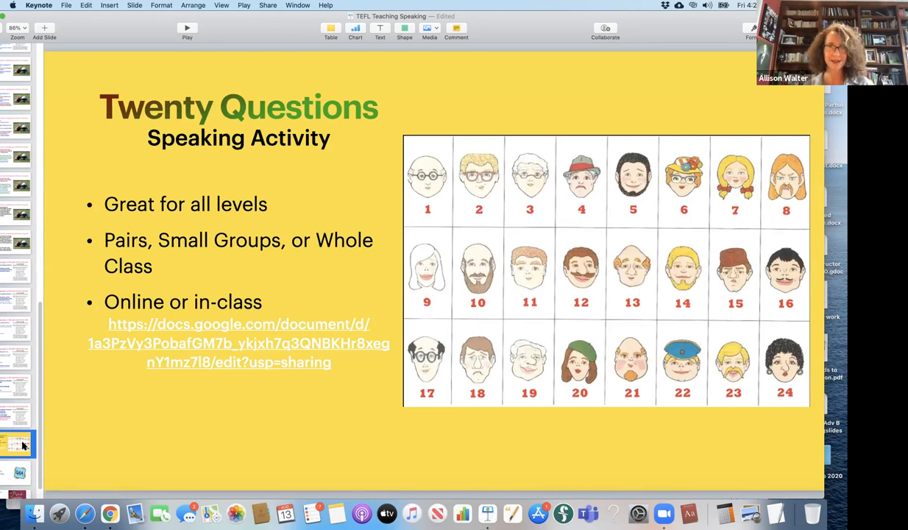
mouse_move(176, 265)
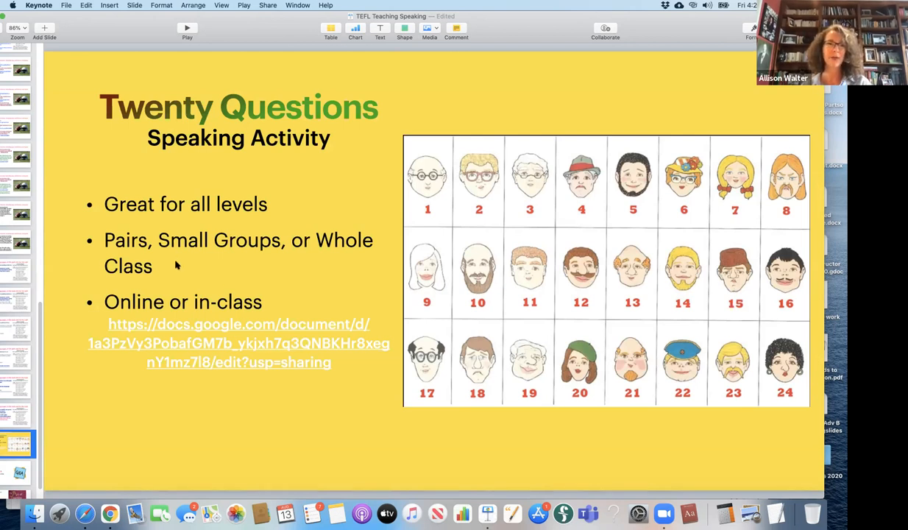
type("es")
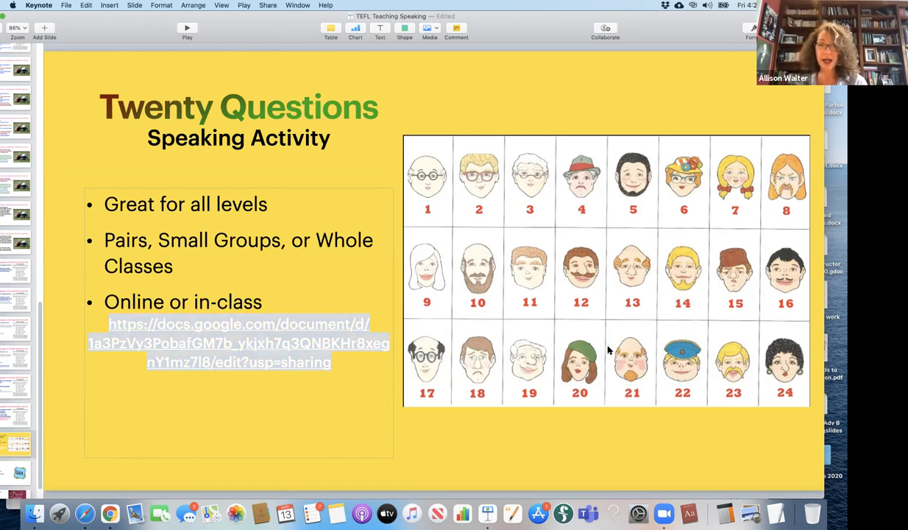
mouse_move(619, 357)
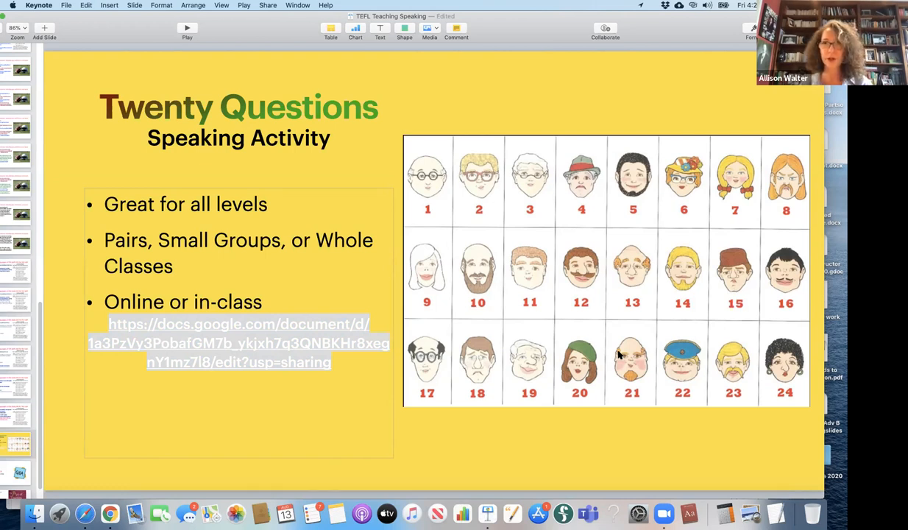
mouse_move(367, 177)
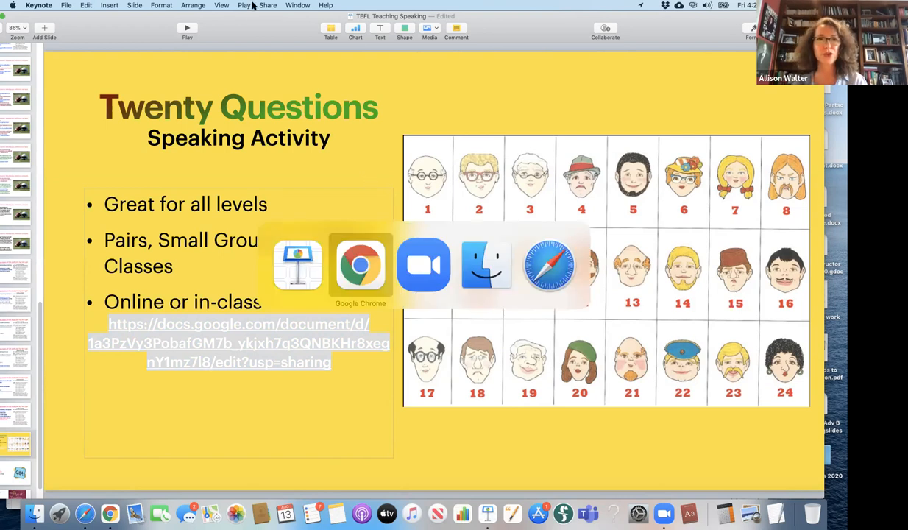
left_click(360, 265)
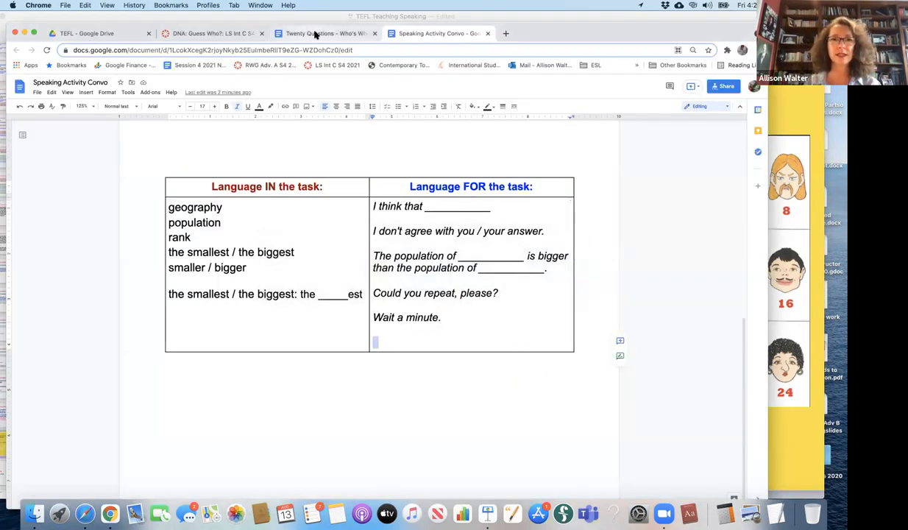
View the Twenty Questions – Who's Who? worksheet and scroll through its feature table
left_click(325, 33)
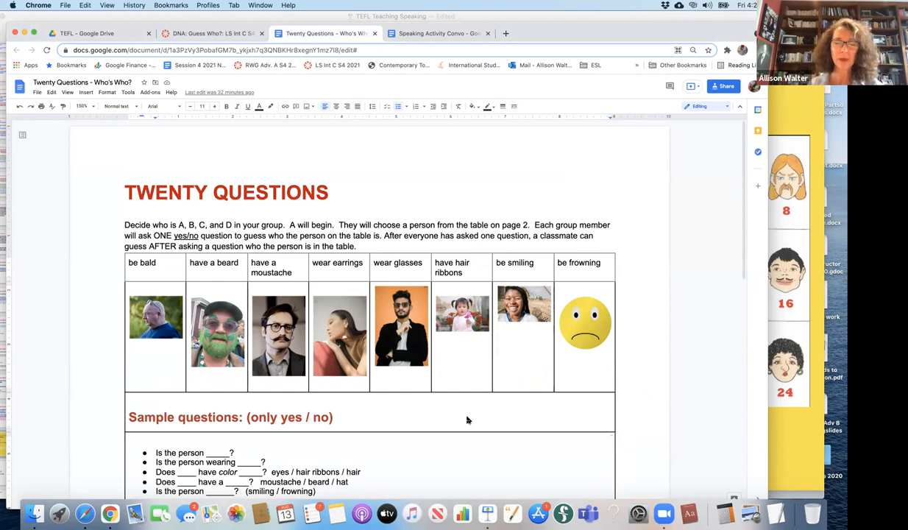
mouse_move(453, 347)
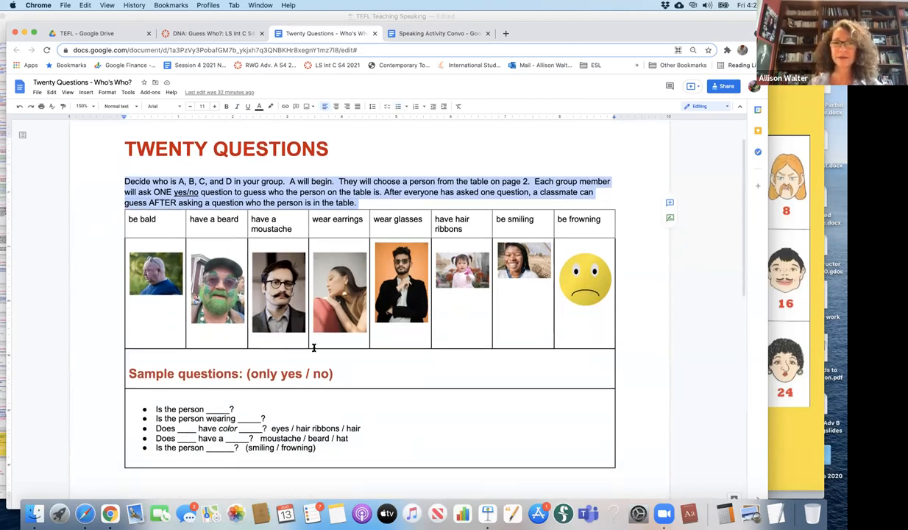
scroll("down", 3)
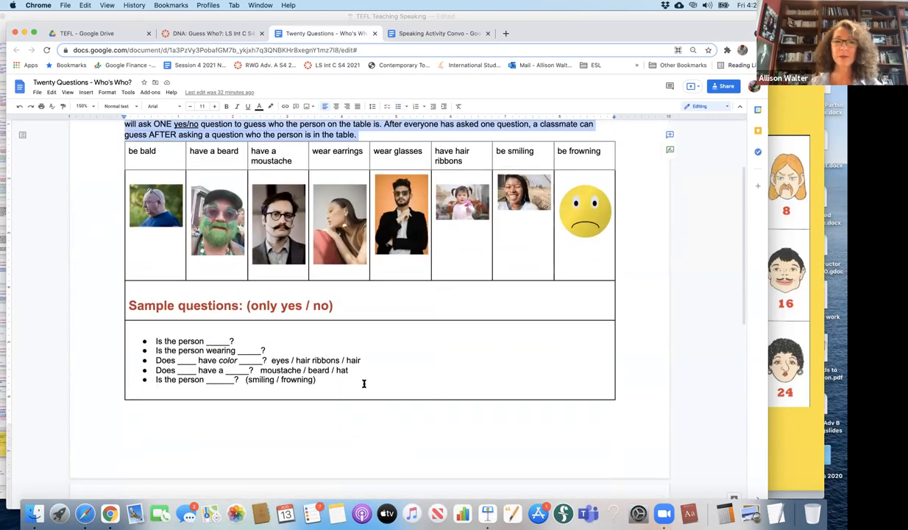
left_click_drag(156, 340, 315, 380)
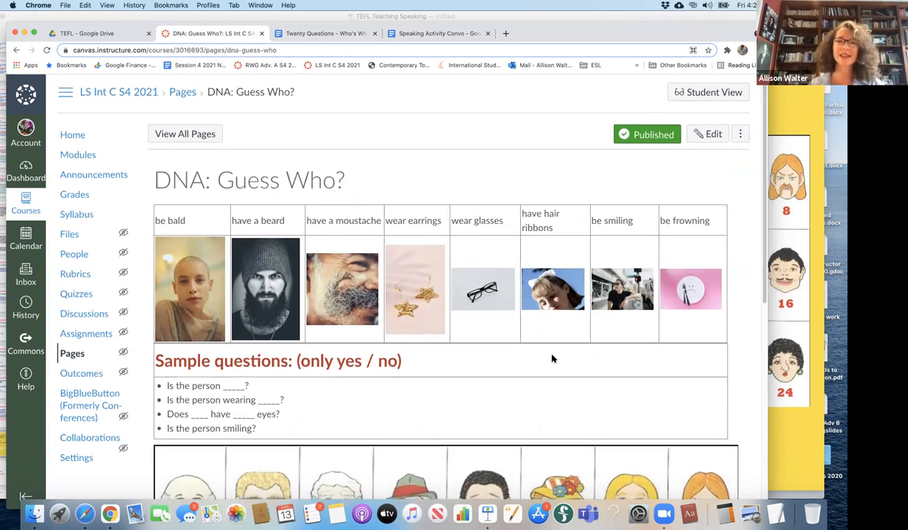
Scroll the DNA: Guess Who? Canvas page, then return to the Speaking Activity Convo doc
scroll("down", 3)
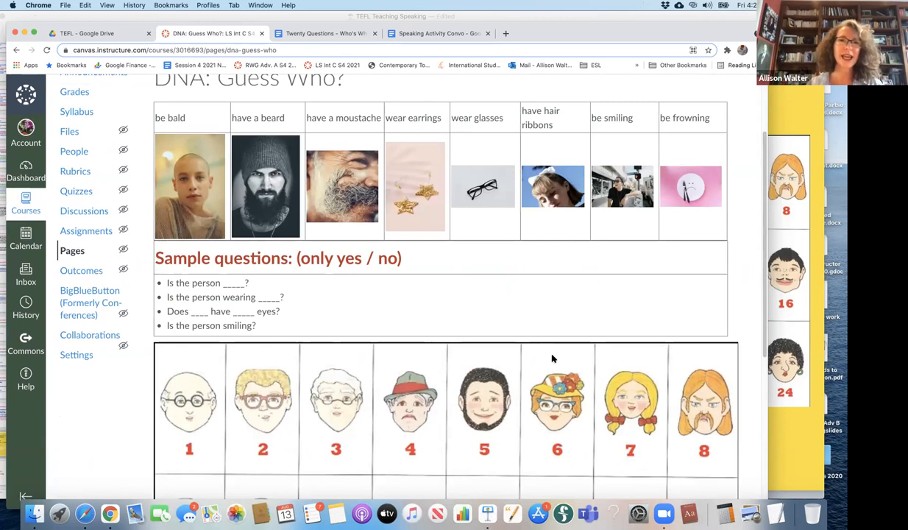
mouse_move(491, 350)
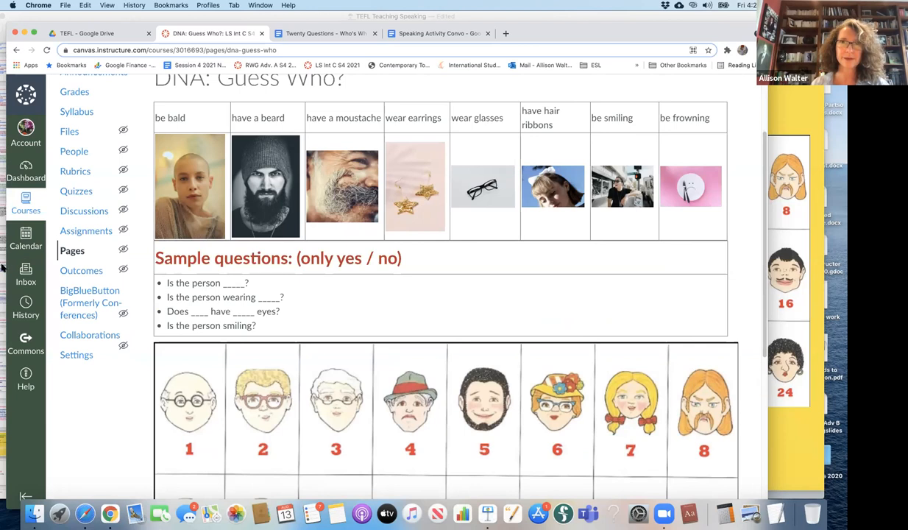
mouse_move(341, 184)
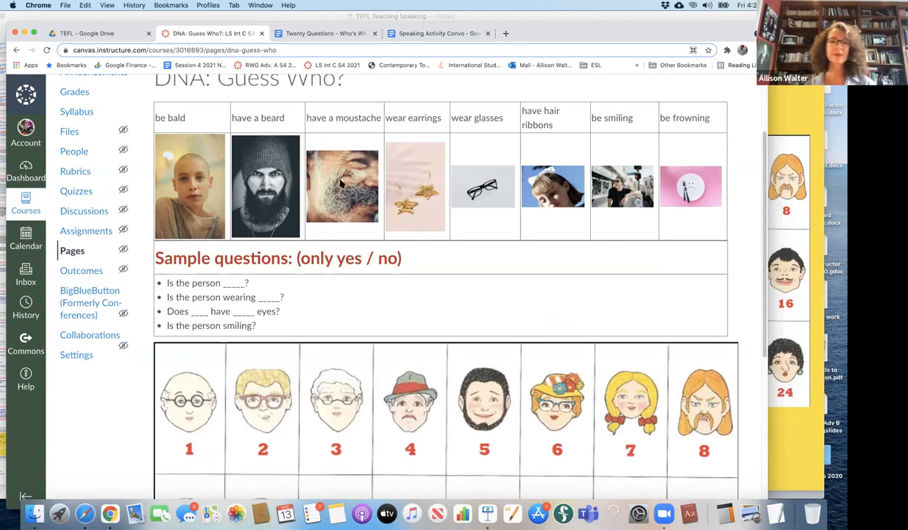
mouse_move(499, 284)
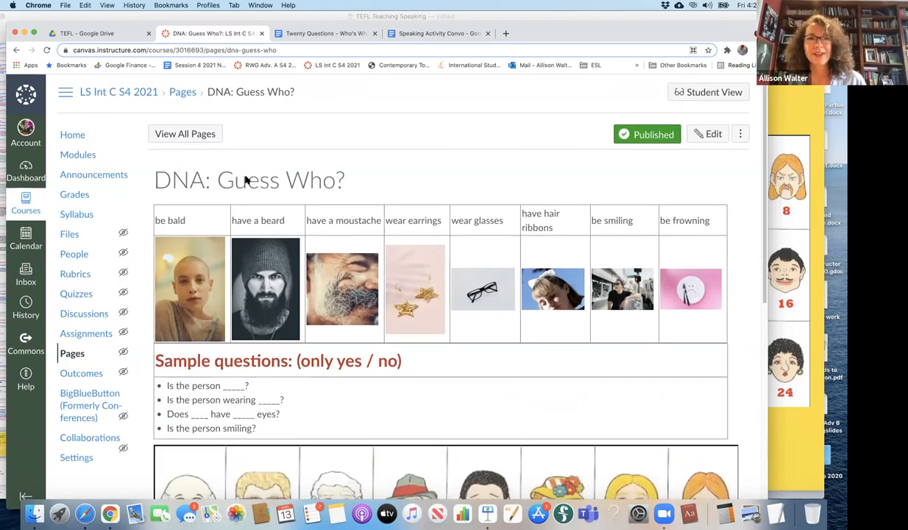
mouse_move(168, 238)
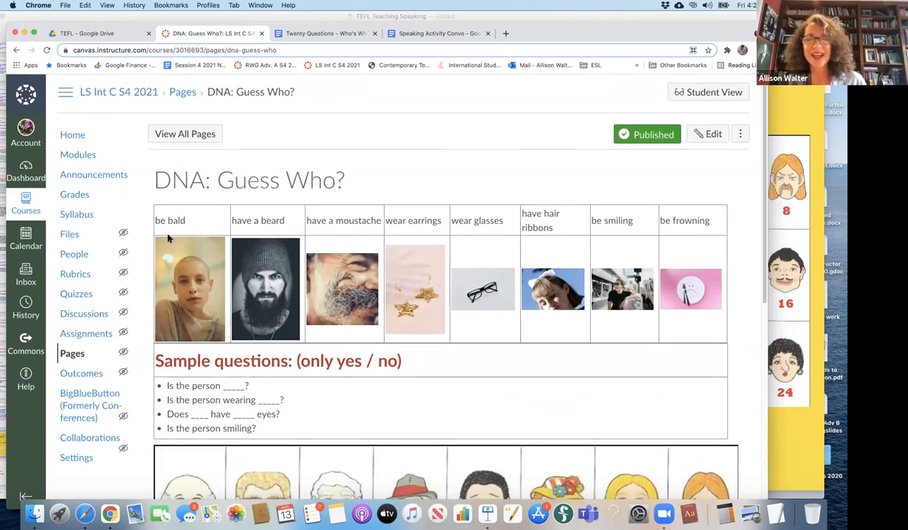
mouse_move(148, 122)
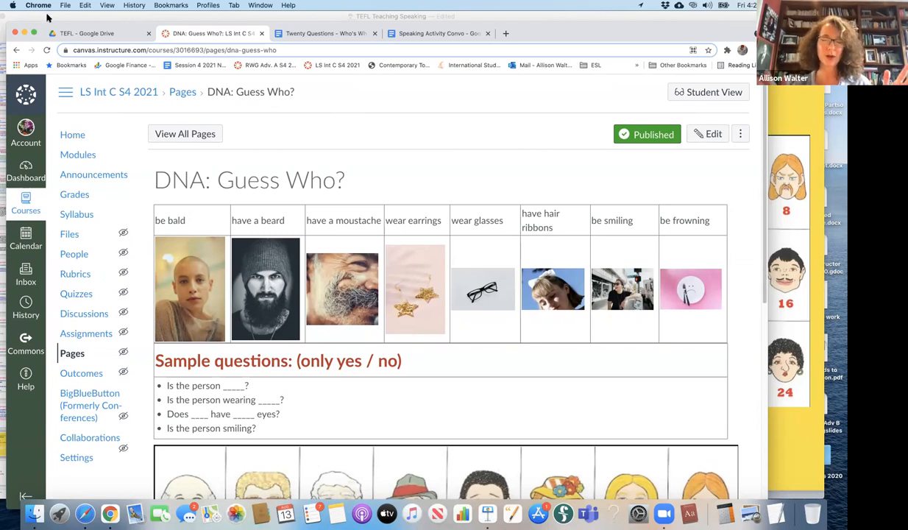
mouse_move(169, 111)
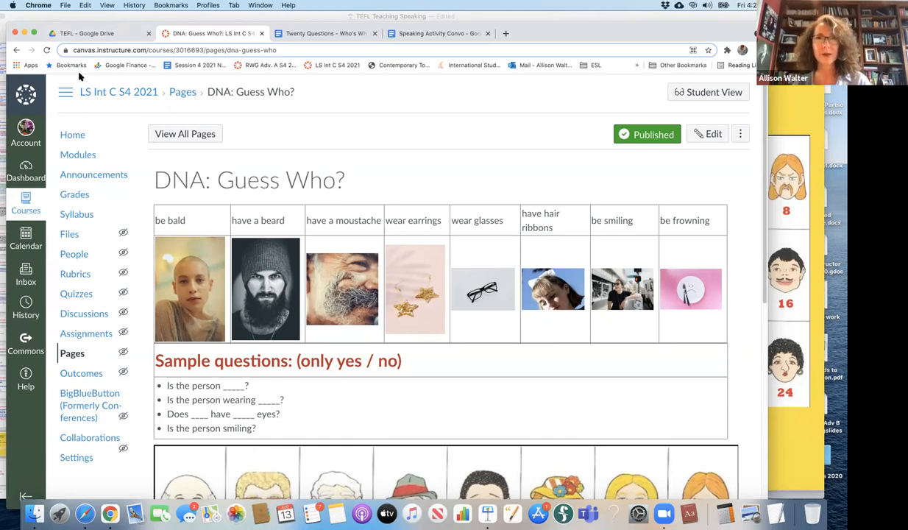
left_click(437, 33)
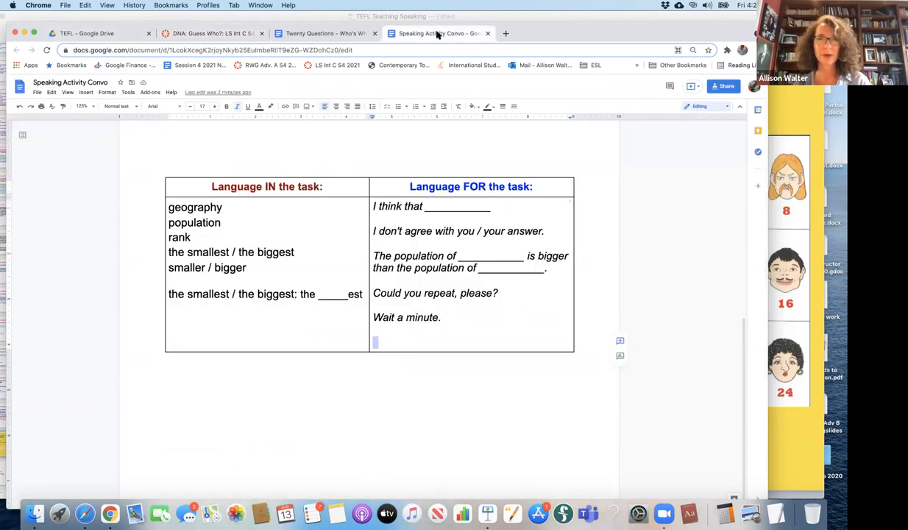
Switch to the Twenty Questions – Who's Who? tab with its 24 numbered faces
left_click(323, 33)
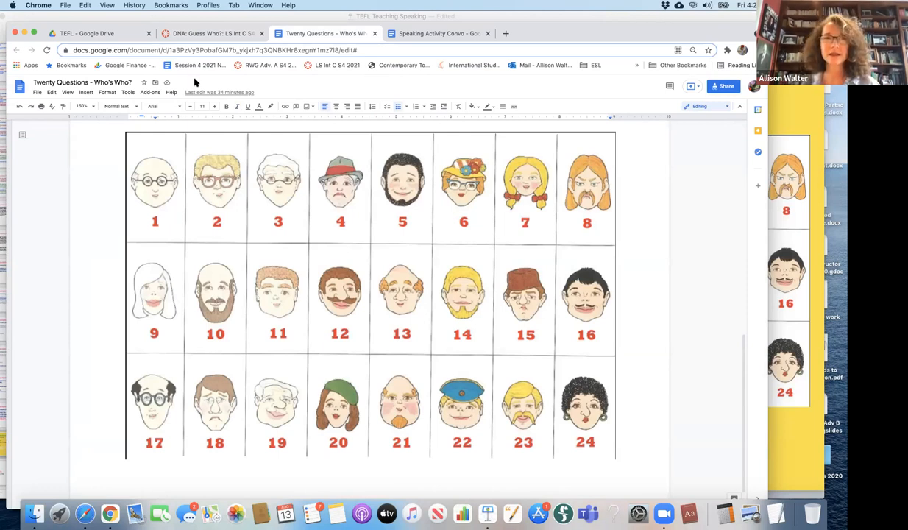
mouse_move(10, 21)
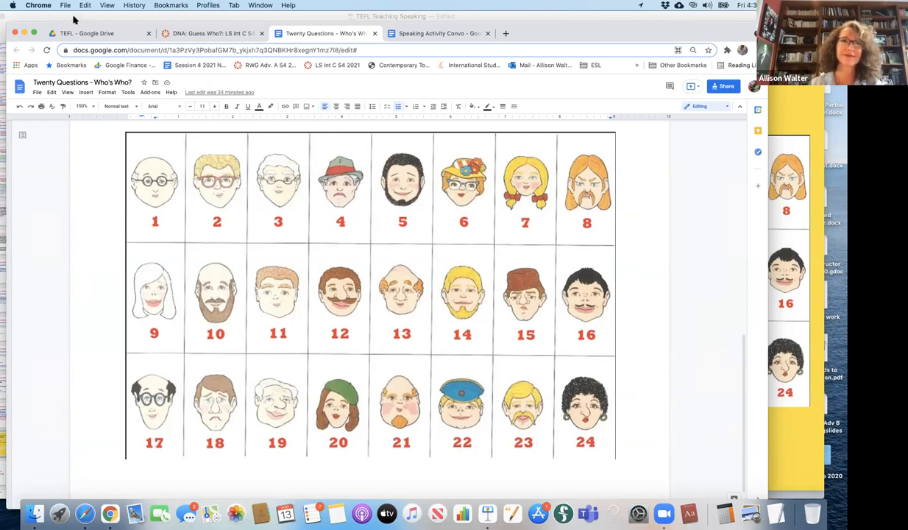
mouse_move(65, 21)
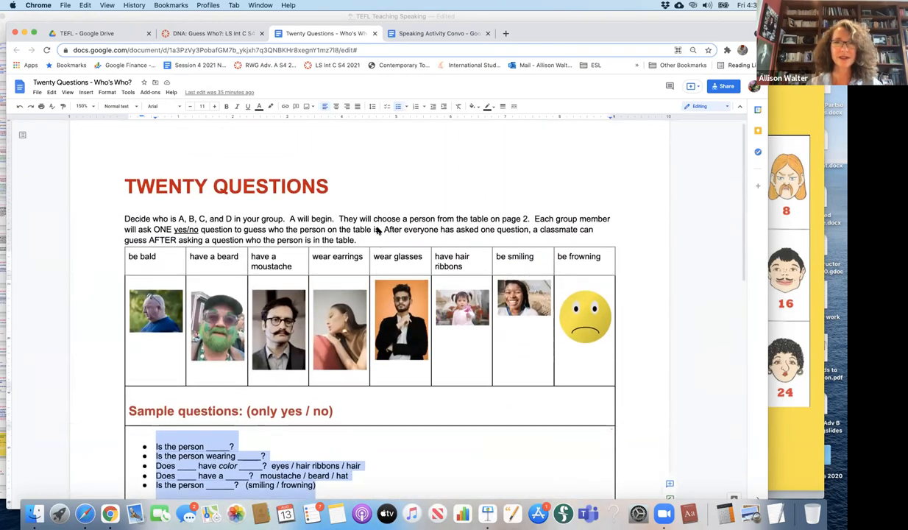
scroll("down", 3)
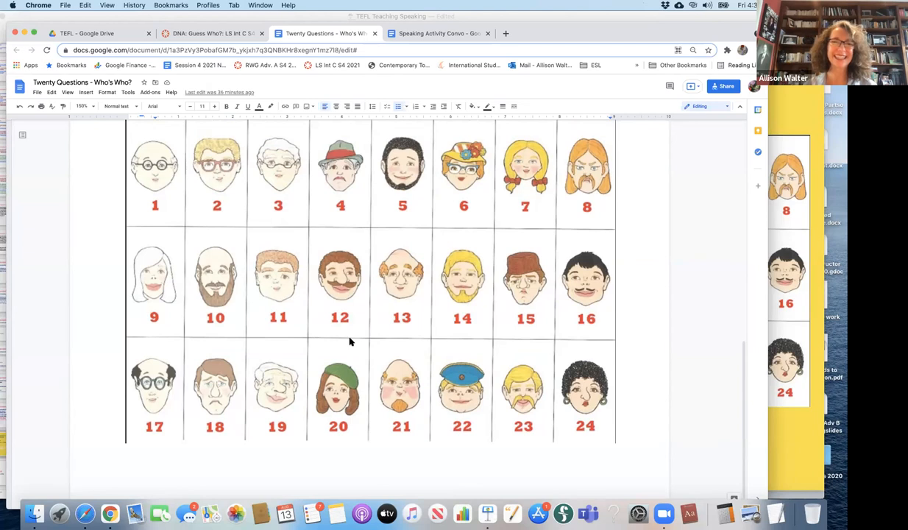
mouse_move(328, 417)
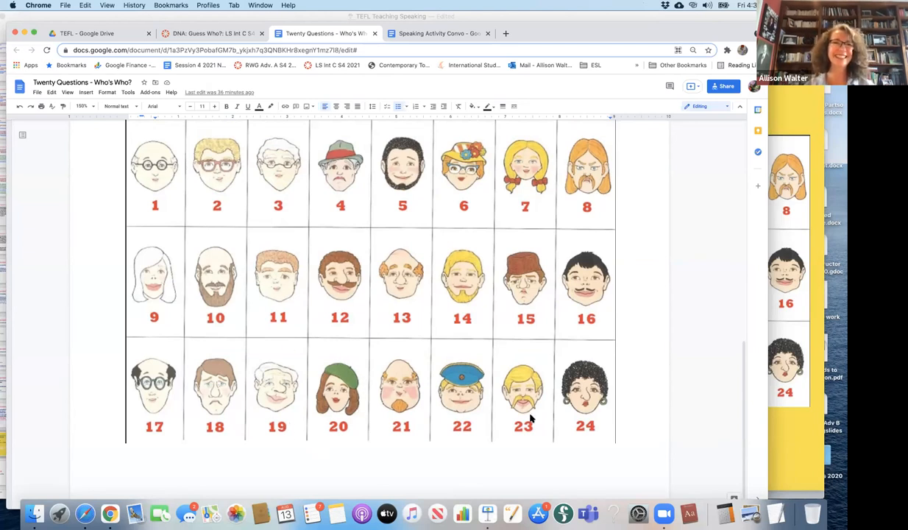
mouse_move(226, 222)
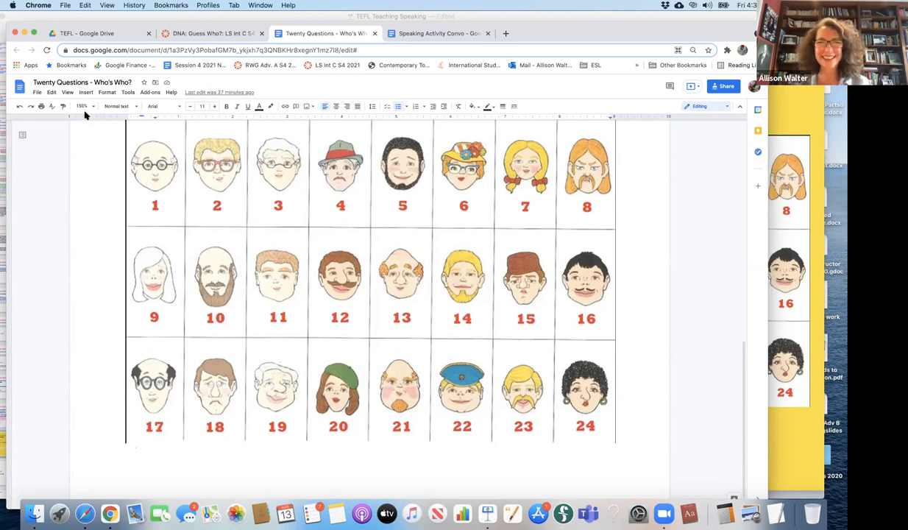
mouse_move(493, 172)
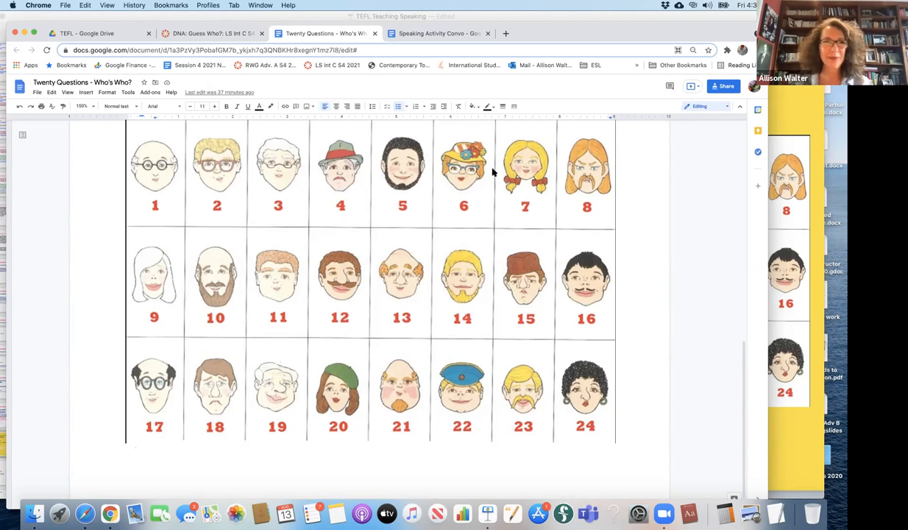
mouse_move(210, 219)
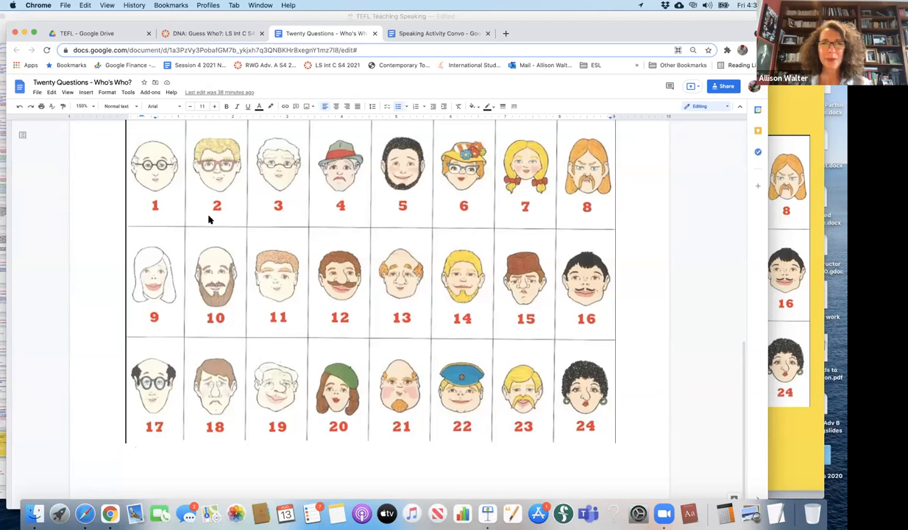
mouse_move(88, 147)
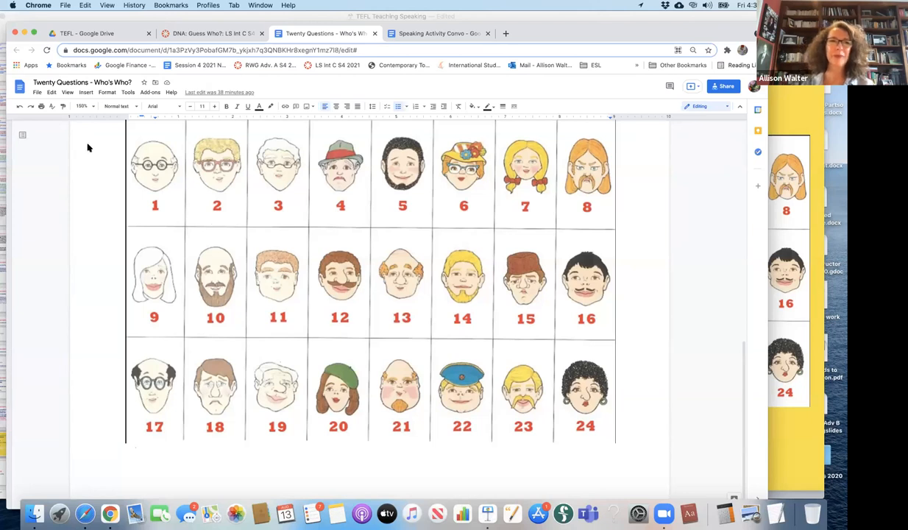
mouse_move(90, 76)
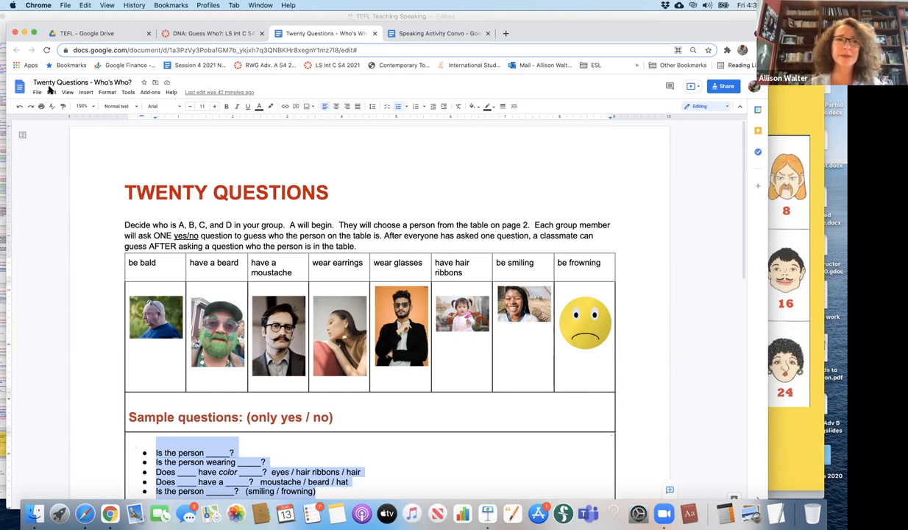
mouse_move(62, 123)
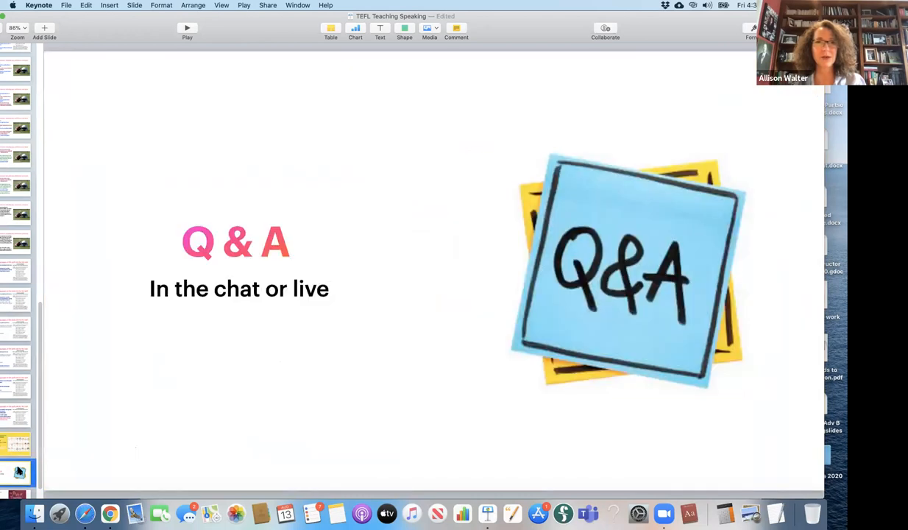
mouse_move(146, 130)
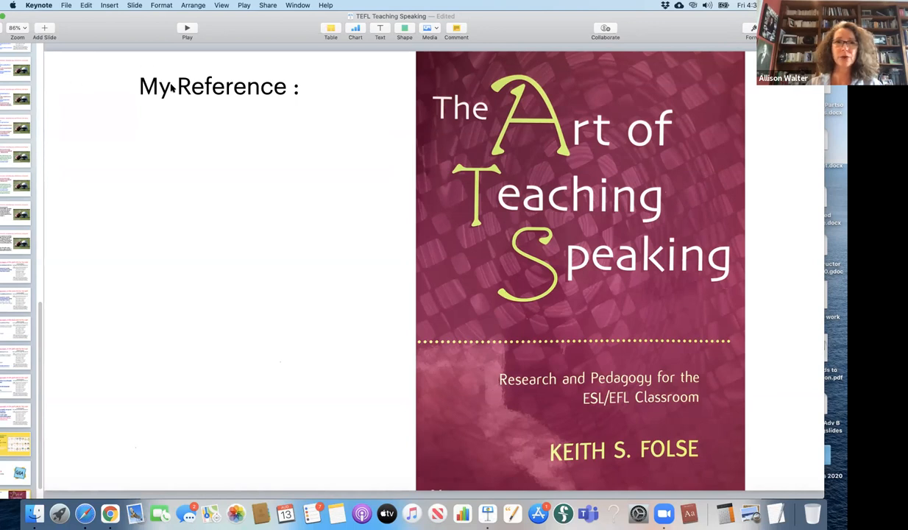
mouse_move(78, 83)
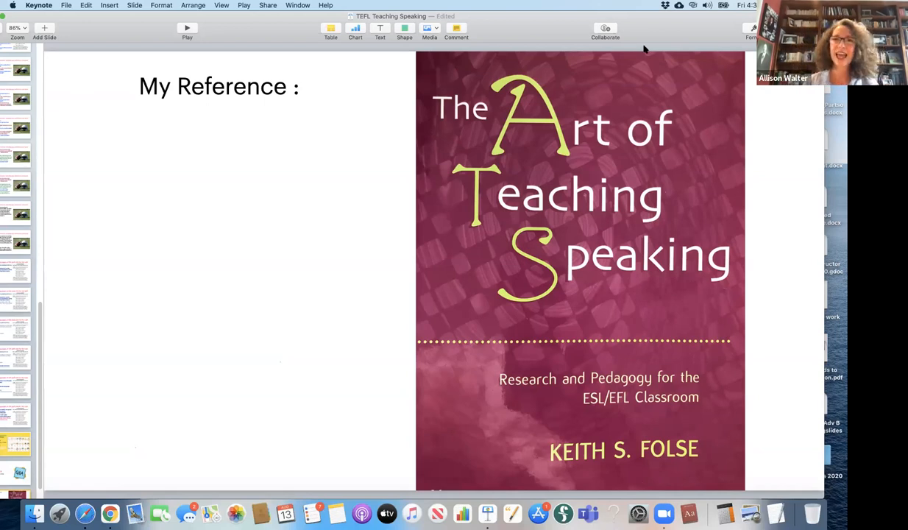
mouse_move(677, 44)
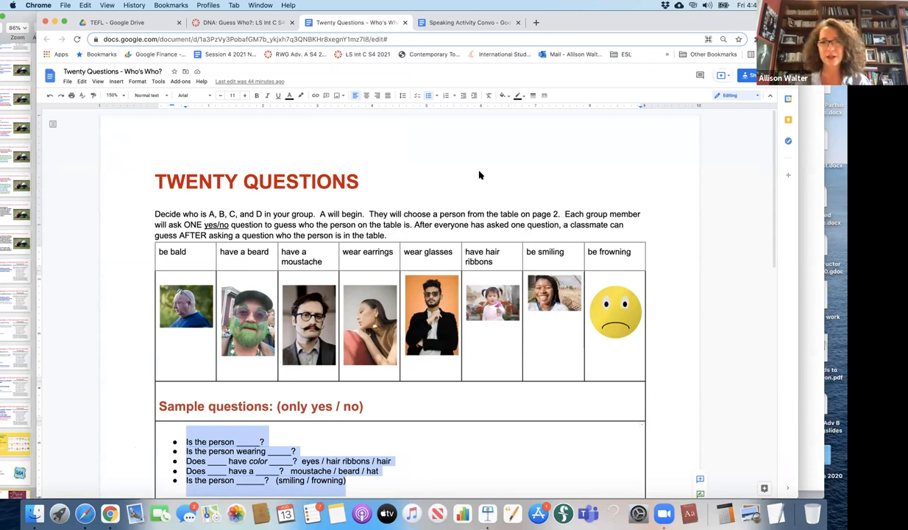
mouse_move(429, 216)
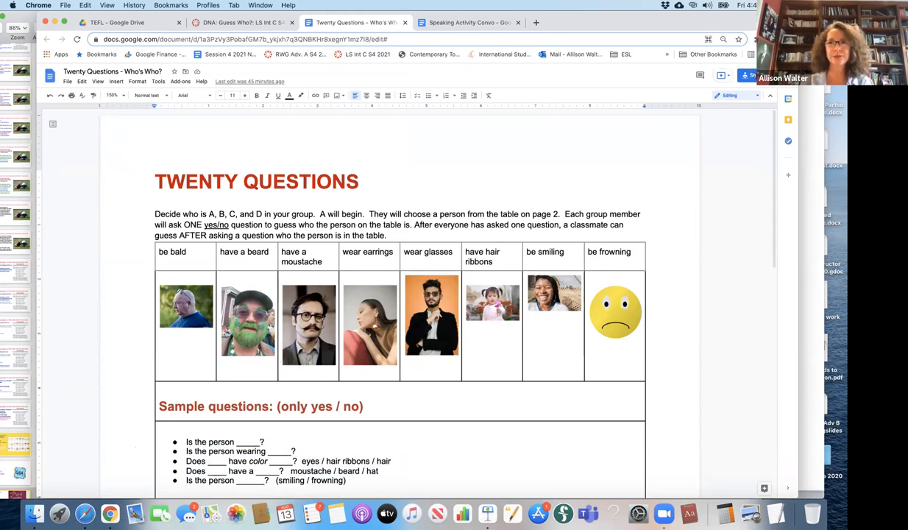
Open the Share dialog for the Twenty Questions – Who's Who? document
left_click(746, 75)
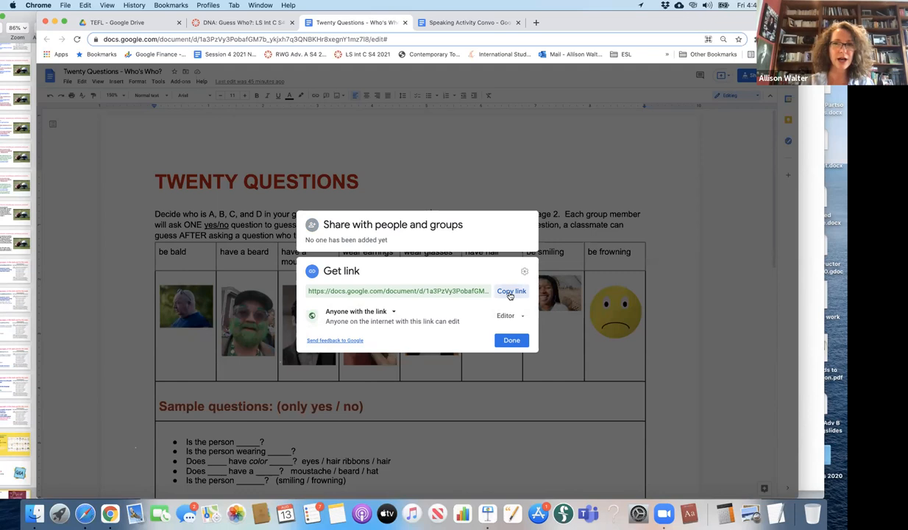
Copy the Twenty Questions document link and open a new browser tab
left_click(511, 290)
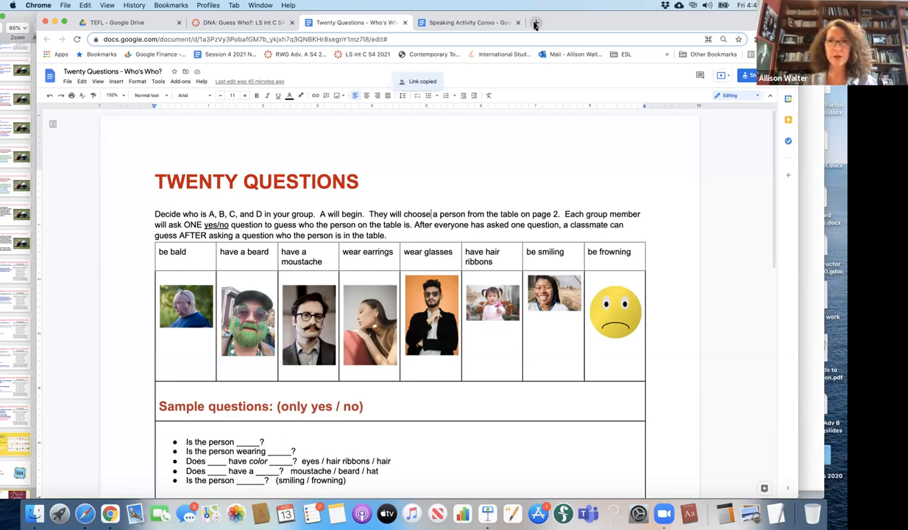
left_click(537, 22)
type("doc new")
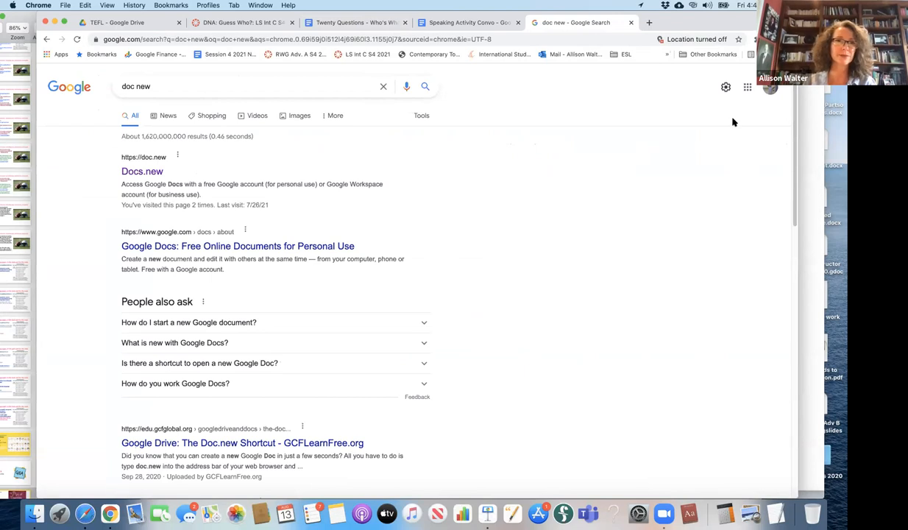
mouse_move(207, 248)
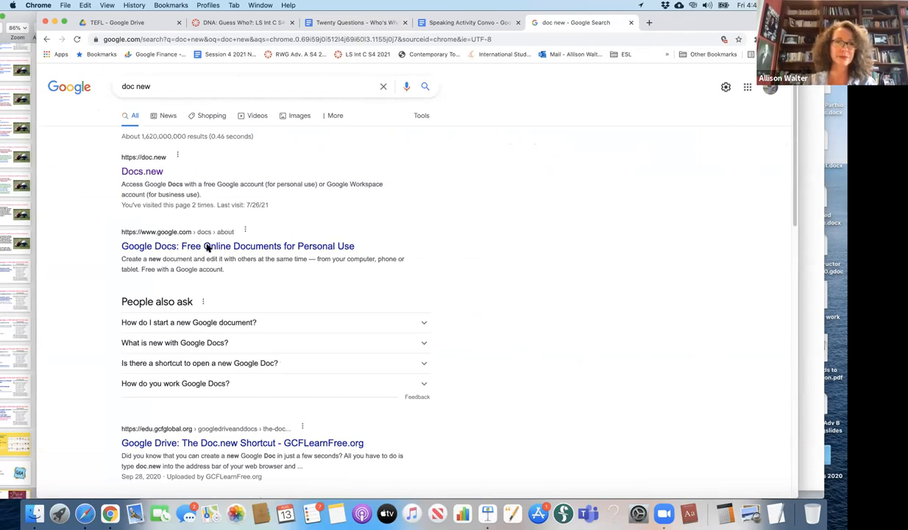
Reach Google Docs from the search results and create a blank Untitled document
left_click(237, 246)
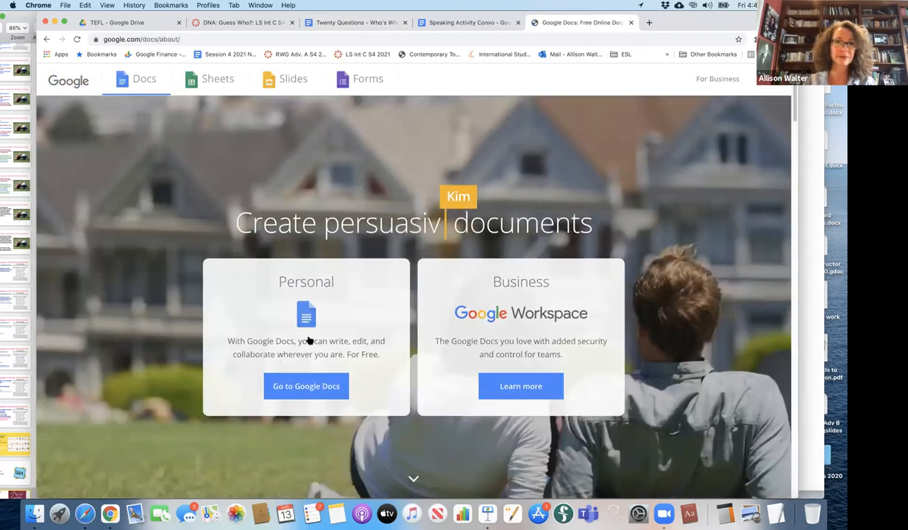
left_click(306, 386)
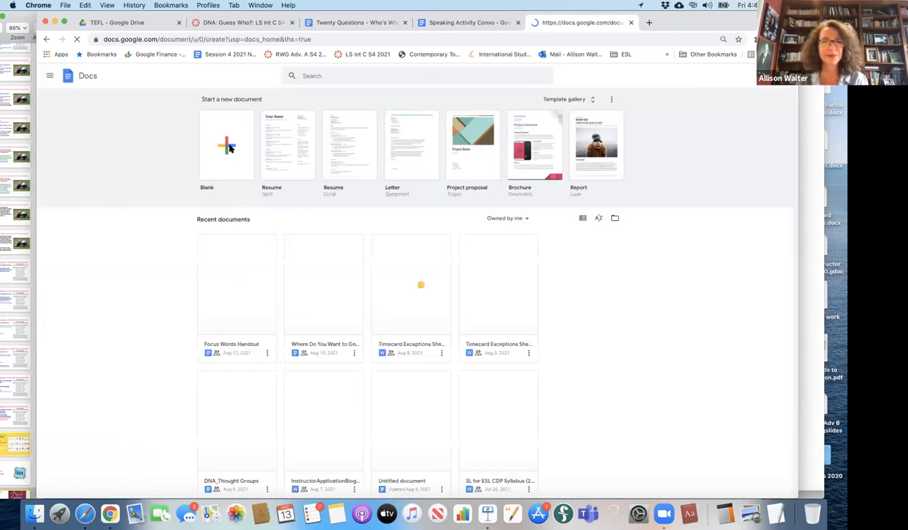
left_click(226, 145)
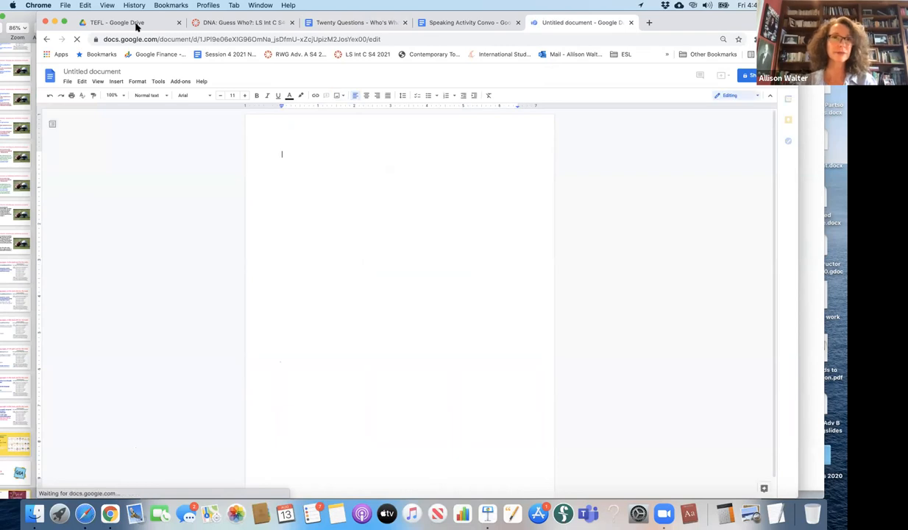
Zoom the Doc to 200%, change 'edit' to 'copy' in the link, and return to Twenty Questions
left_click(112, 95)
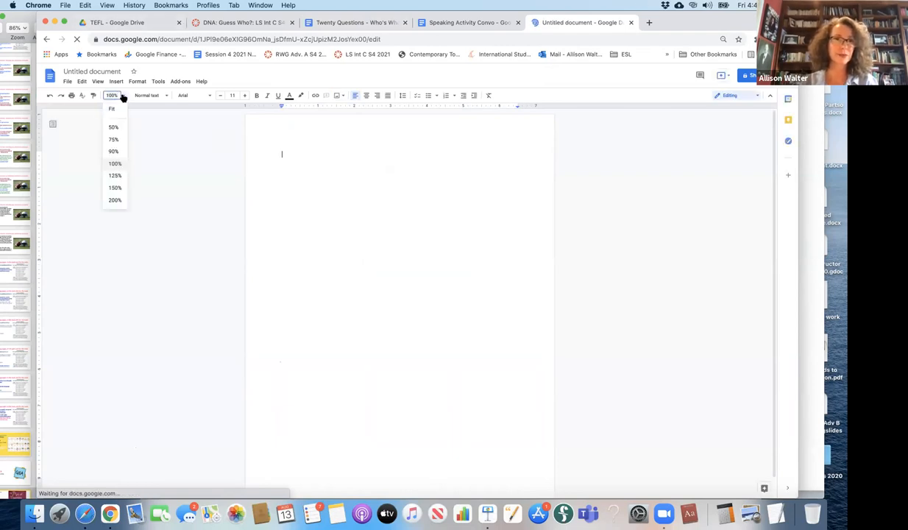
mouse_move(105, 300)
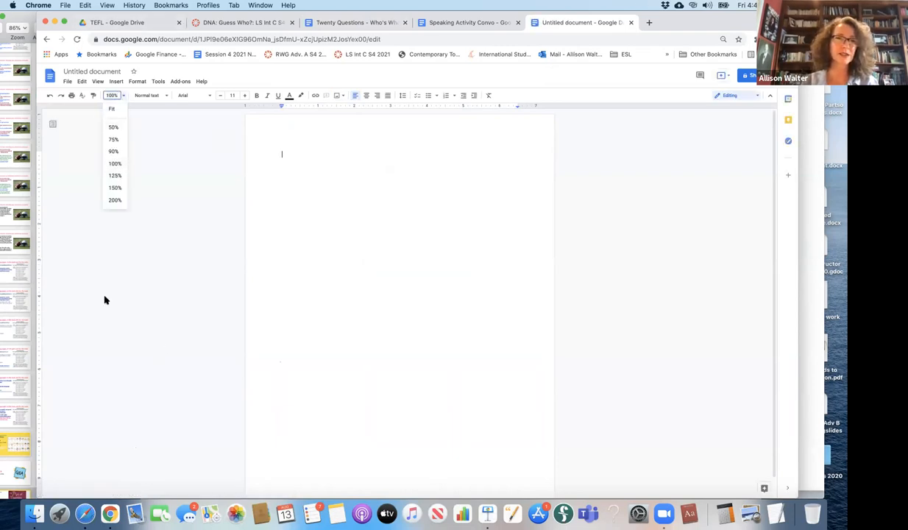
left_click(115, 199)
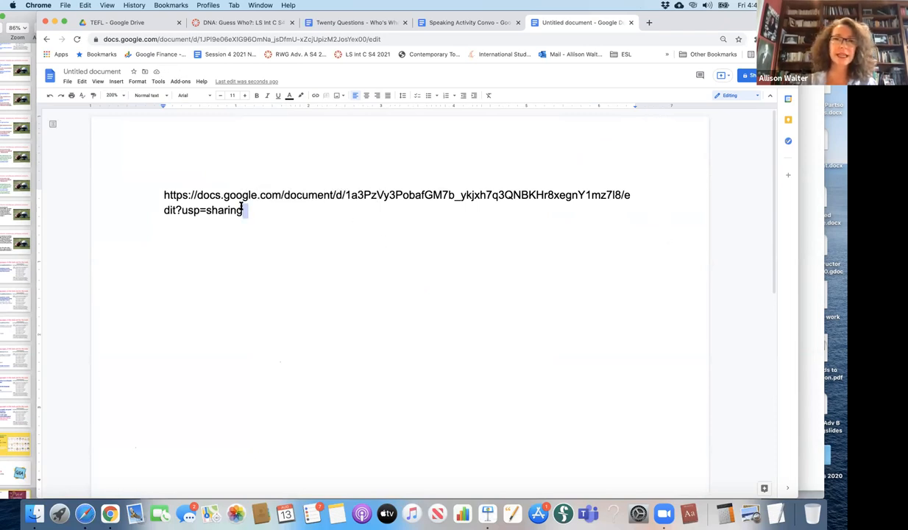
mouse_move(397, 228)
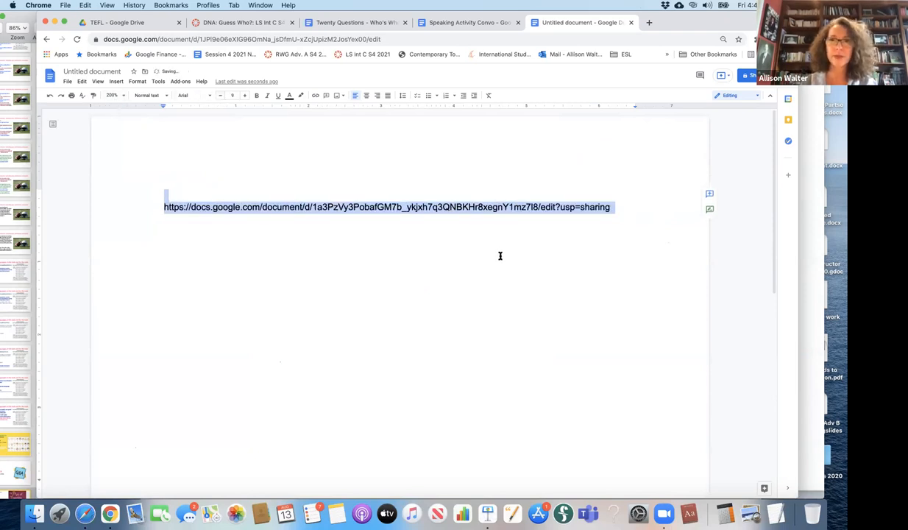
left_click(557, 207)
type("copy")
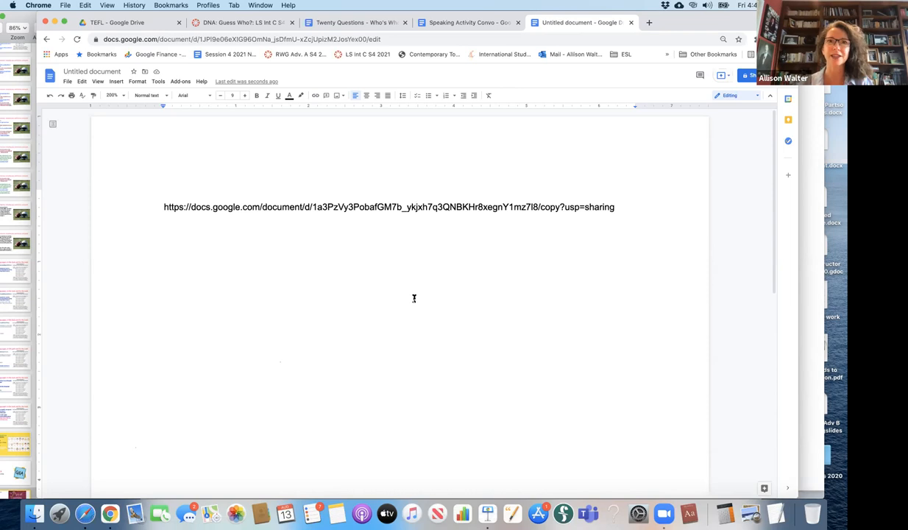
left_click(353, 22)
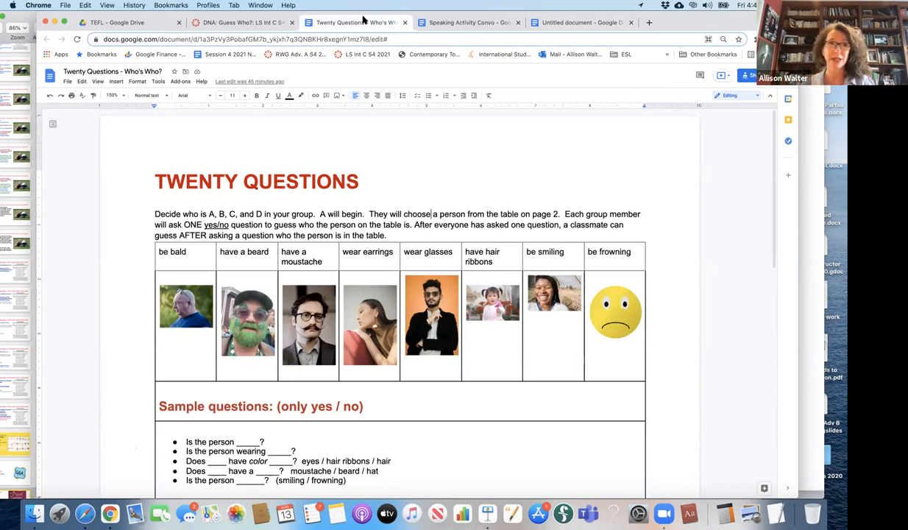
left_click(66, 81)
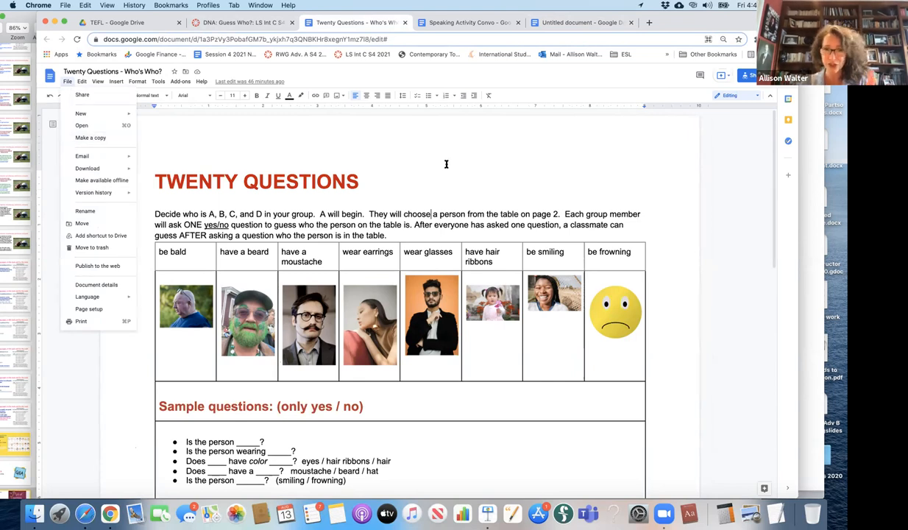
left_click(358, 182)
type("kahoot.com")
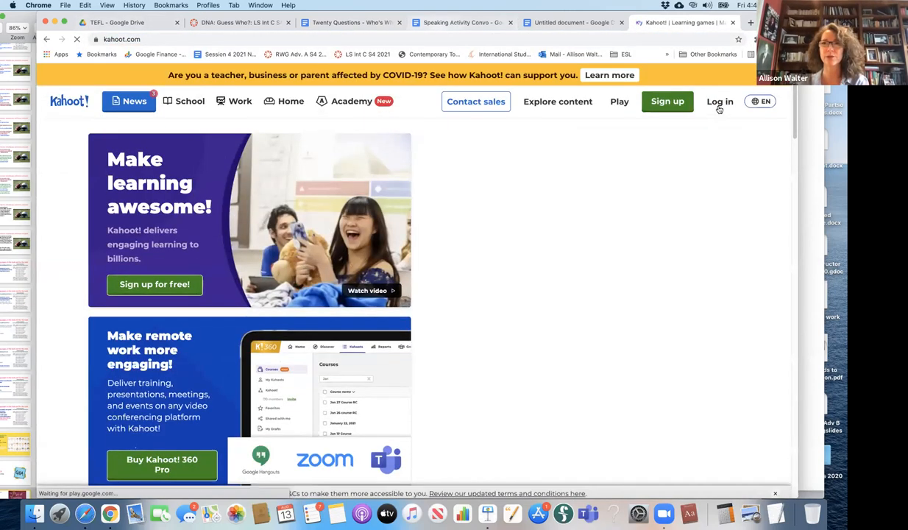
Open the Kahoot! sign-in page and submit the account login details
left_click(719, 102)
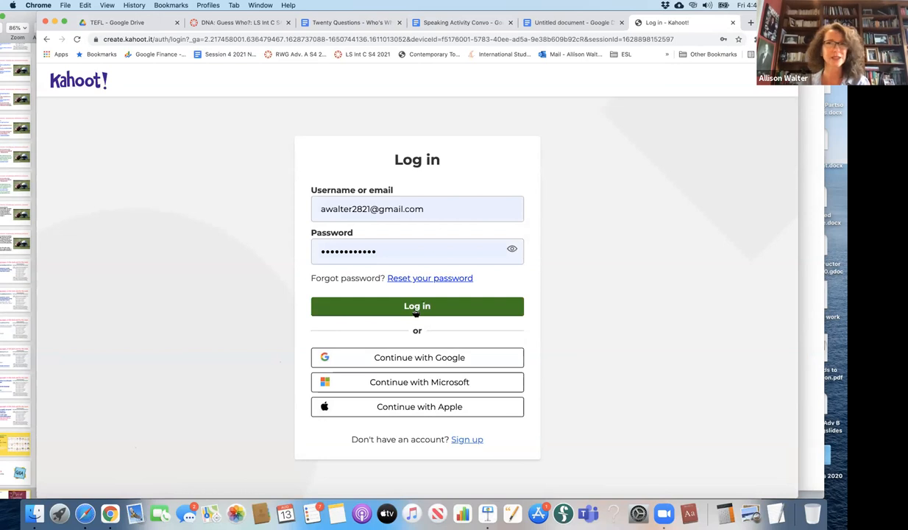
left_click(416, 306)
type("jeopardylab")
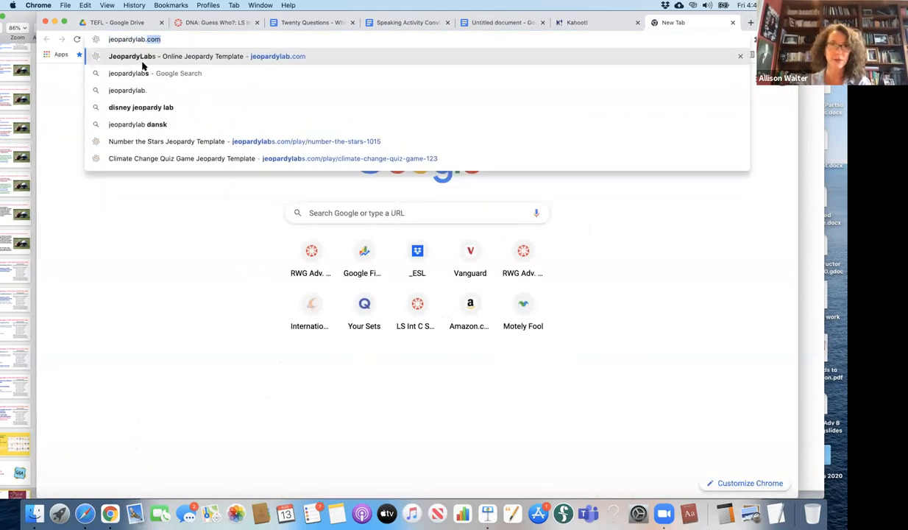
Browse JeopardyLabs, open 'The Three Branches of Goverment' game, and restart it with cleared scores
left_click(206, 56)
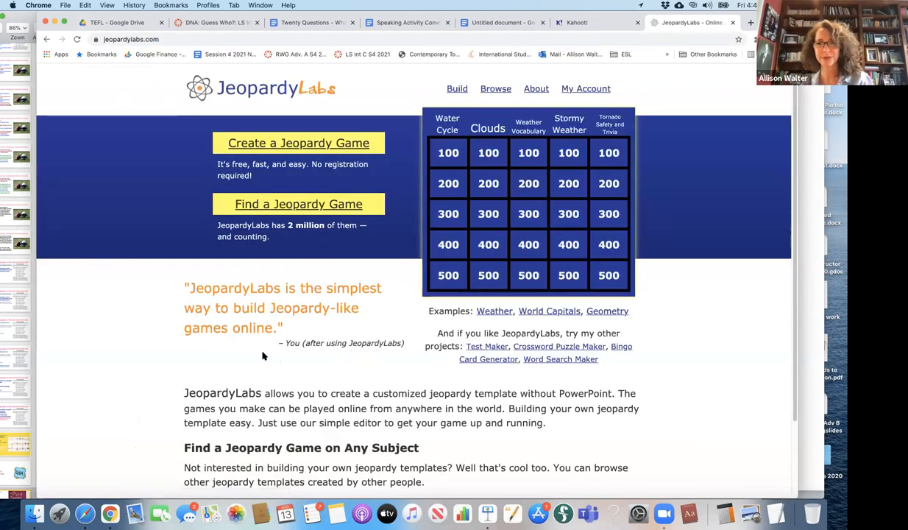
mouse_move(382, 251)
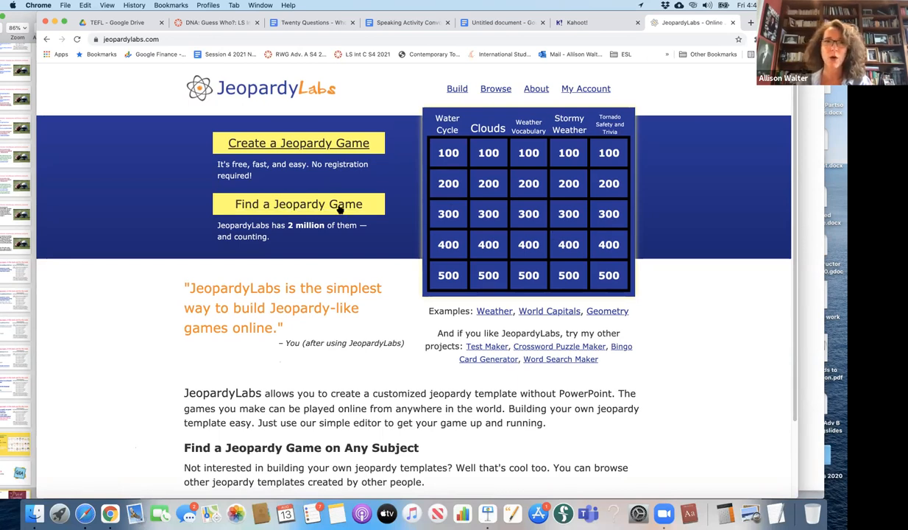
left_click(298, 204)
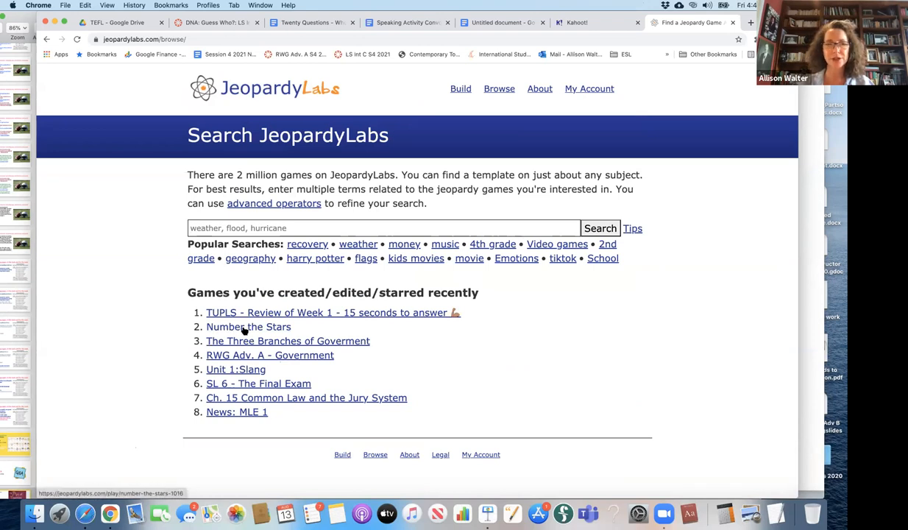
mouse_move(297, 407)
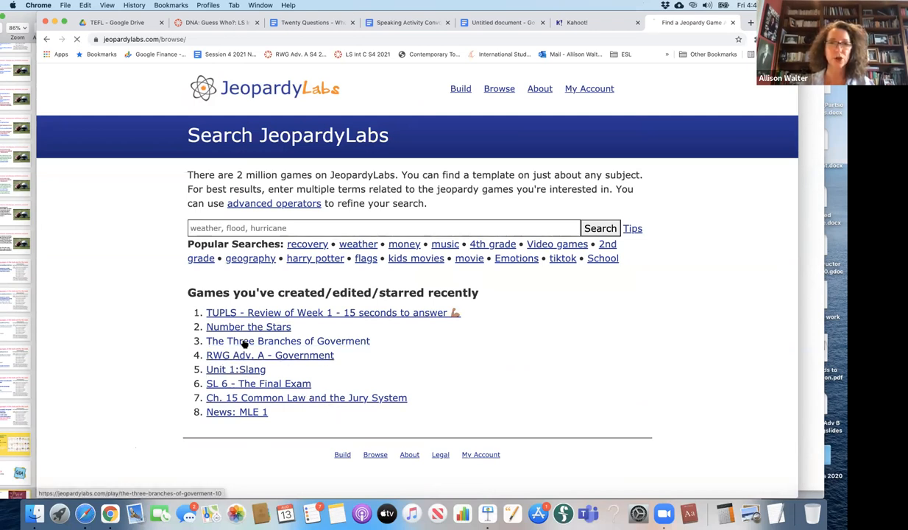
left_click(288, 340)
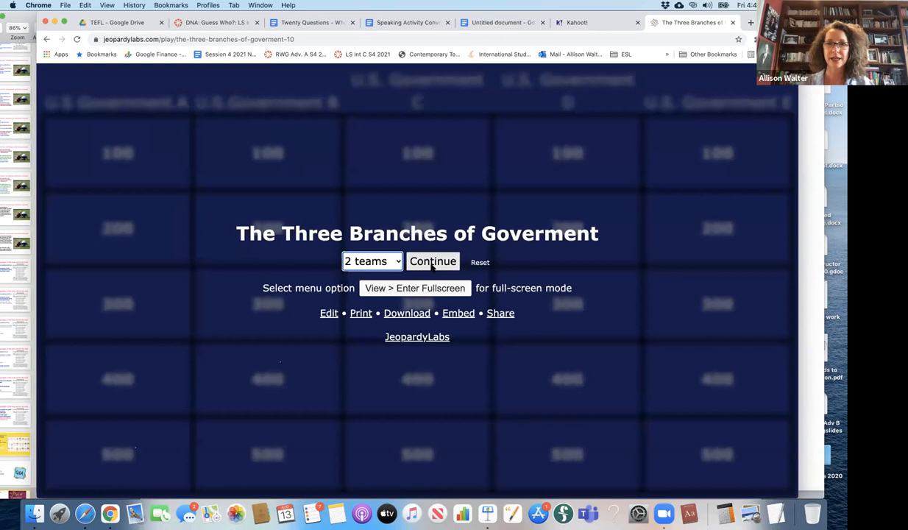
left_click(432, 261)
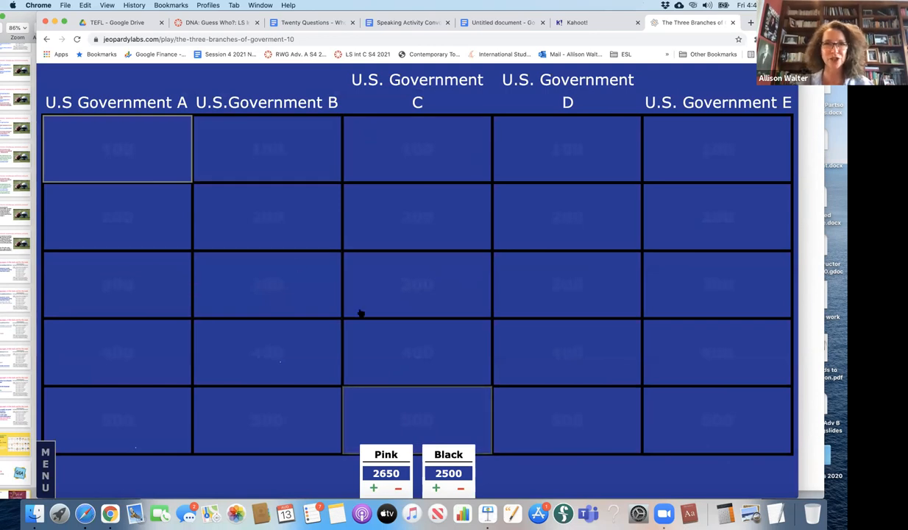
mouse_move(522, 47)
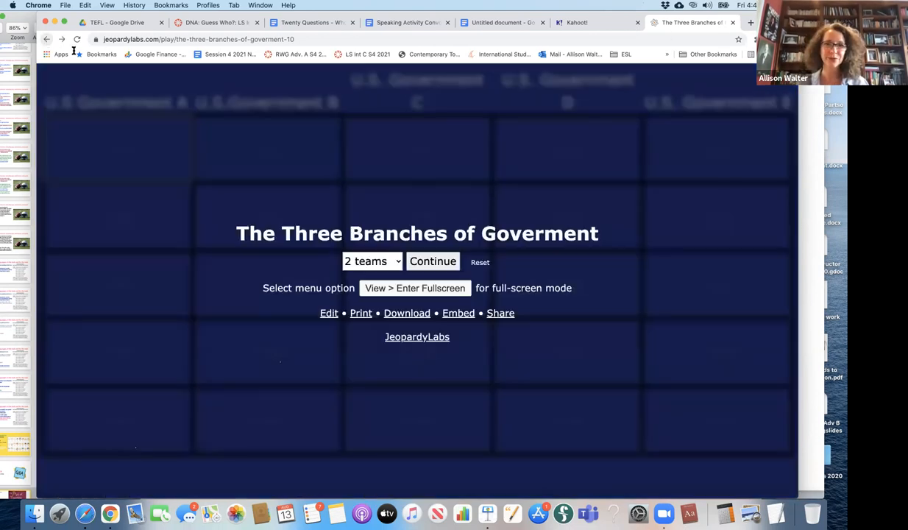
left_click(480, 262)
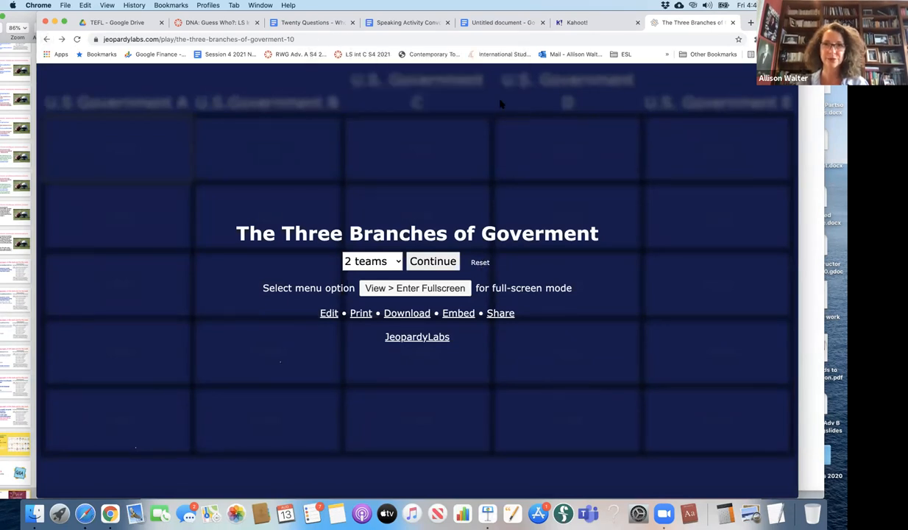
Start a two-team game, reveal the U.S. Government C 100 response, and give Team 1 100 points
left_click(433, 261)
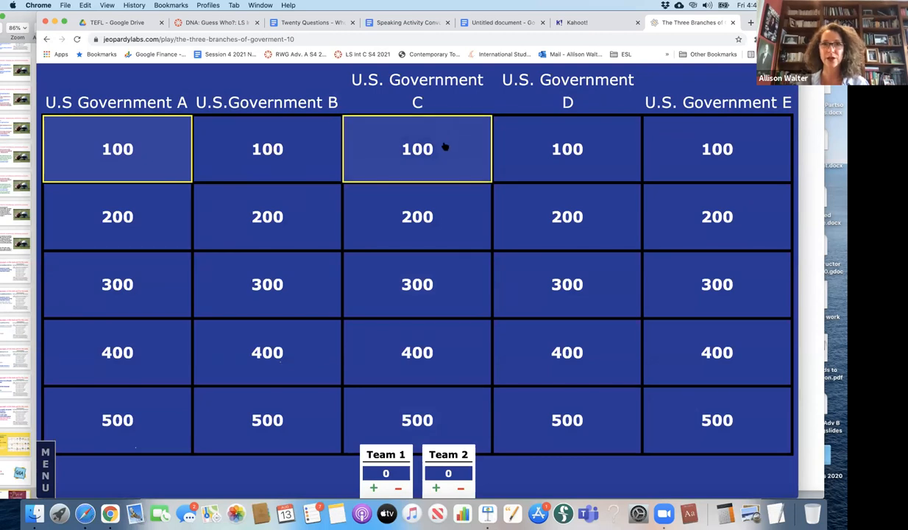
left_click(417, 148)
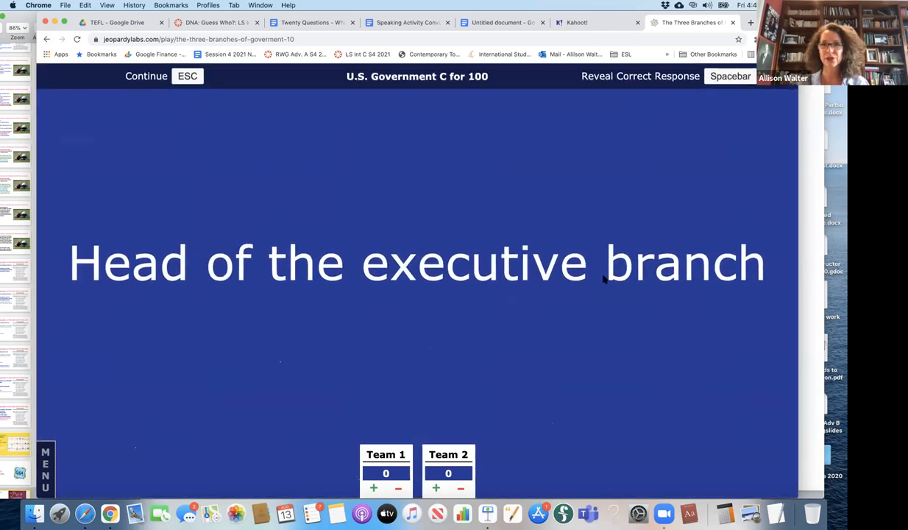
mouse_move(644, 374)
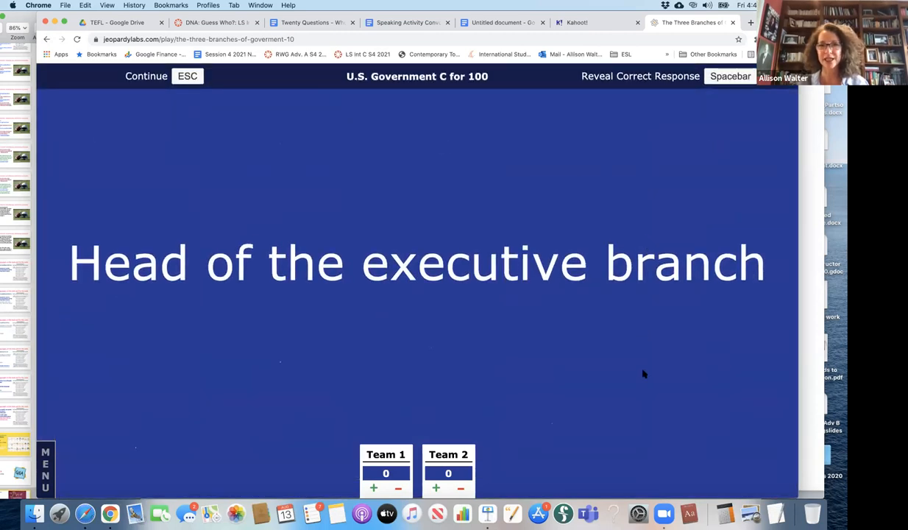
mouse_move(369, 347)
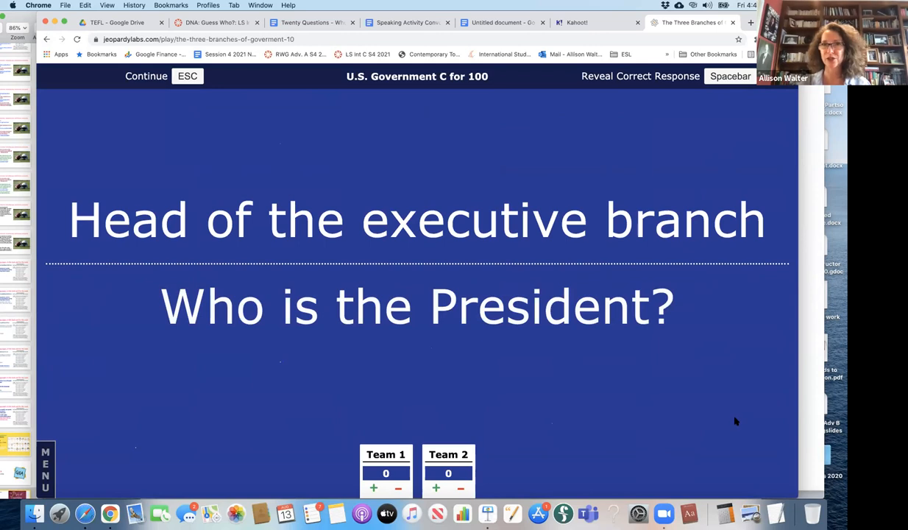
mouse_move(397, 366)
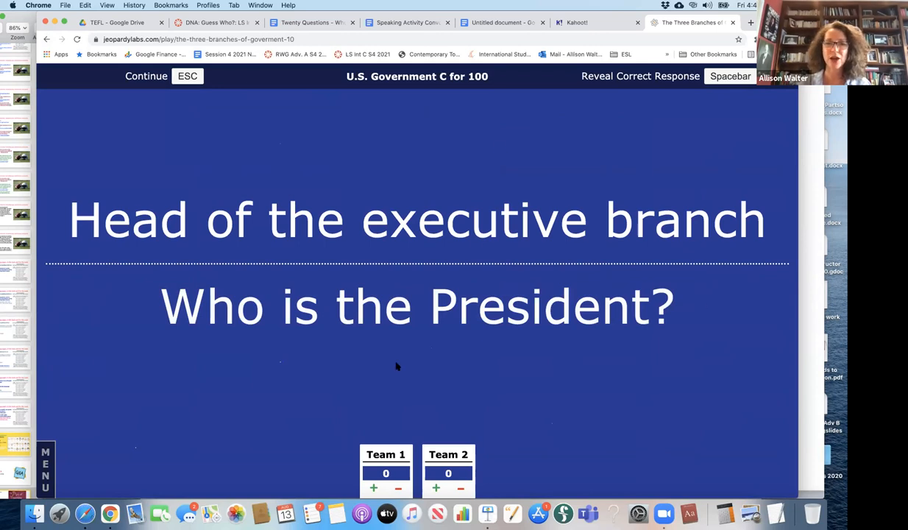
left_click(374, 487)
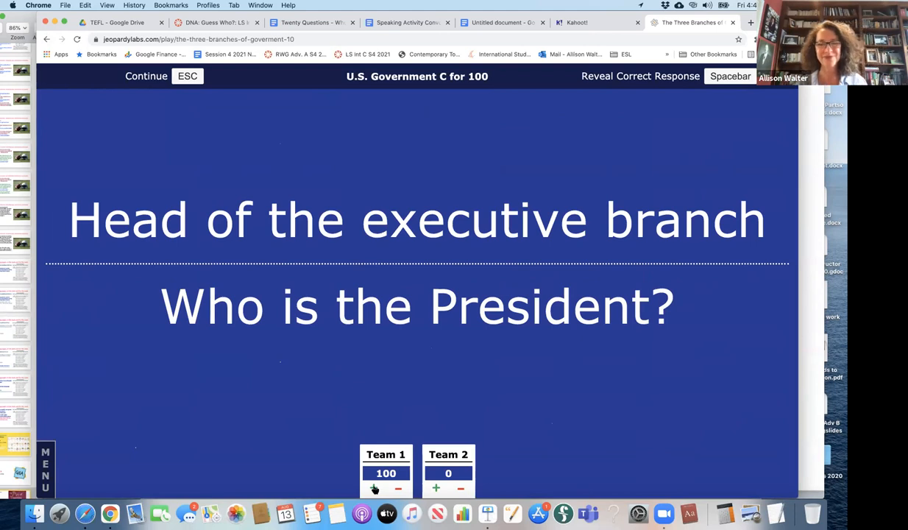
left_click(145, 76)
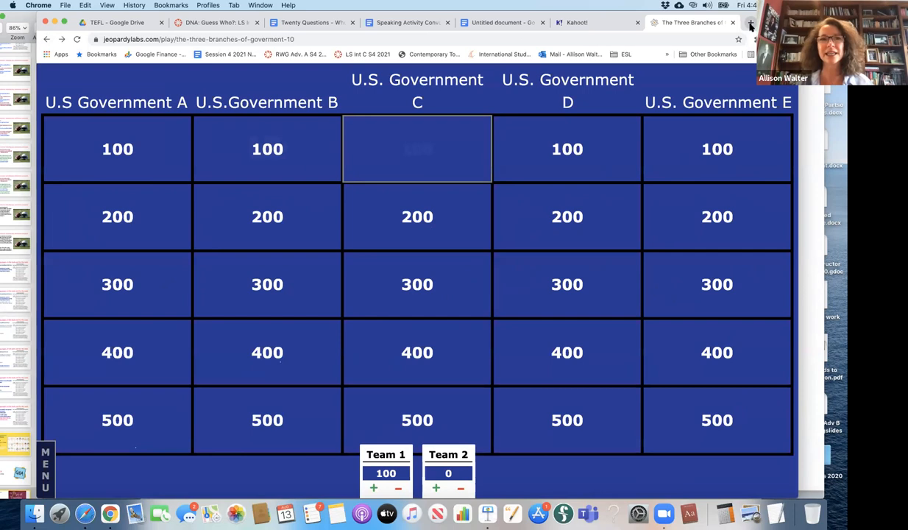
Open Wordwall in a new tab and view My Activities with its class folders
left_click(750, 22)
type("wordwall.net")
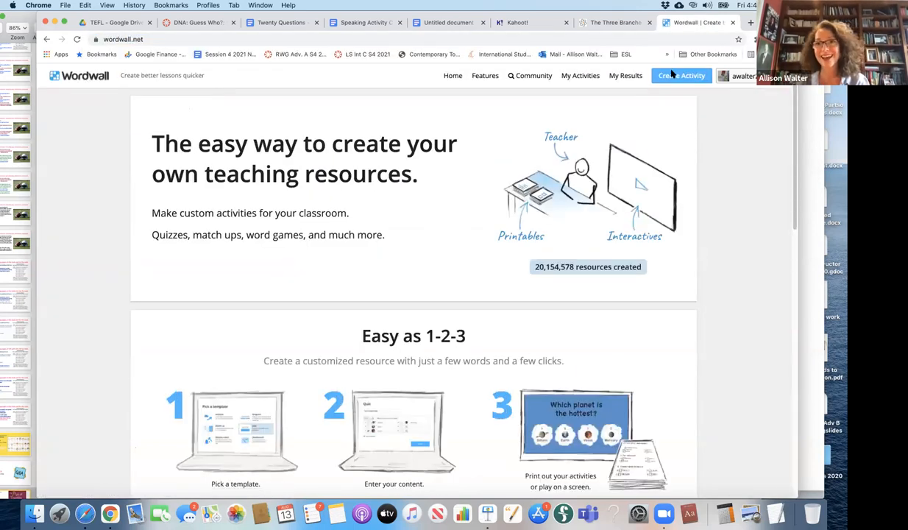
mouse_move(727, 184)
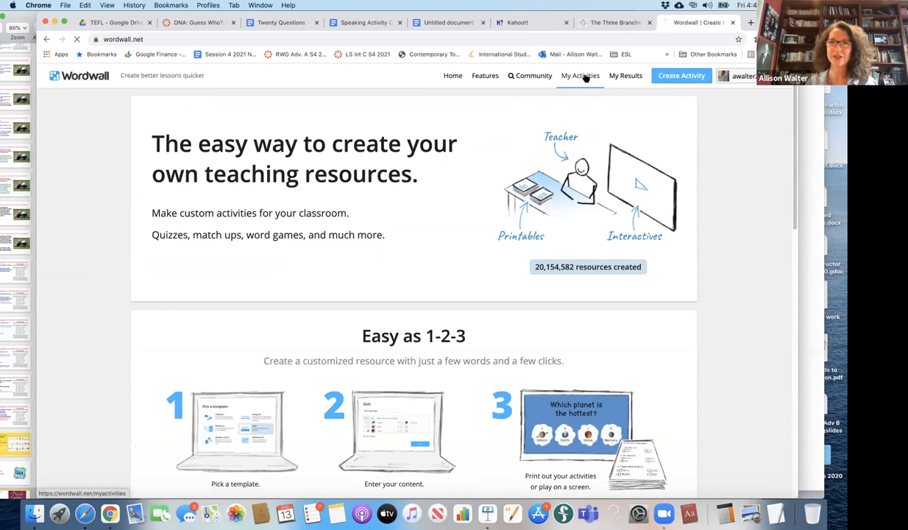
left_click(580, 75)
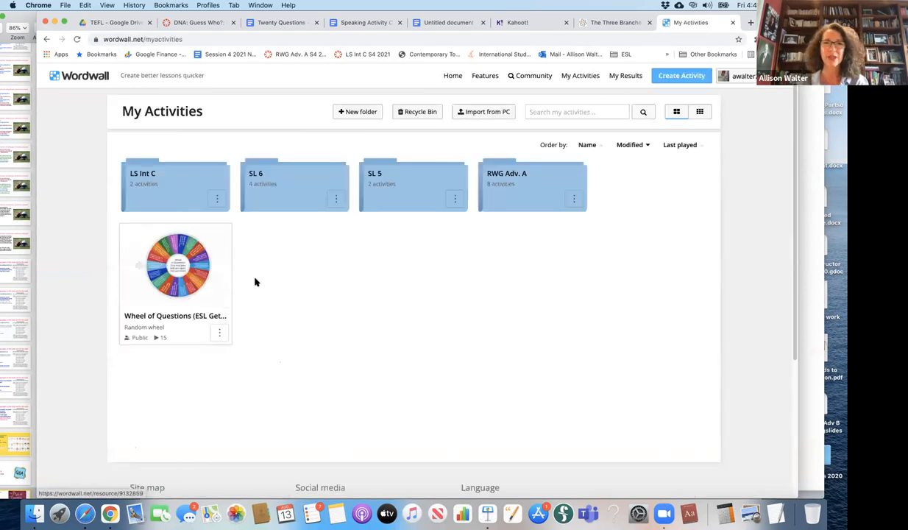
mouse_move(284, 297)
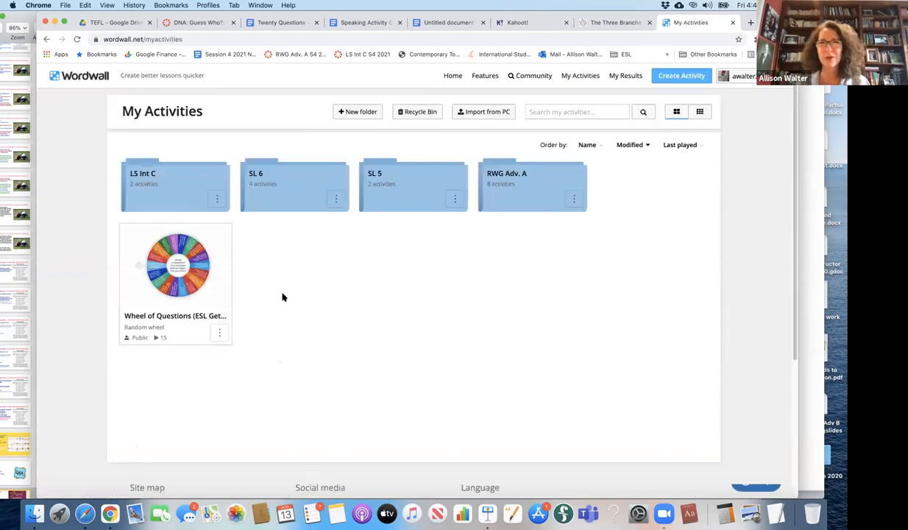
mouse_move(270, 265)
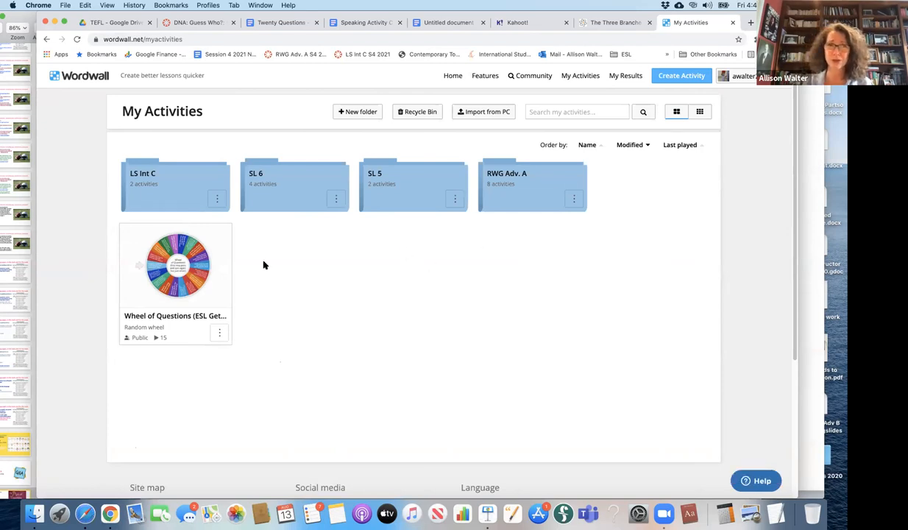
Start and spin the Wheel of Questions until it lands on a sports question, then switch to Kahoot!
left_click(175, 265)
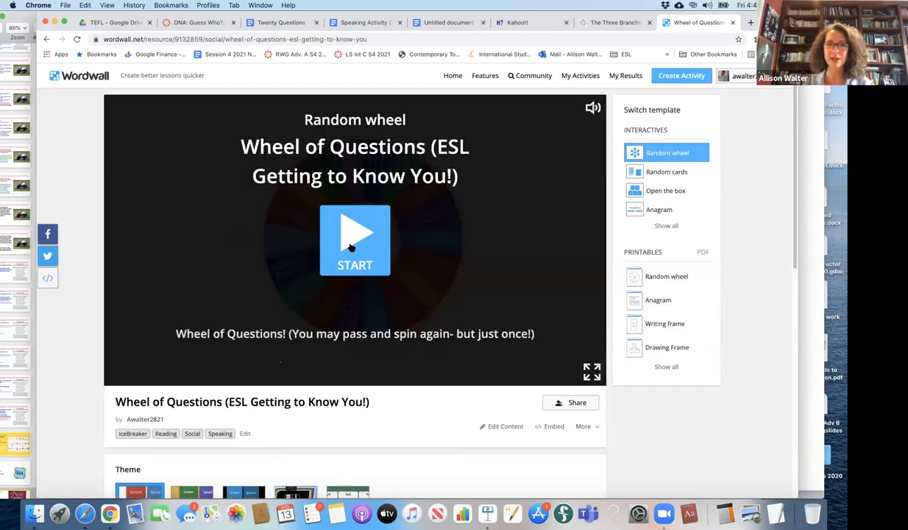
left_click(355, 240)
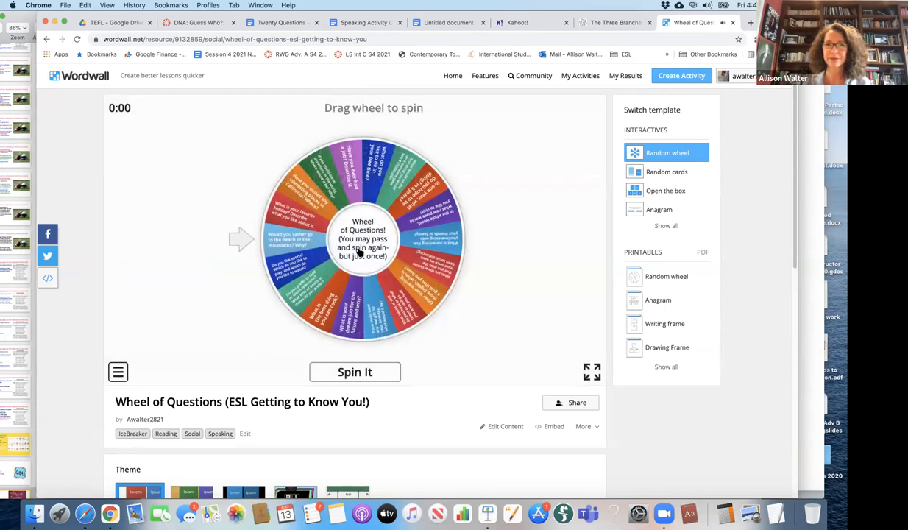
left_click(355, 371)
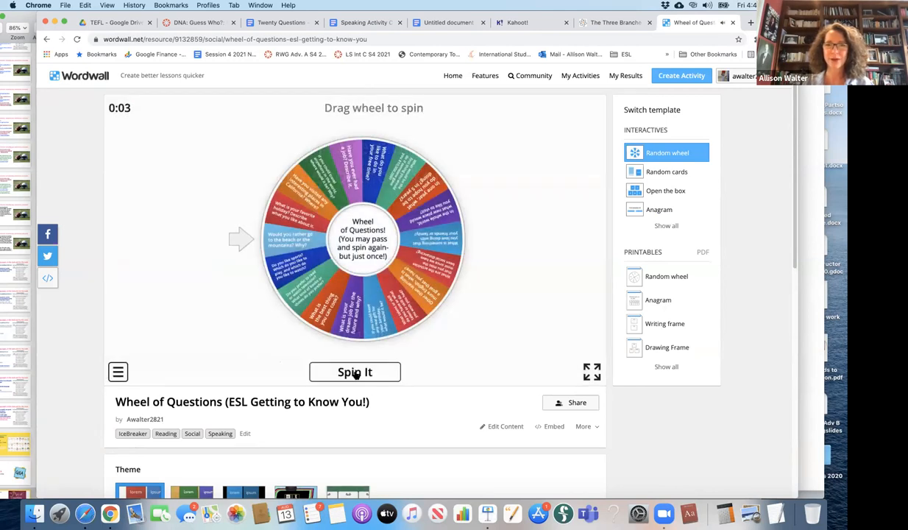
left_click(354, 372)
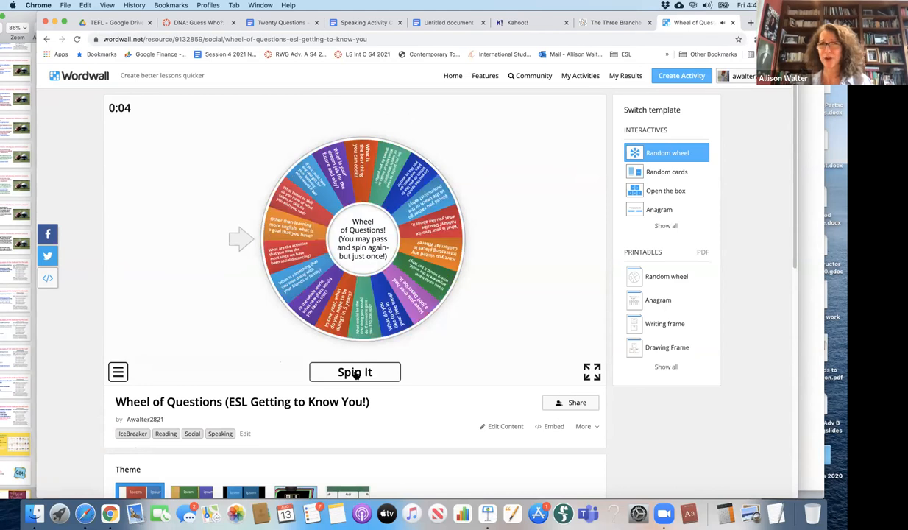
left_click(355, 371)
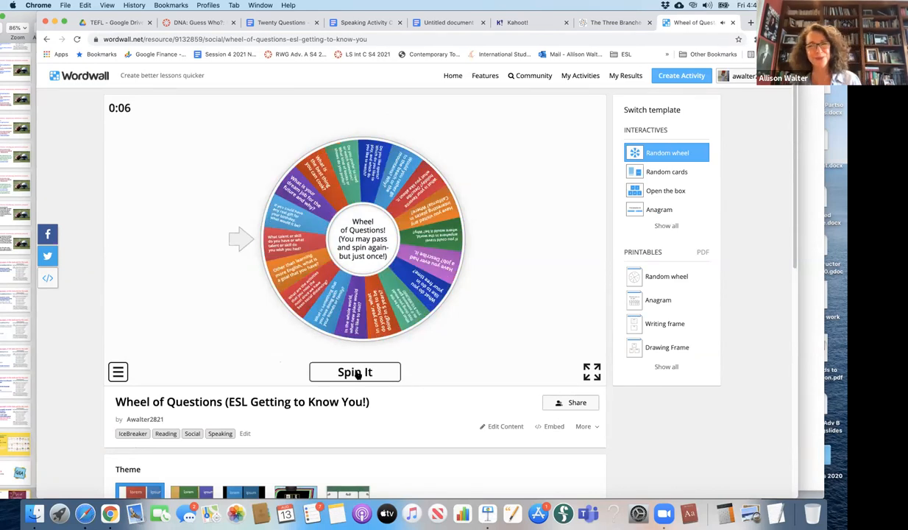
left_click(355, 371)
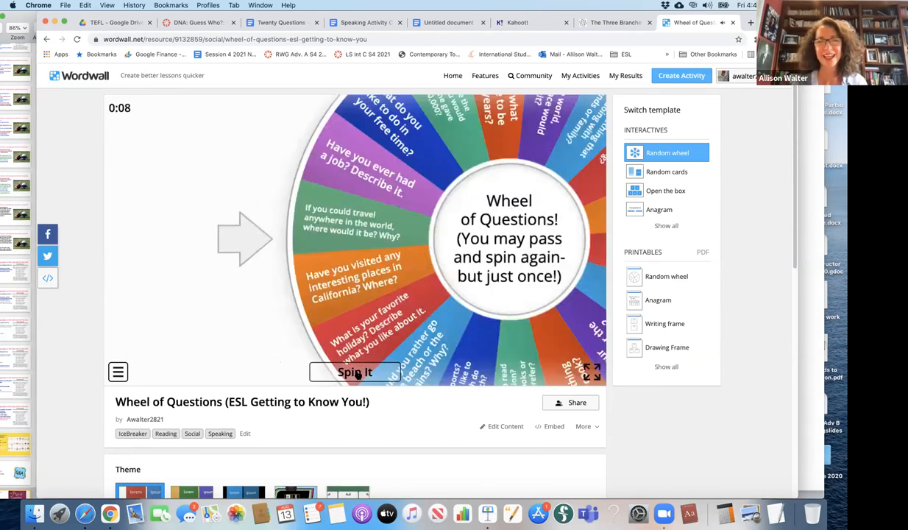
left_click(354, 372)
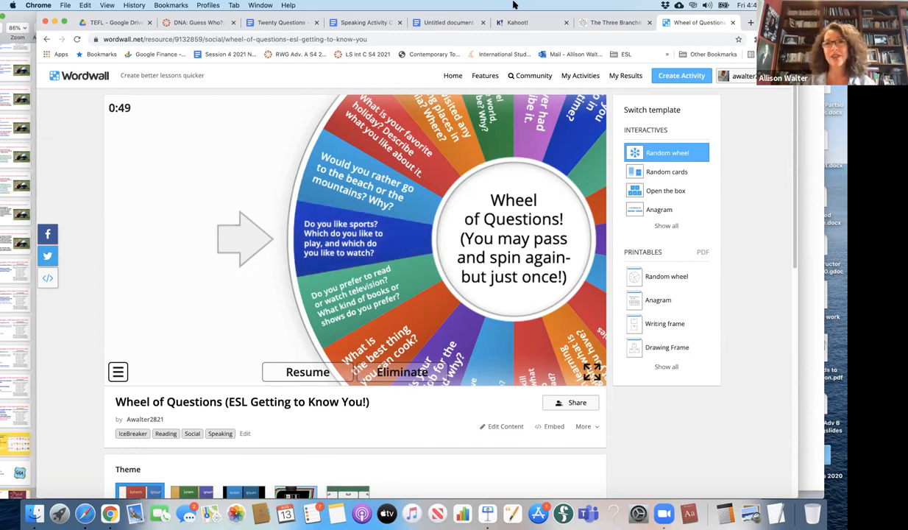
left_click(515, 22)
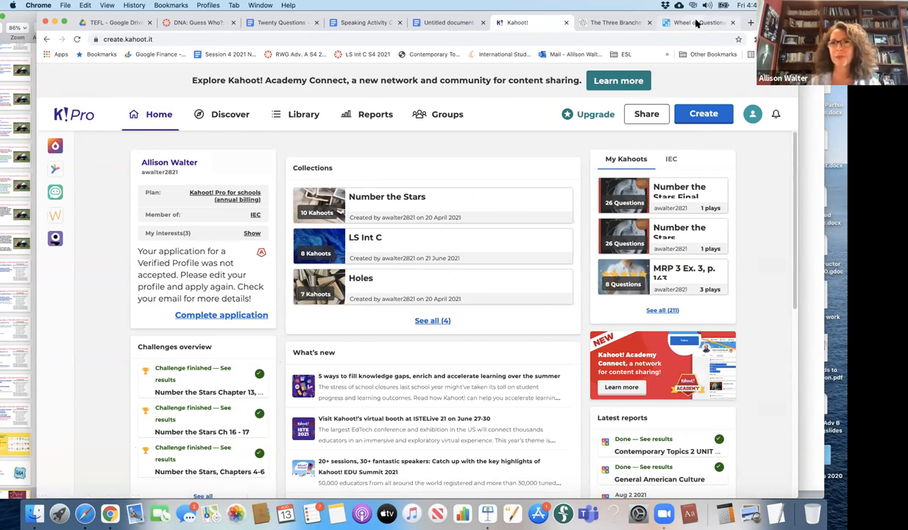
Go to padlet.com in a new tab and log in with the first Google account
left_click(751, 22)
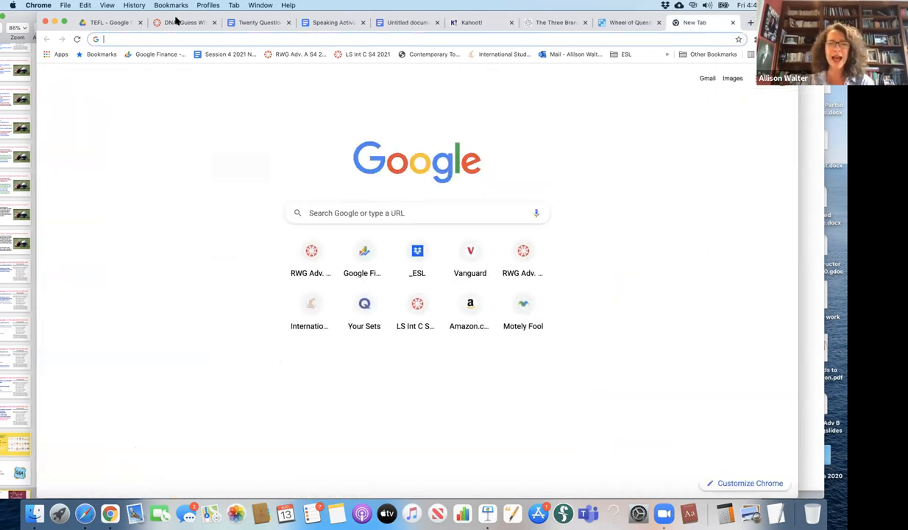
type("padlet.com")
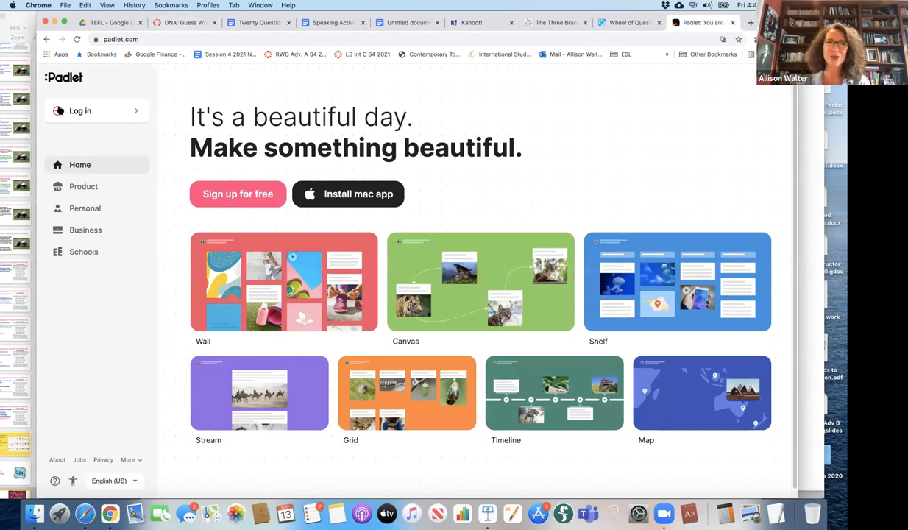
left_click(79, 110)
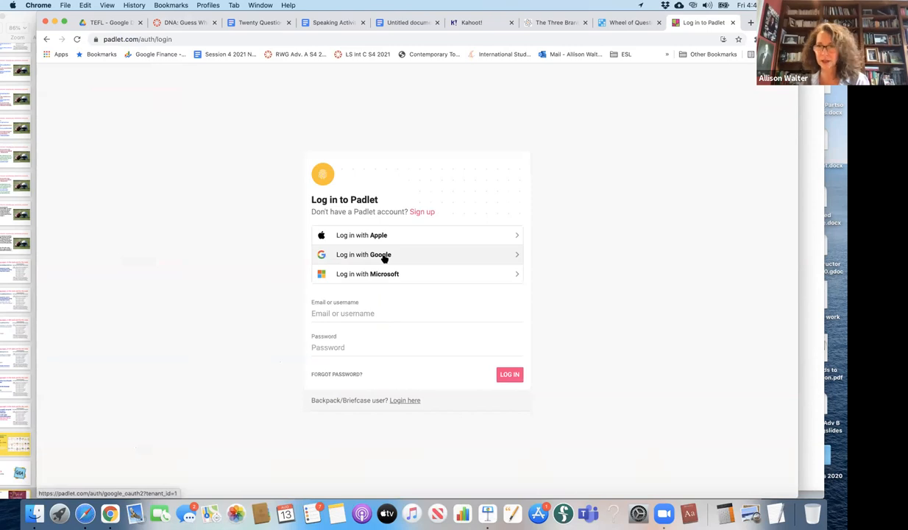
left_click(363, 253)
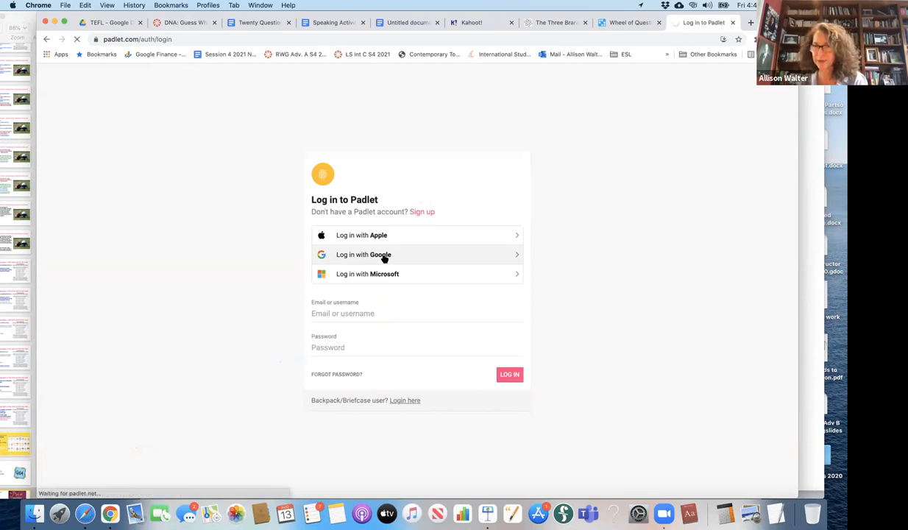
left_click(363, 254)
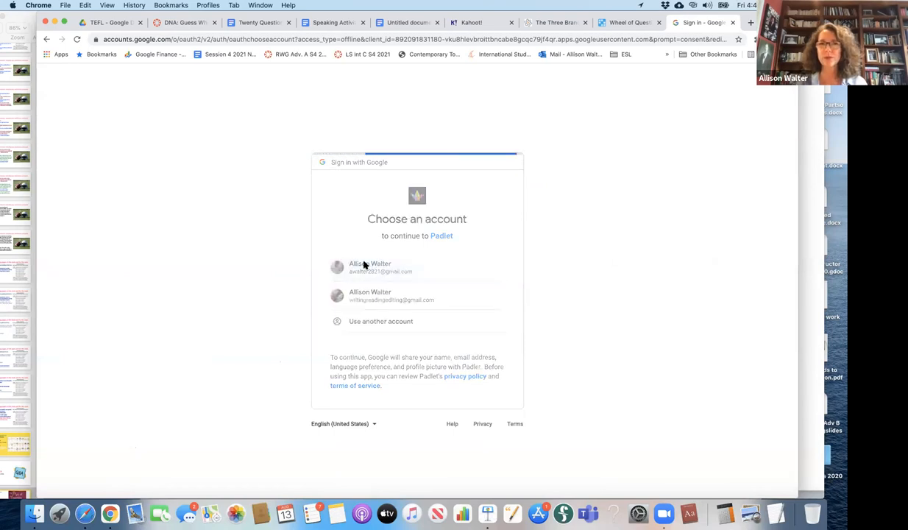
left_click(370, 266)
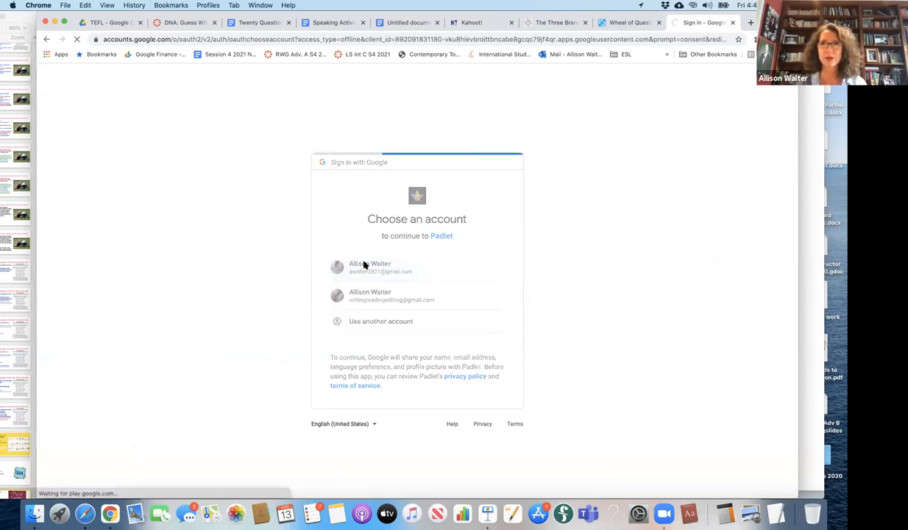
left_click(370, 266)
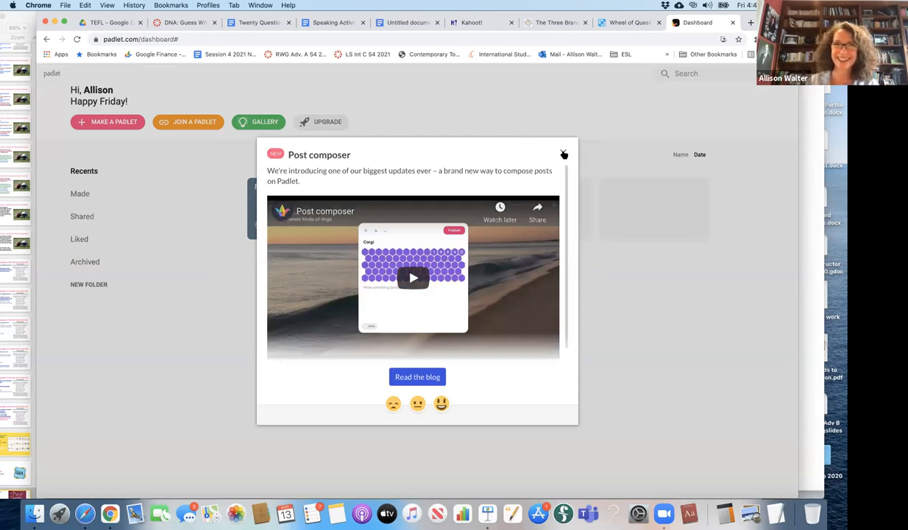
Dismiss the Padlet post-composer announcement popup
left_click(564, 155)
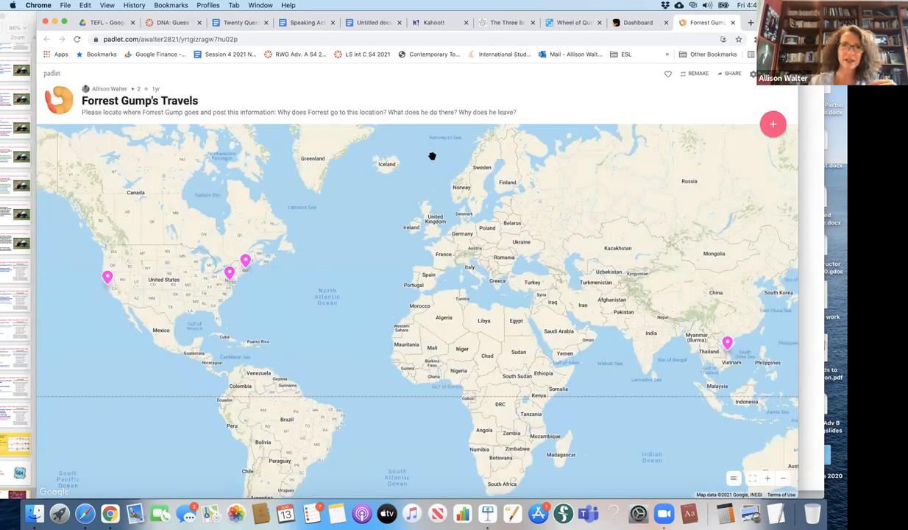
mouse_move(356, 282)
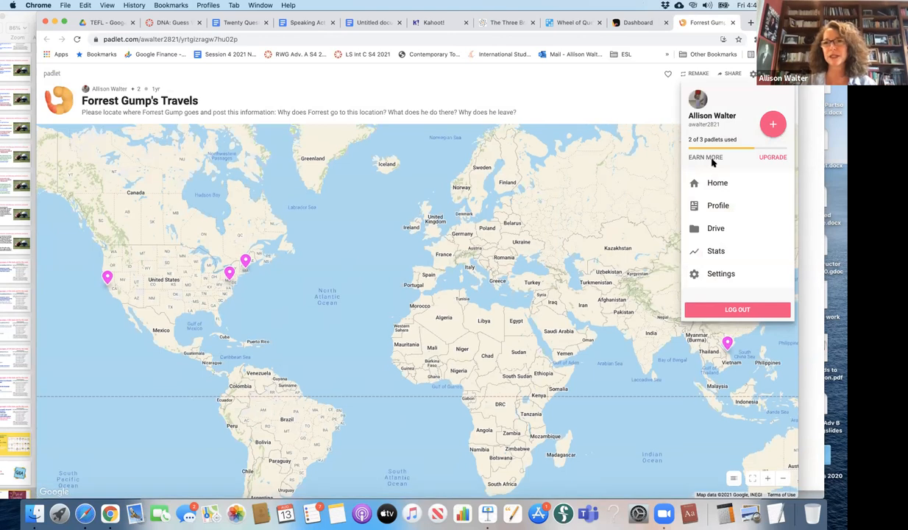
mouse_move(715, 182)
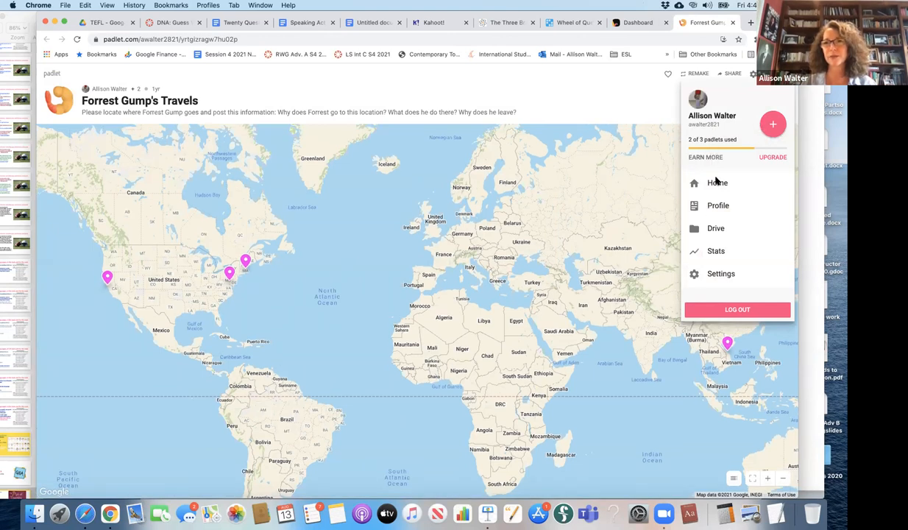
mouse_move(711, 350)
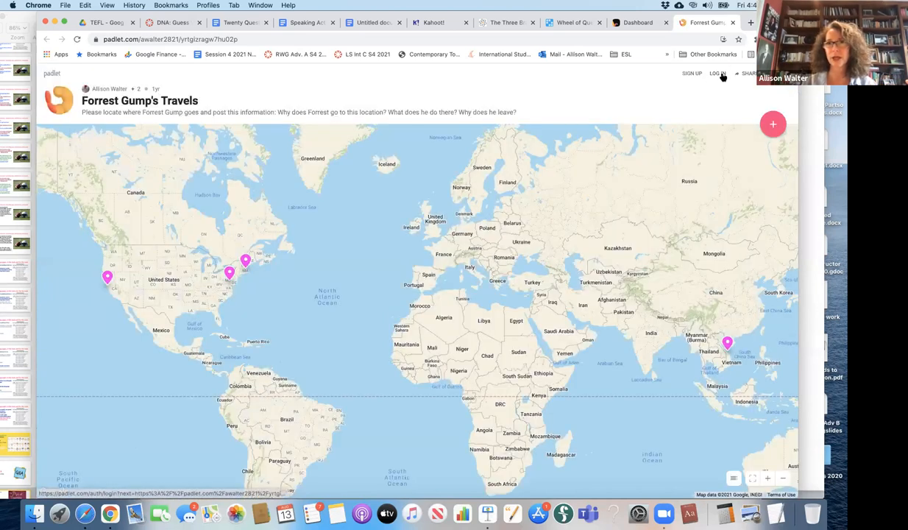
Log back in to Padlet through Google using the second account
left_click(713, 73)
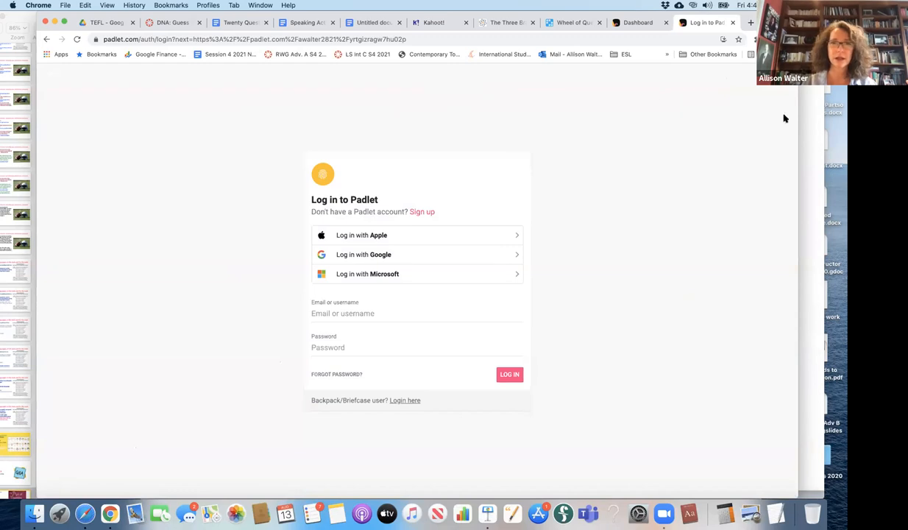
left_click(381, 254)
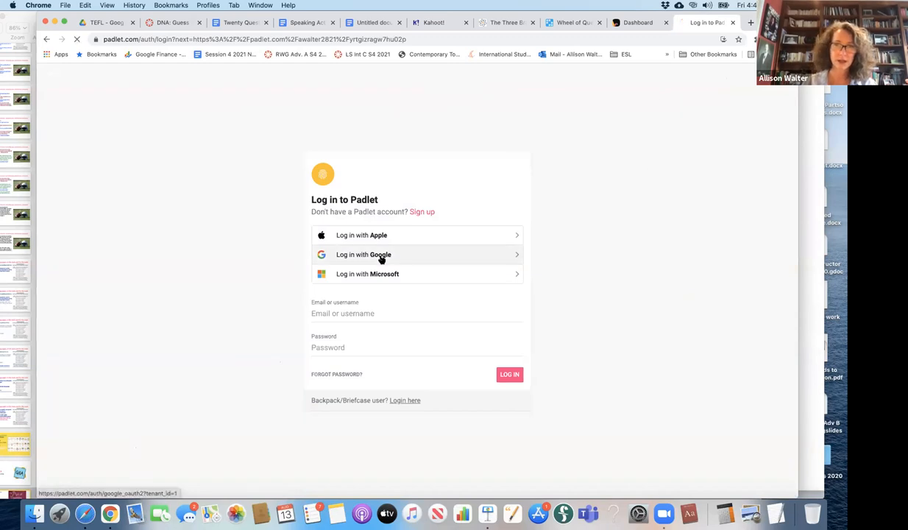
left_click(364, 254)
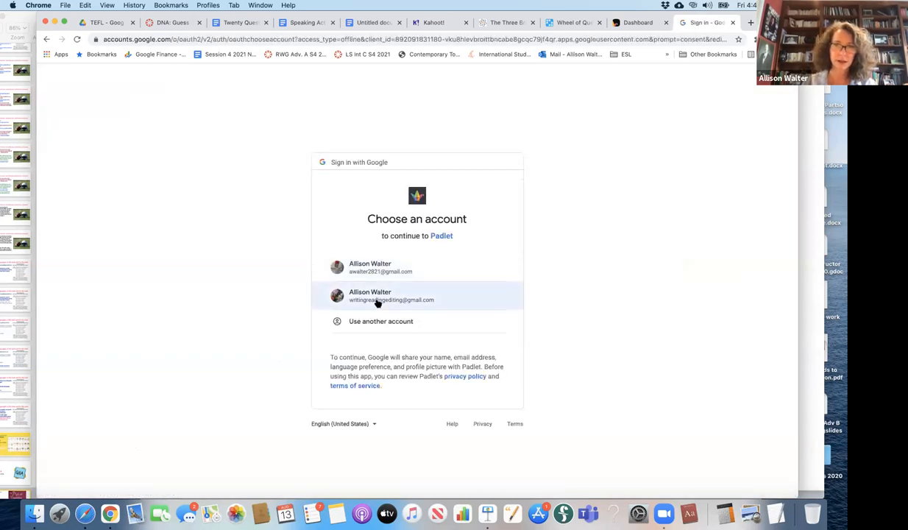
left_click(390, 295)
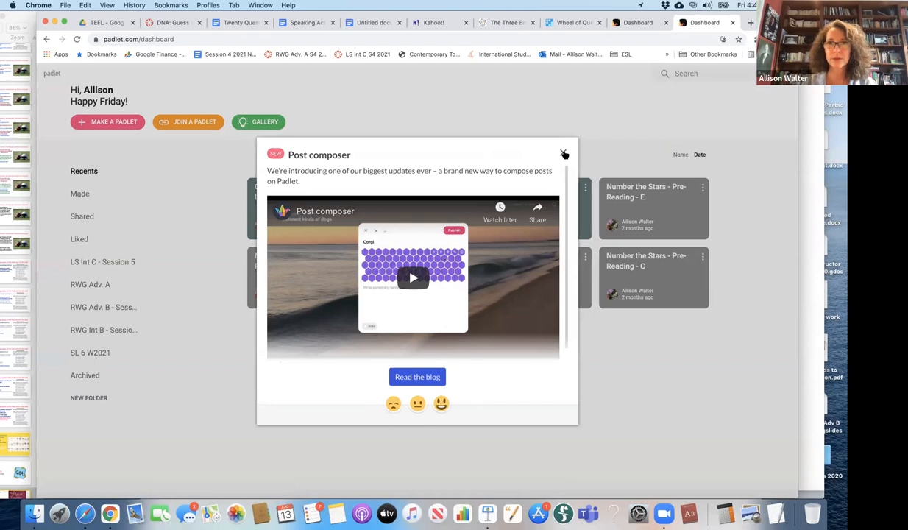
Open the Countries, People, Languages C padlet from LS Int C - Session 5, then close its tab
left_click(564, 153)
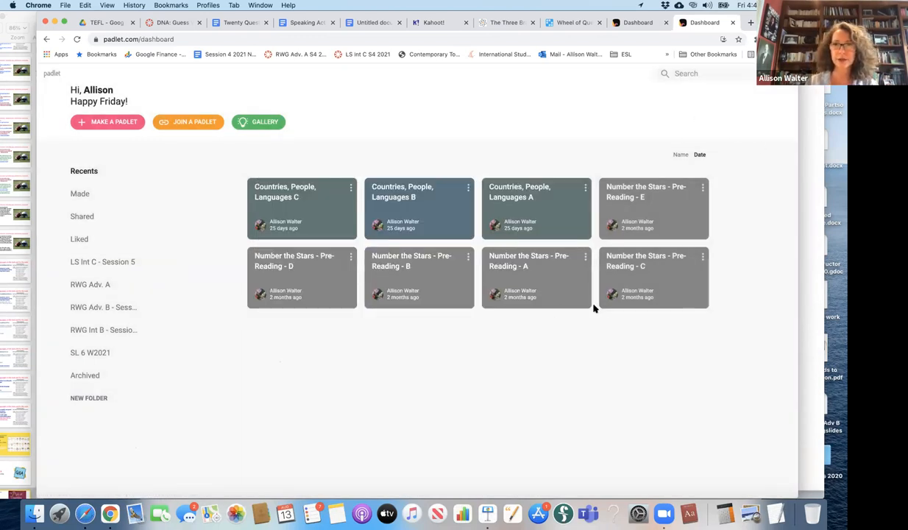
mouse_move(517, 182)
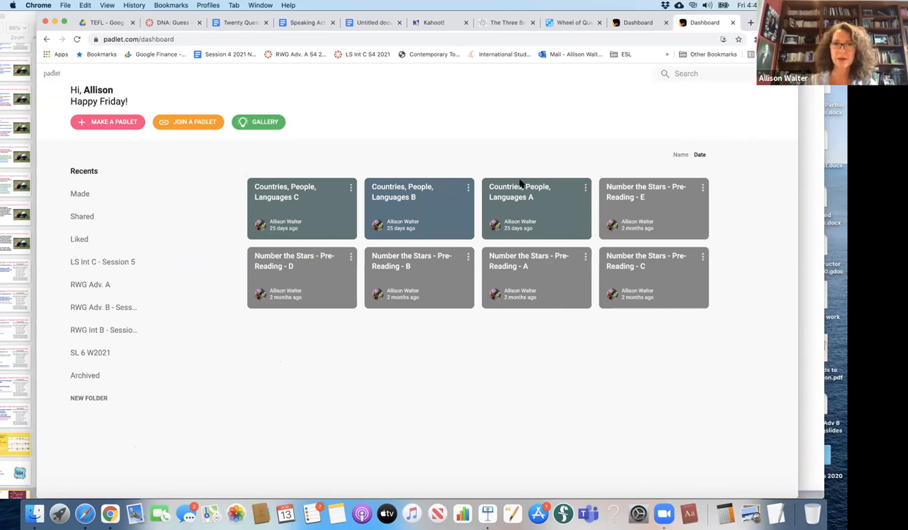
mouse_move(420, 284)
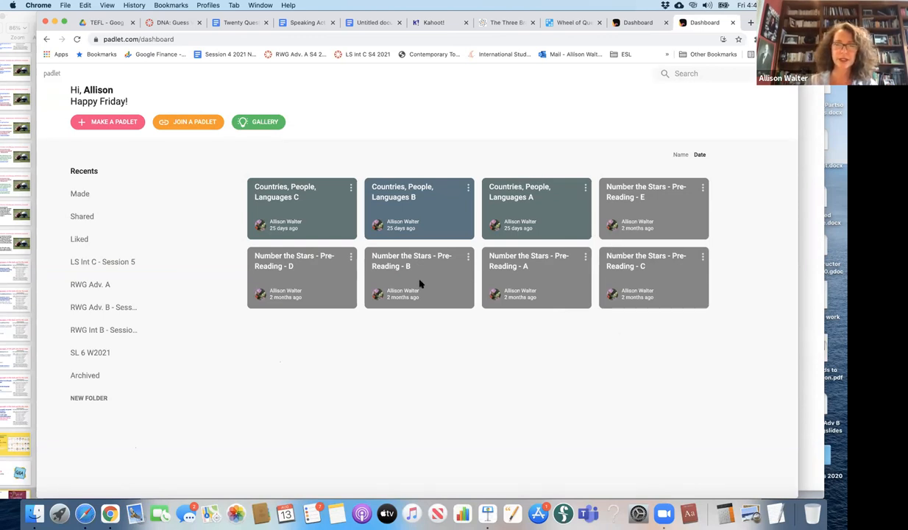
mouse_move(94, 196)
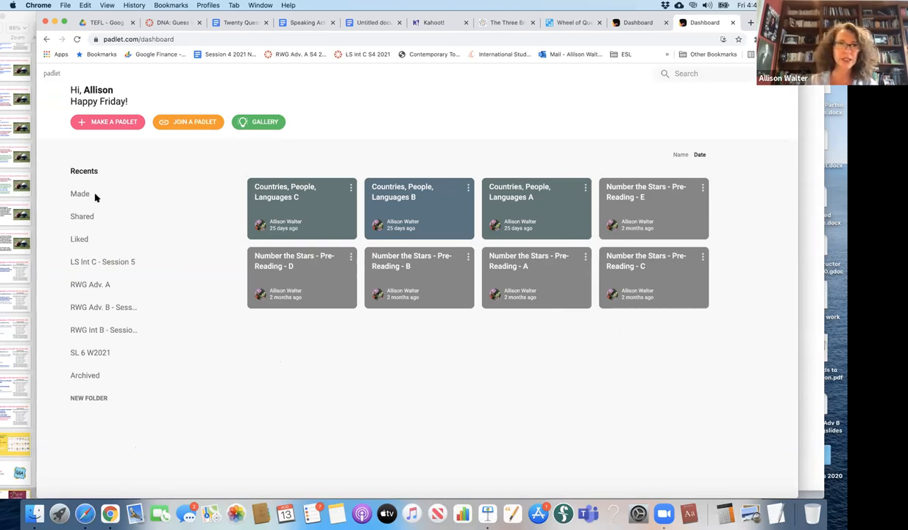
mouse_move(156, 213)
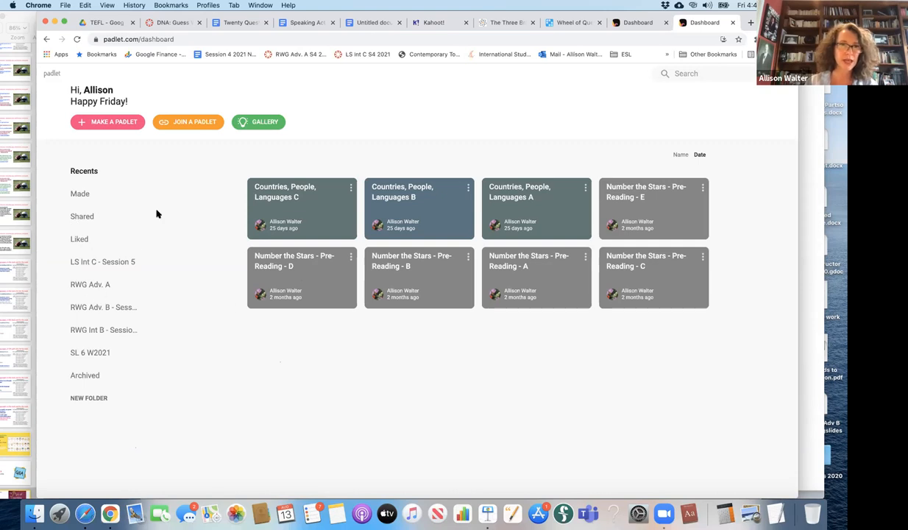
mouse_move(113, 266)
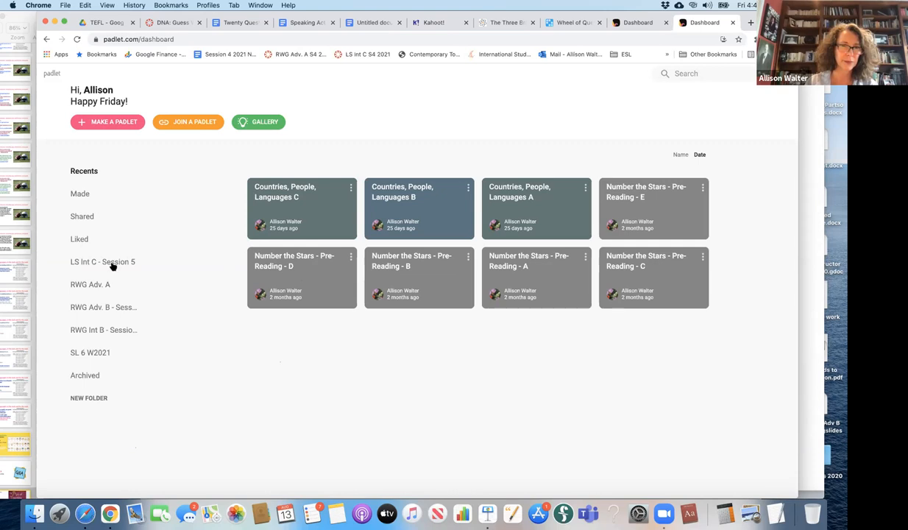
left_click(103, 261)
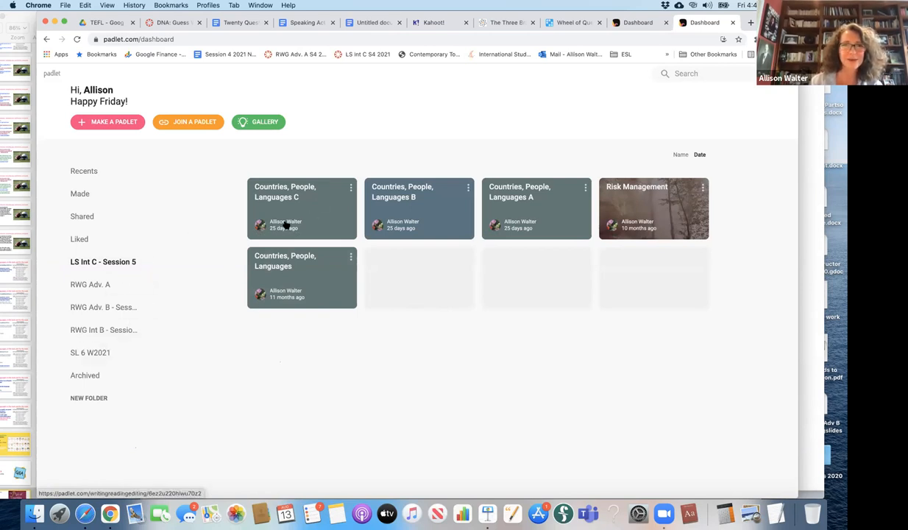
left_click(302, 208)
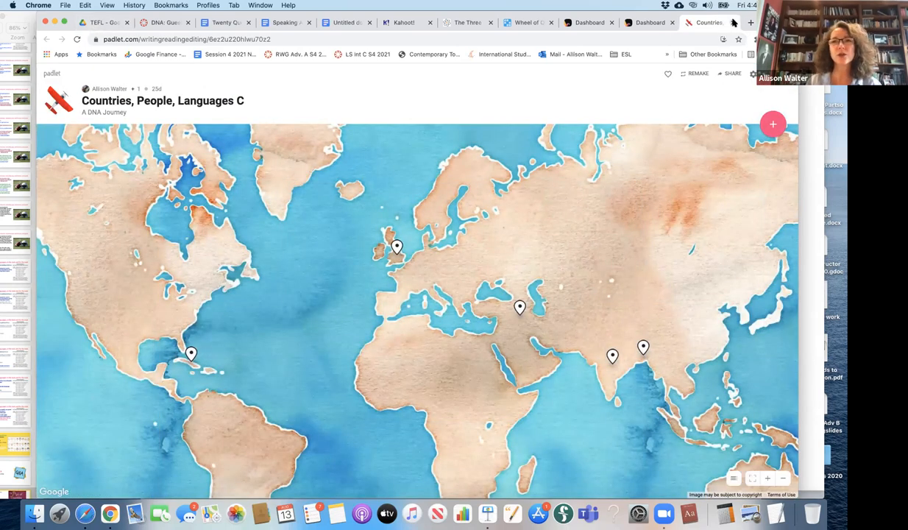
left_click(647, 22)
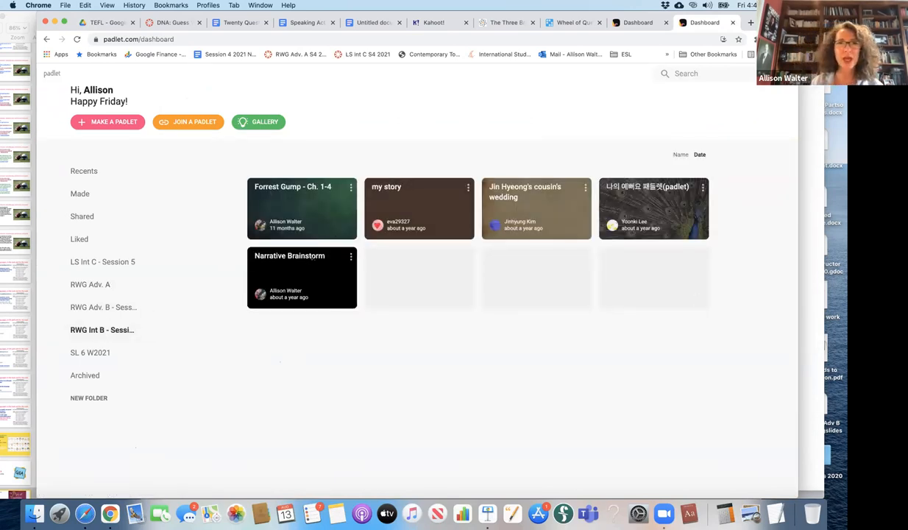
Open the student's 'my story' padlet with its Adelaide-to-graduation timeline
left_click(751, 22)
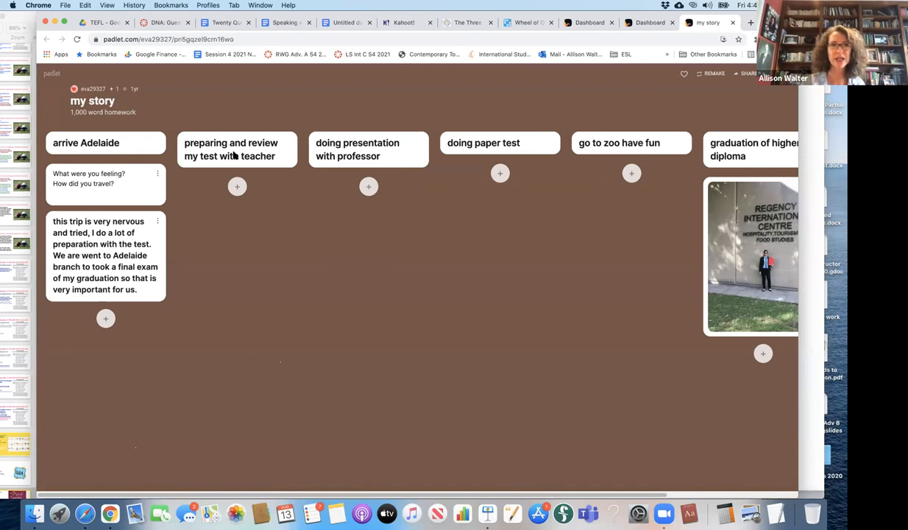
mouse_move(187, 212)
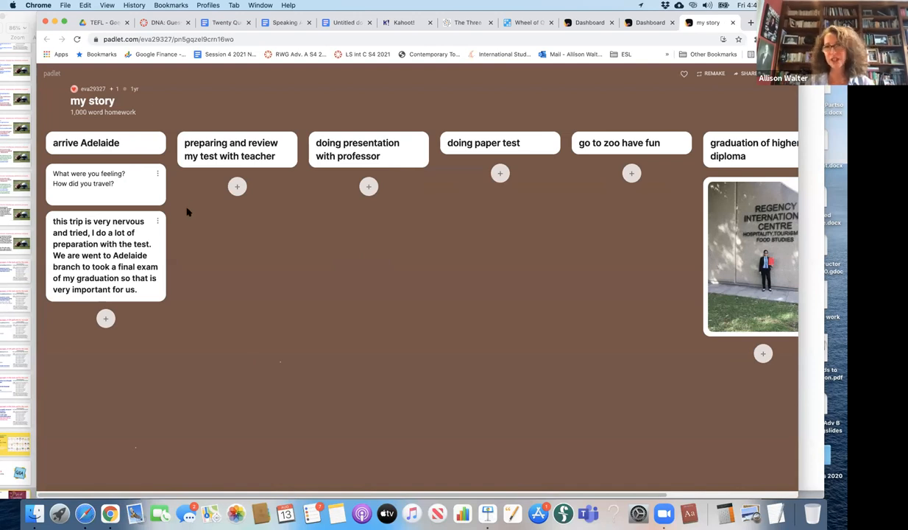
mouse_move(733, 257)
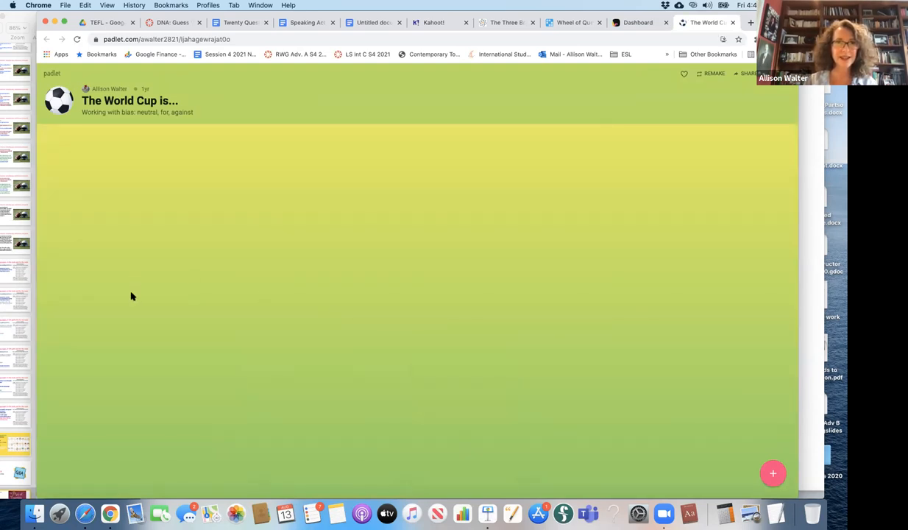
mouse_move(736, 20)
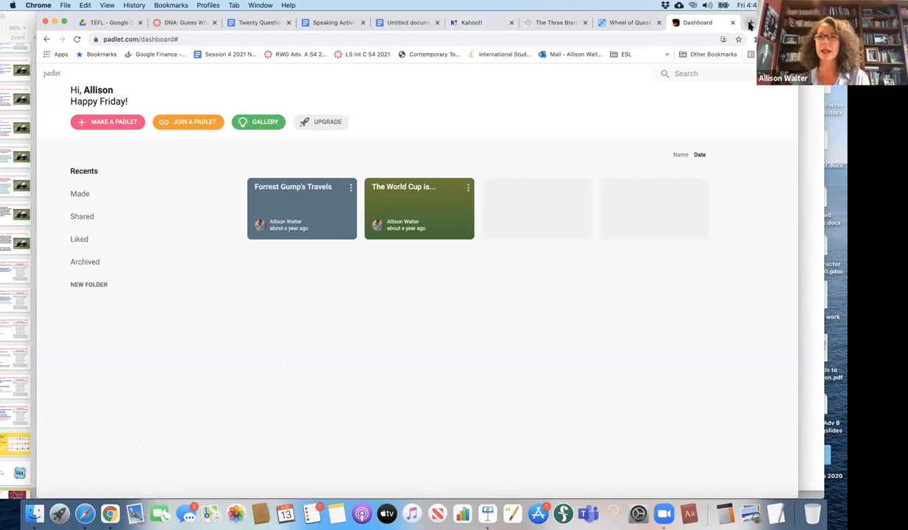
Go from the Wheel of Questions to My Activities to reach Memory - Phobias
left_click(750, 23)
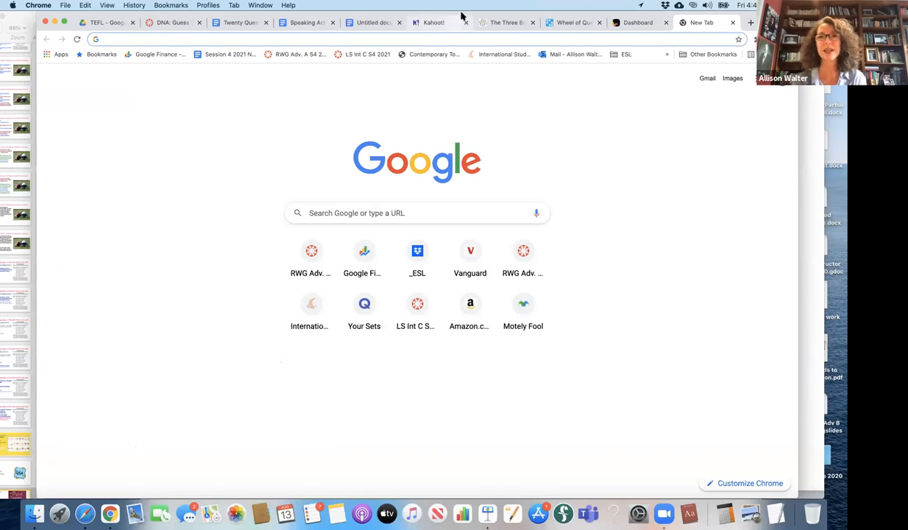
left_click(573, 23)
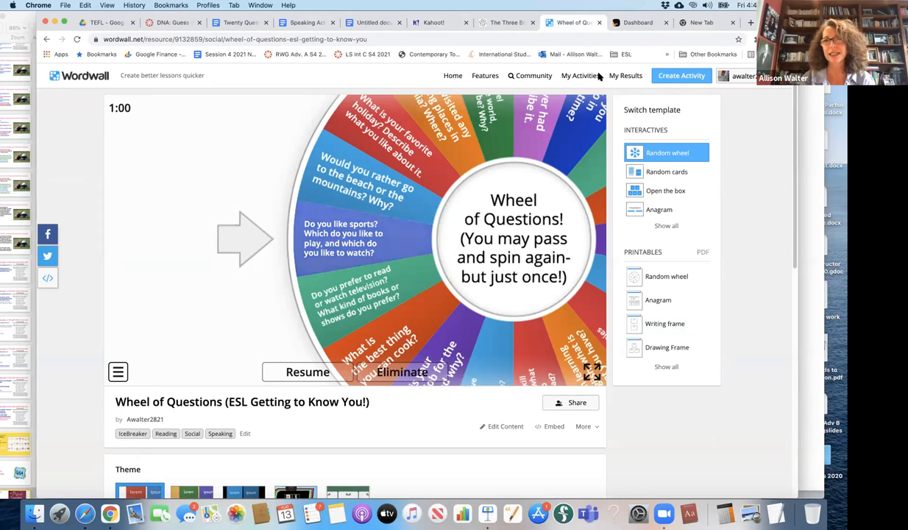
left_click(580, 75)
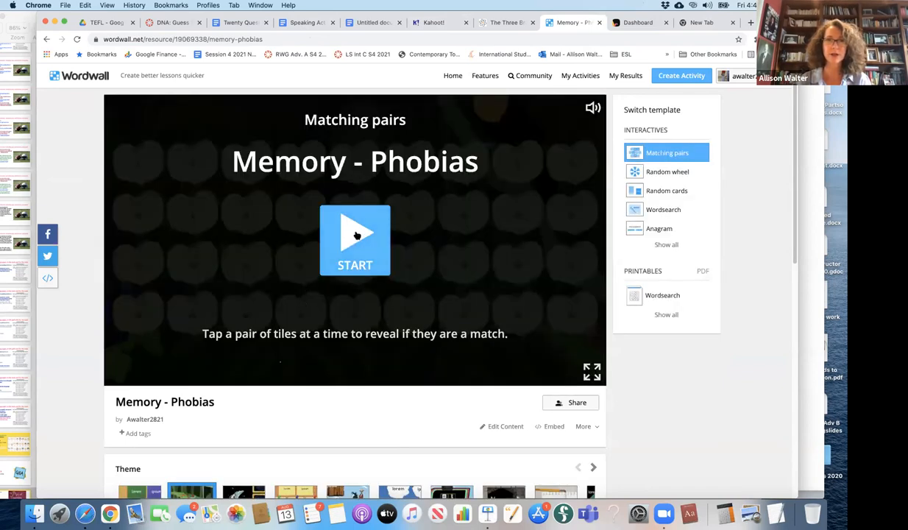
Start the Memory - Phobias matching game and reveal a tile
left_click(355, 240)
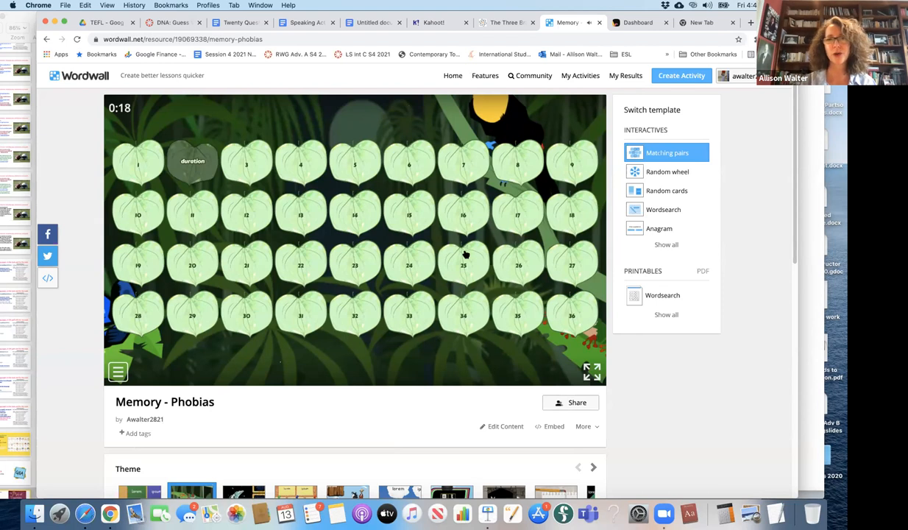
left_click(463, 265)
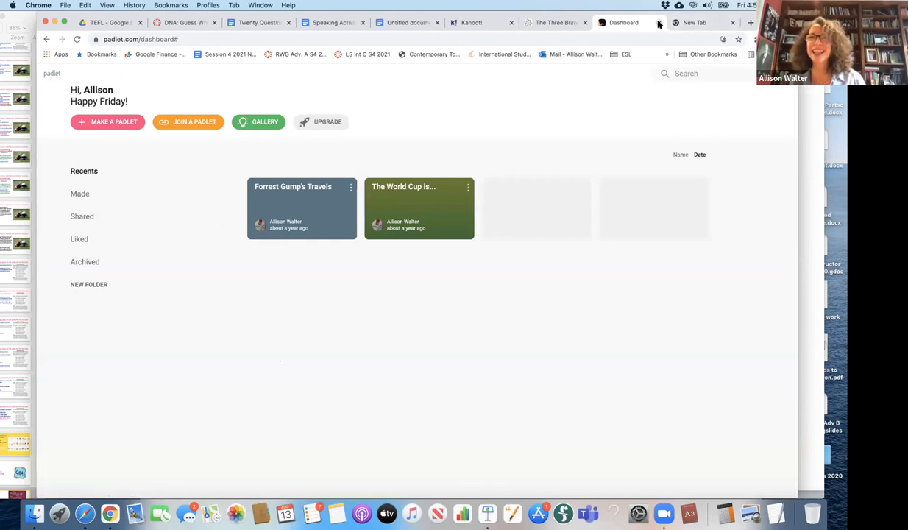
Close the Padlet dashboard so Quizlet's recent sets (CT 3, Science of Love) show
left_click(694, 22)
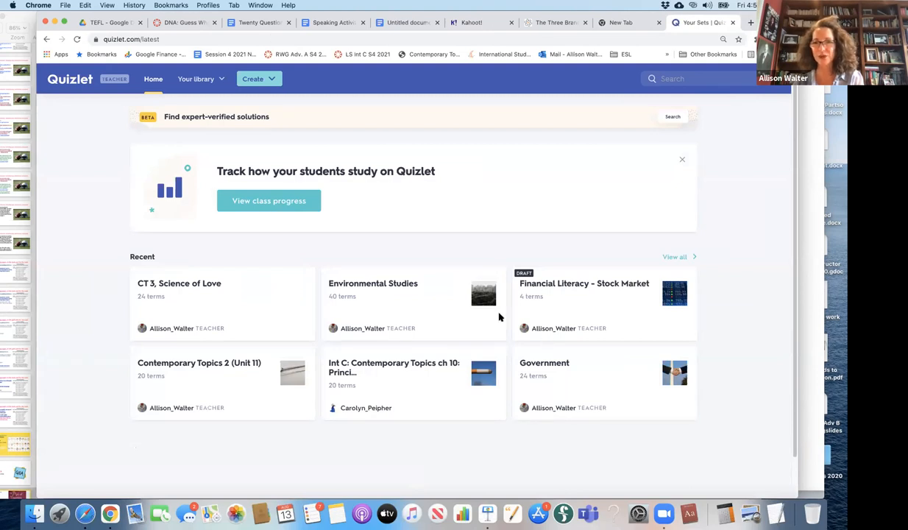
mouse_move(81, 194)
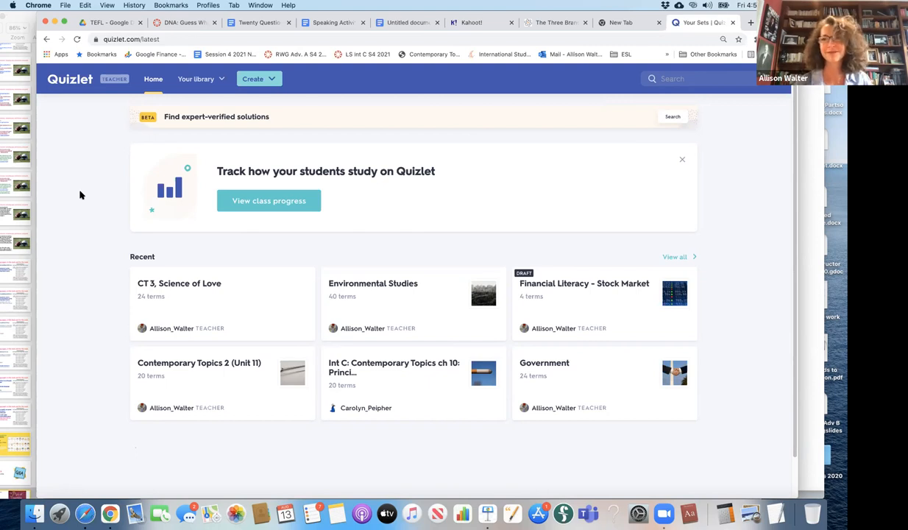
mouse_move(54, 184)
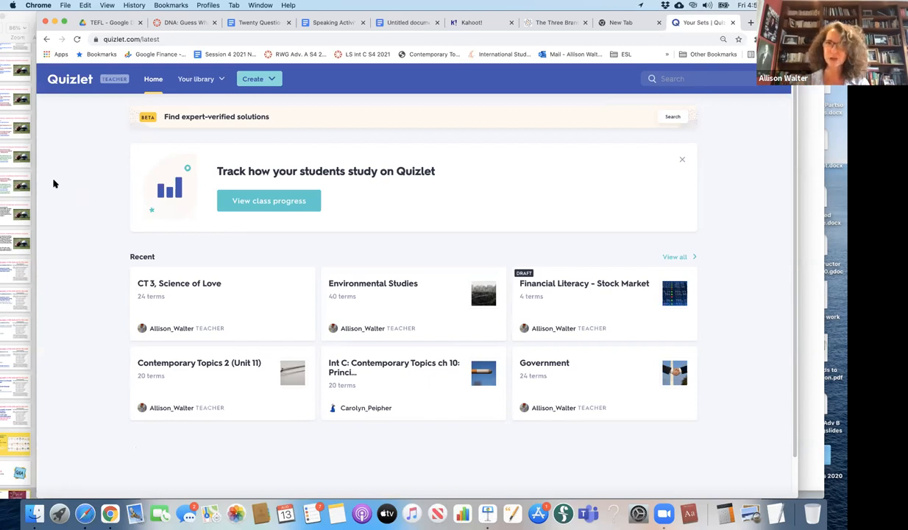
mouse_move(72, 197)
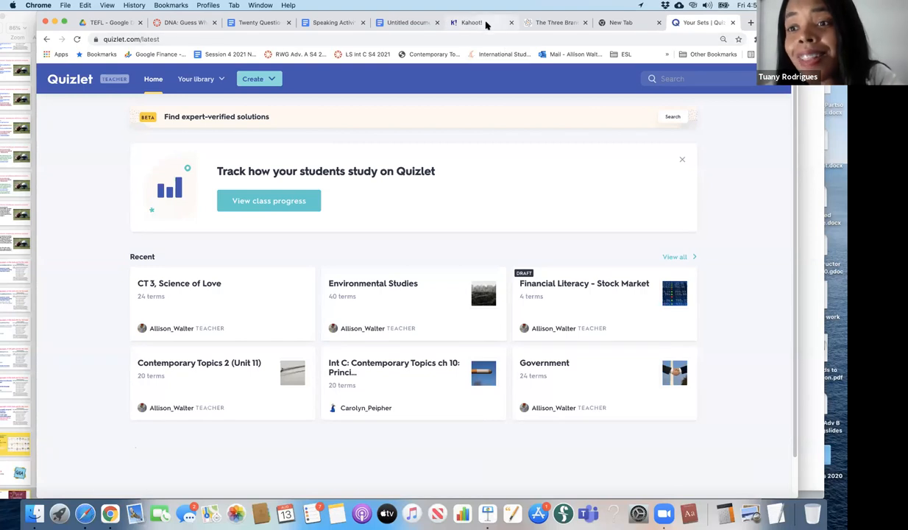
Start a new blank kahoot quiz from the Kahoot site
left_click(470, 22)
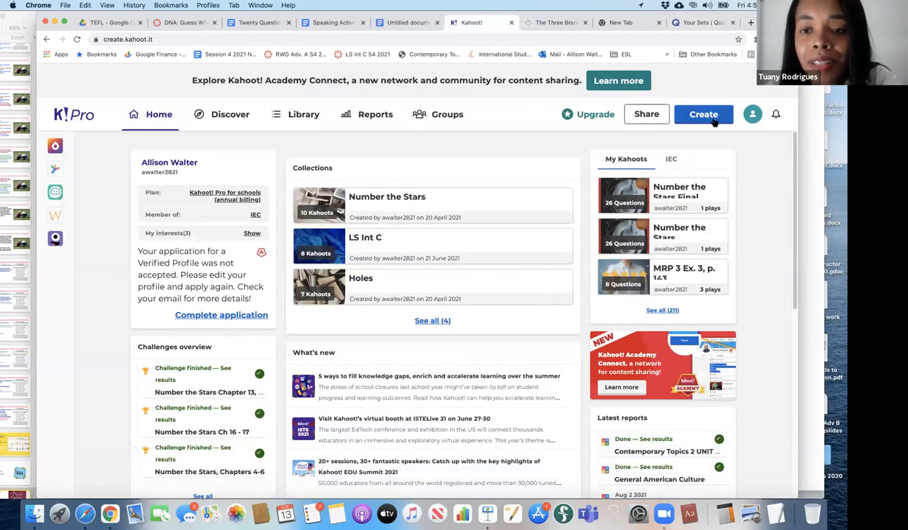
left_click(703, 114)
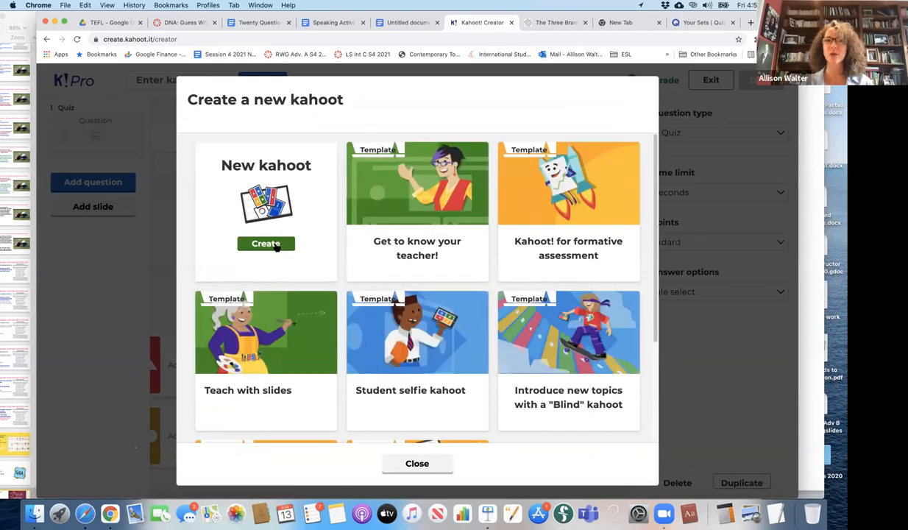
left_click(265, 242)
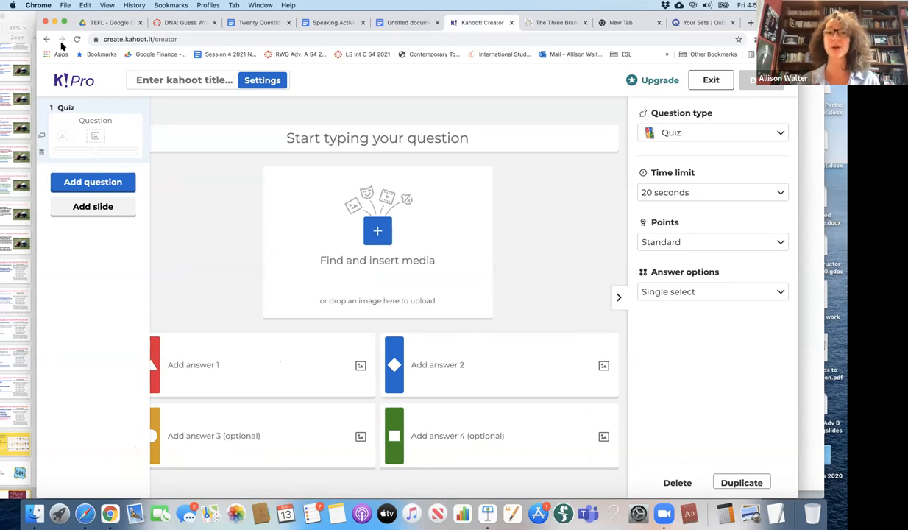
Enter a sample first question, 'Forrest Gump', in the question field
left_click(376, 138)
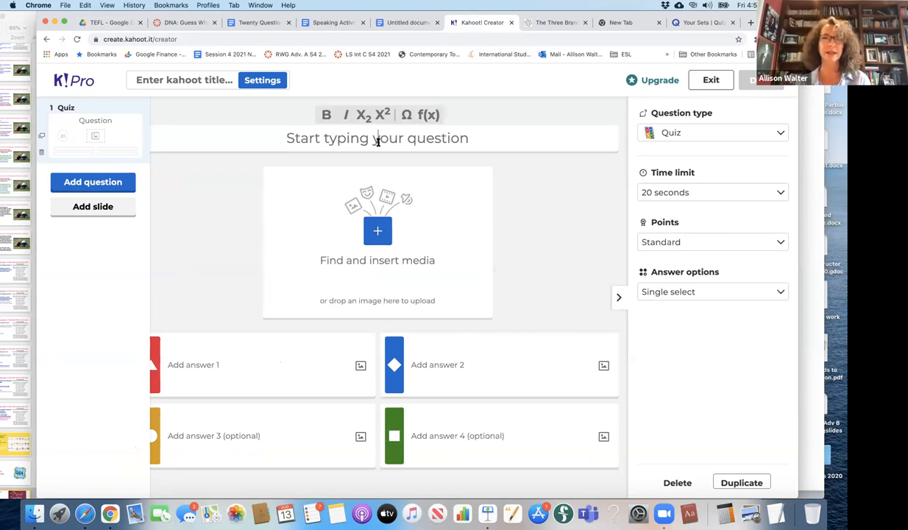
left_click(377, 137)
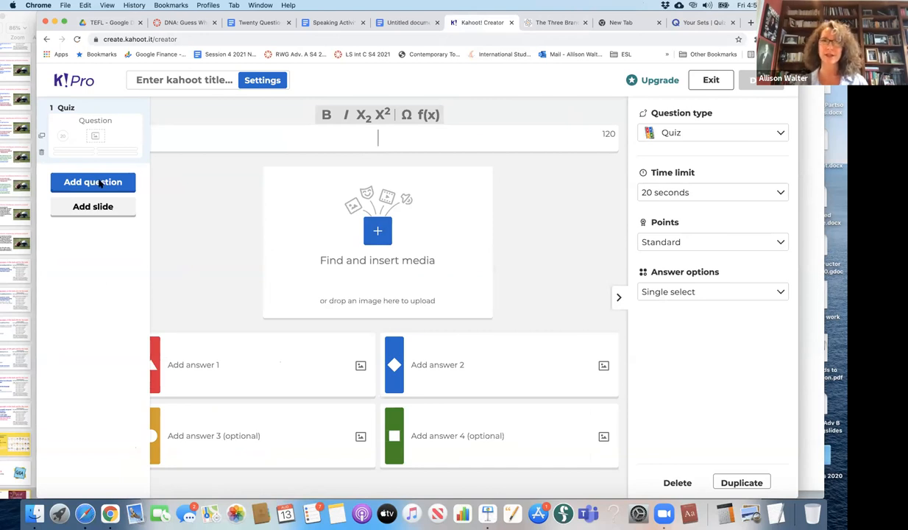
mouse_move(704, 102)
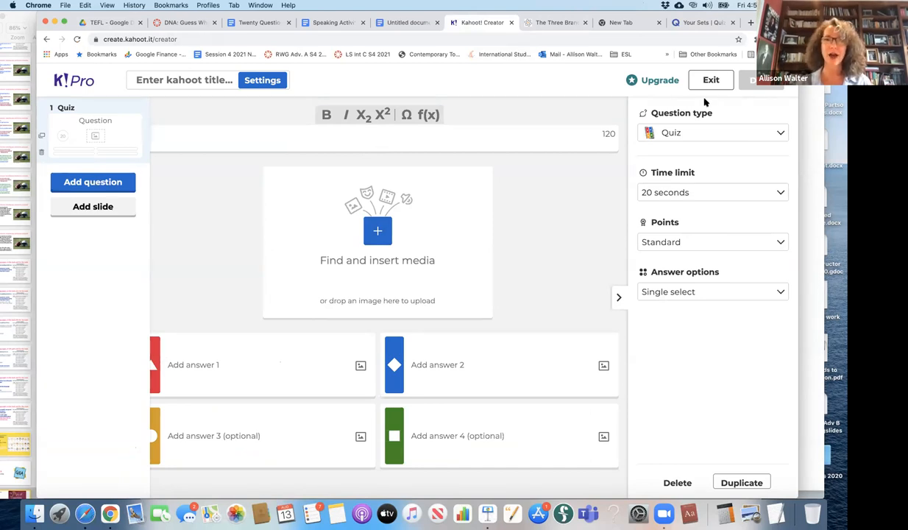
left_click(378, 137)
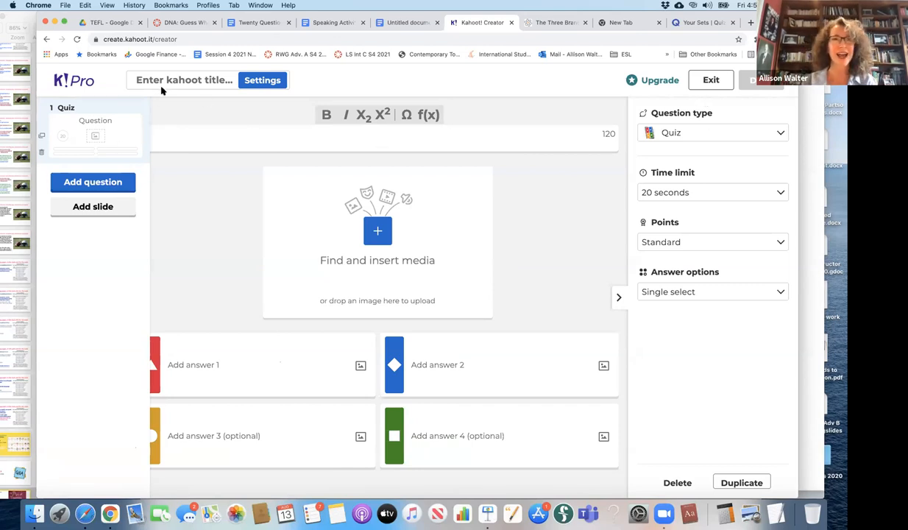
left_click(378, 138)
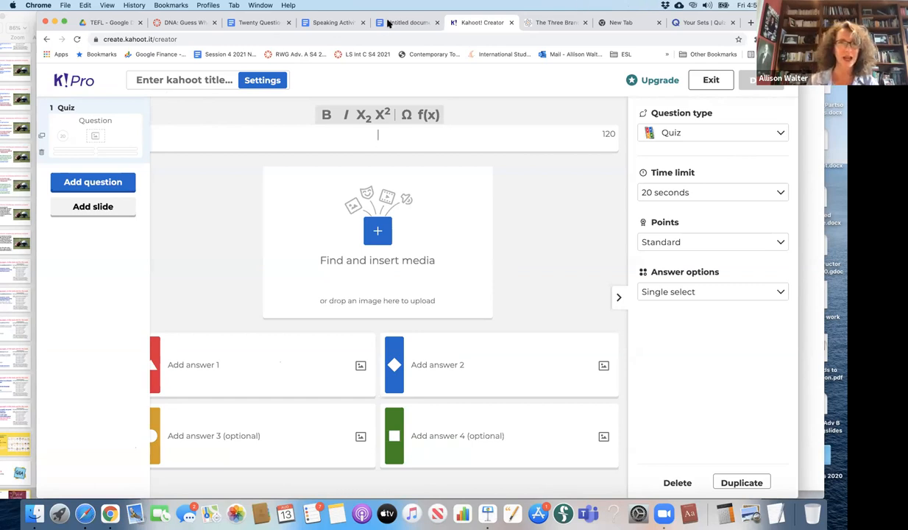
mouse_move(413, 207)
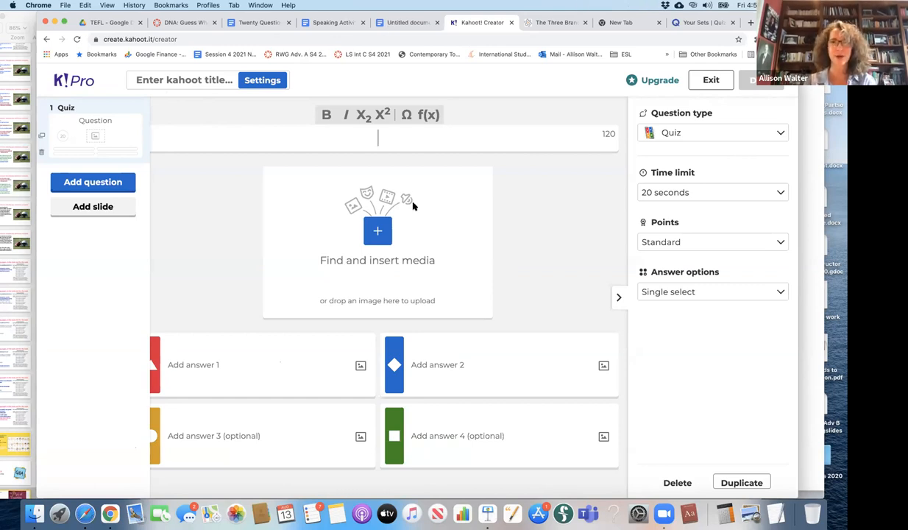
type("F")
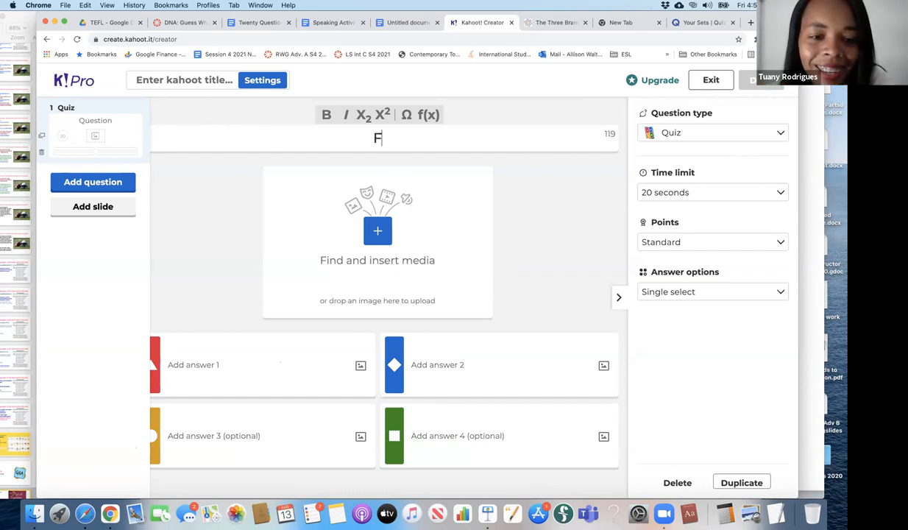
type("orrest Gu")
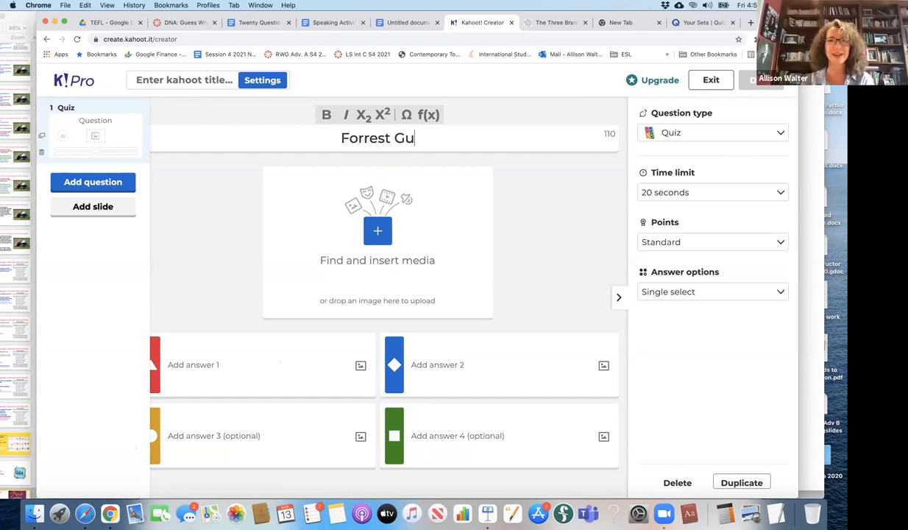
type("mp")
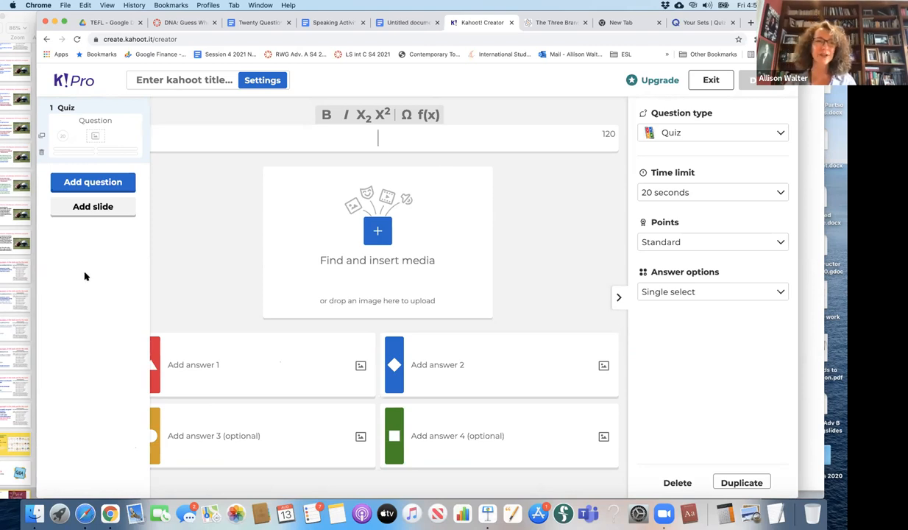
mouse_move(115, 249)
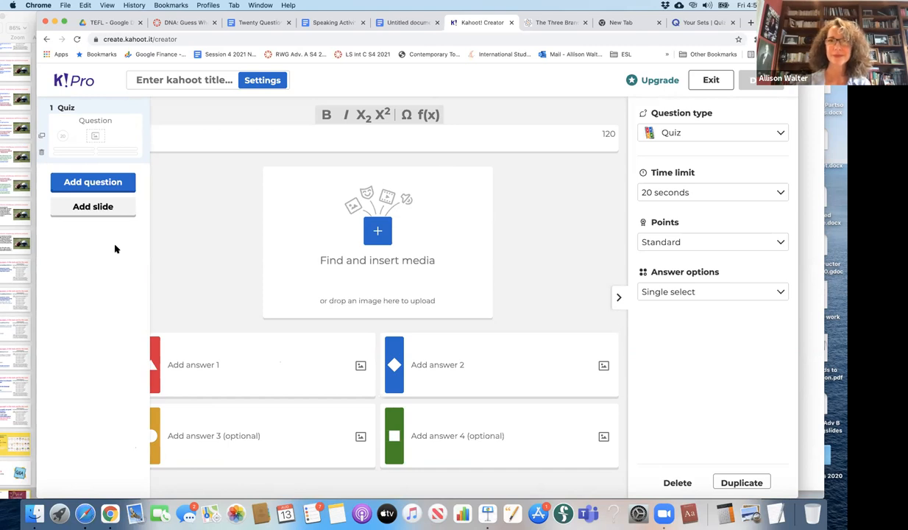
Leave the blank Kahoot question and bring back Keynote's Q&A slide
left_click(377, 138)
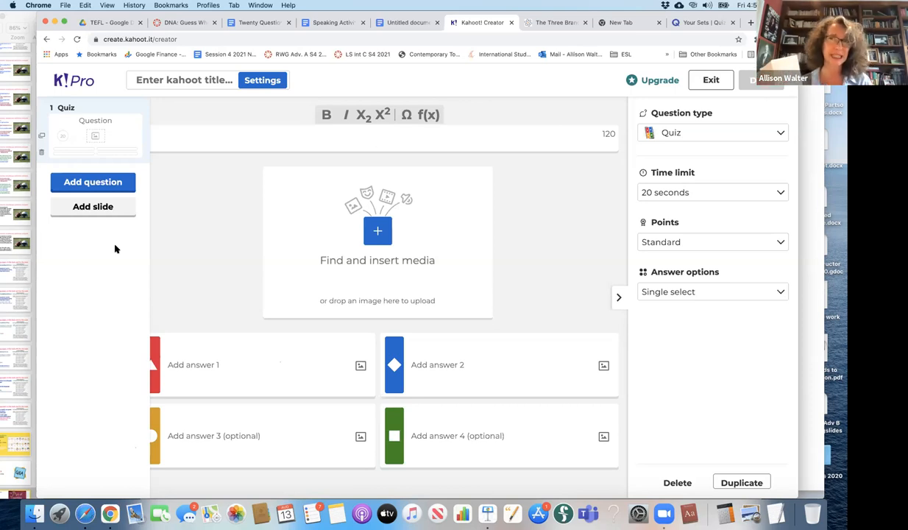
left_click(377, 137)
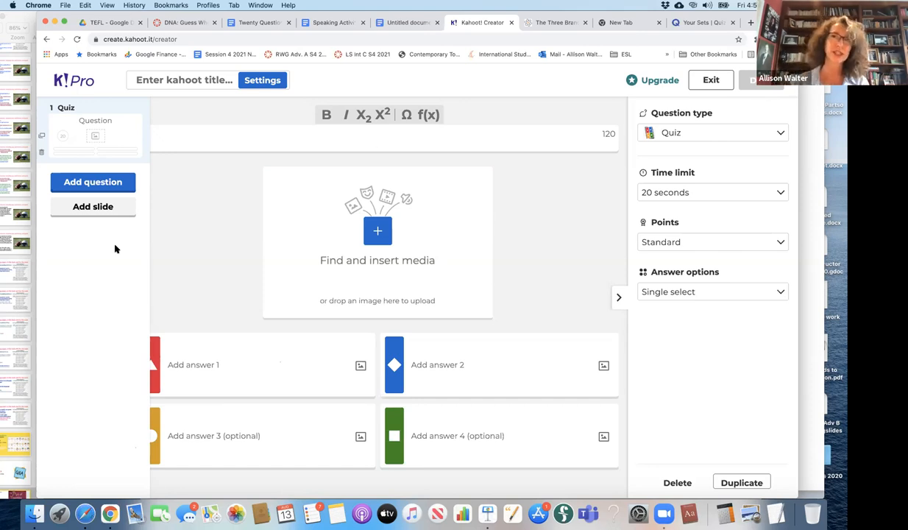
left_click(378, 139)
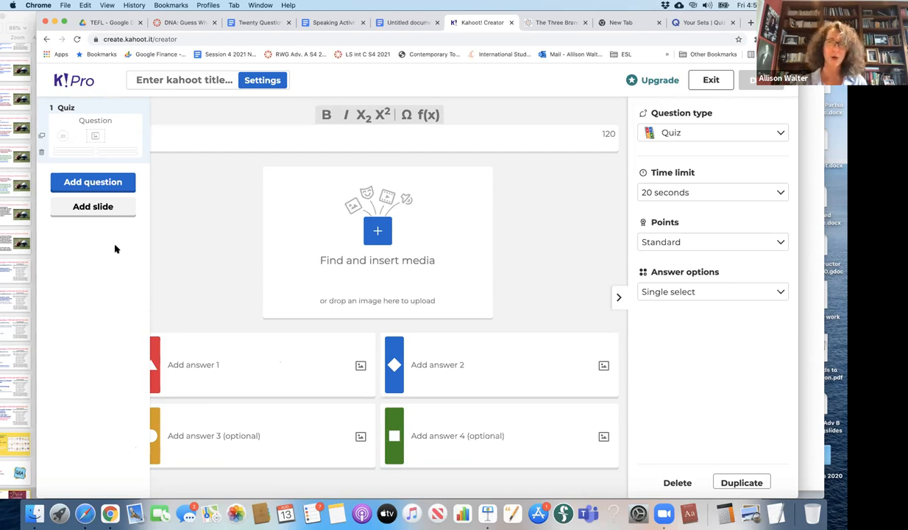
left_click(378, 138)
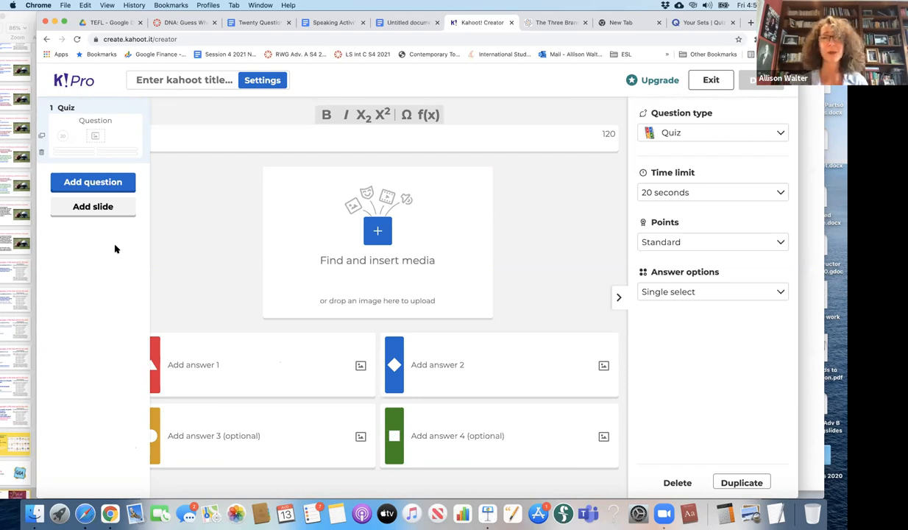
left_click(377, 137)
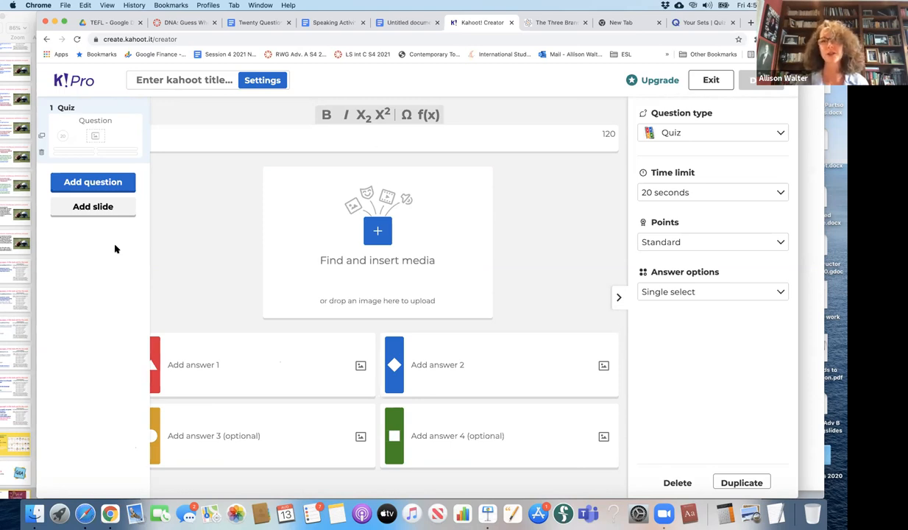
left_click(377, 137)
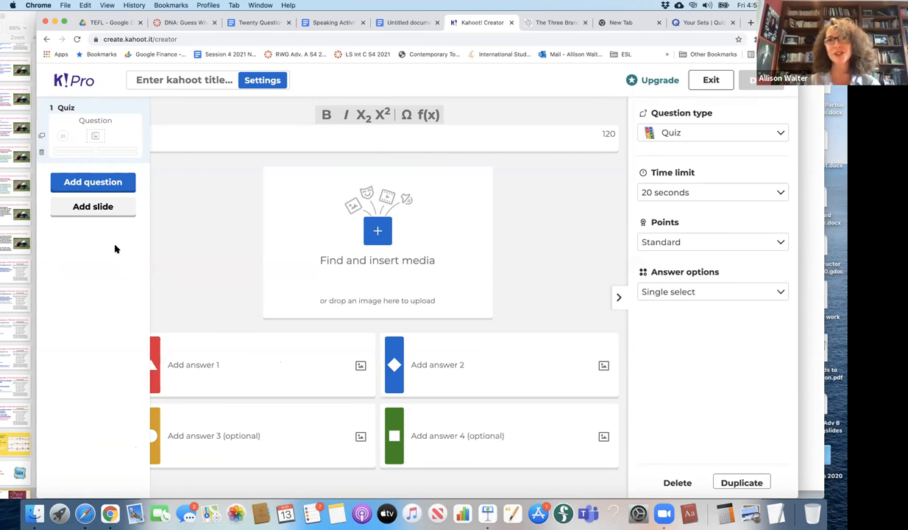
mouse_move(3, 173)
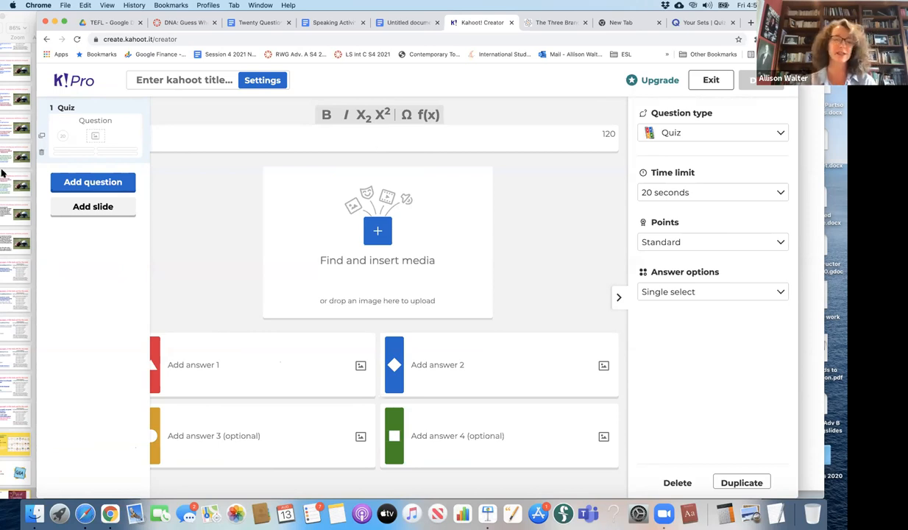
left_click(377, 136)
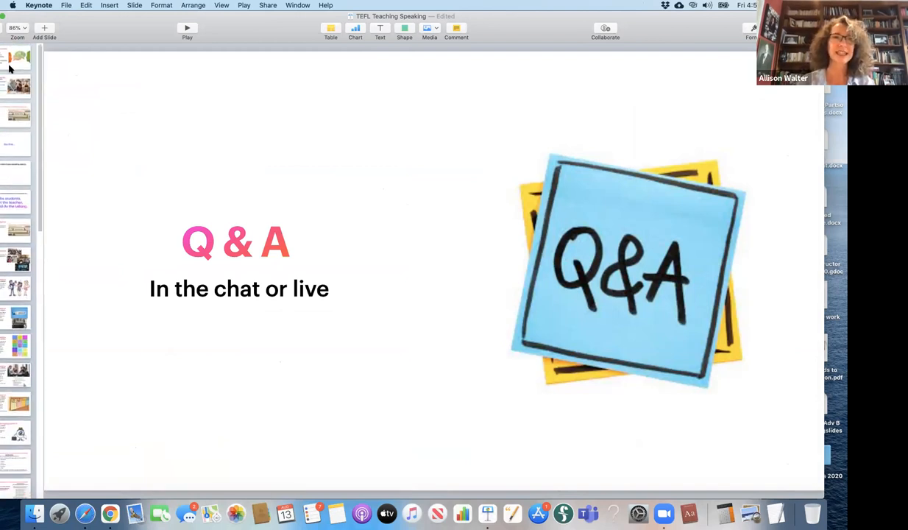
Jump to the opening 'Teaching Speaking – TEFL' agenda slide via its thumbnail
left_click(17, 59)
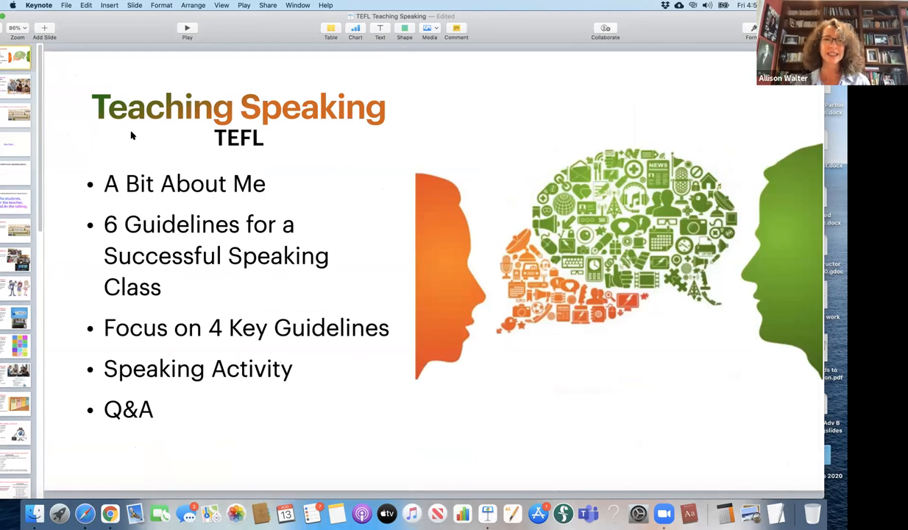
mouse_move(445, 186)
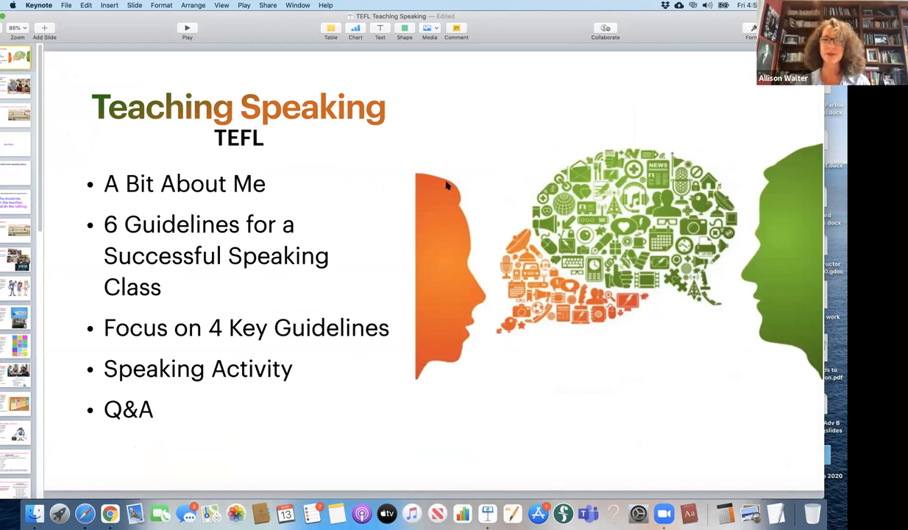
mouse_move(208, 343)
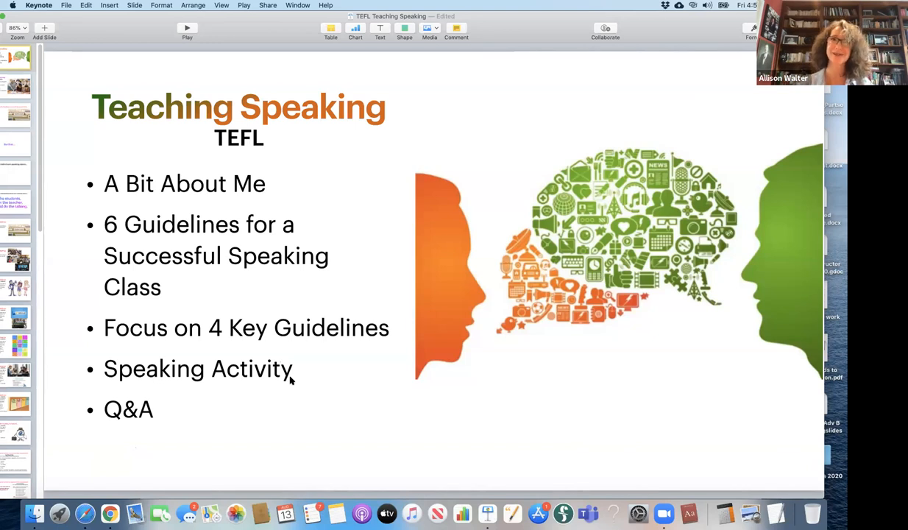
mouse_move(276, 71)
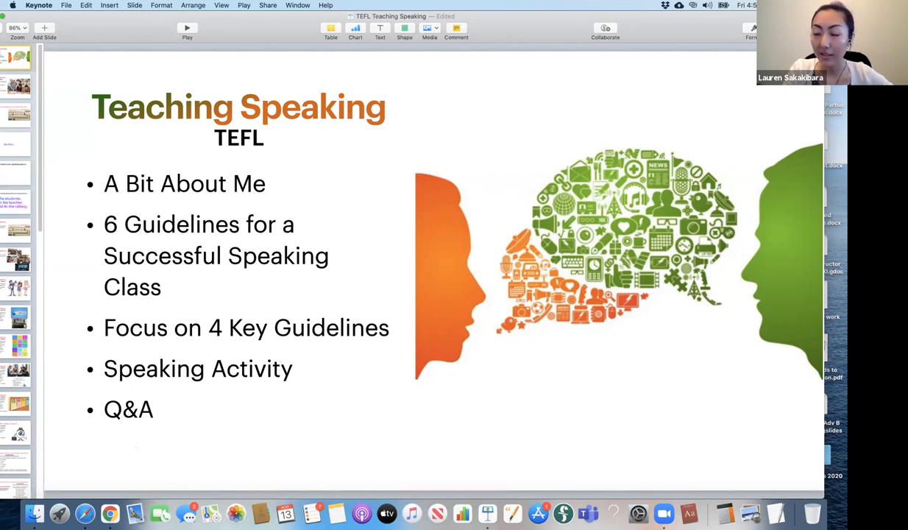
mouse_move(647, 19)
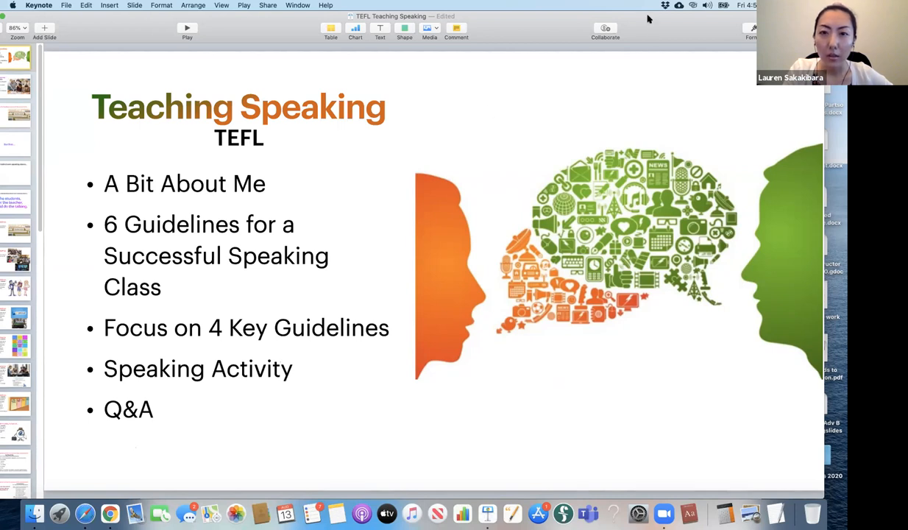
mouse_move(474, 78)
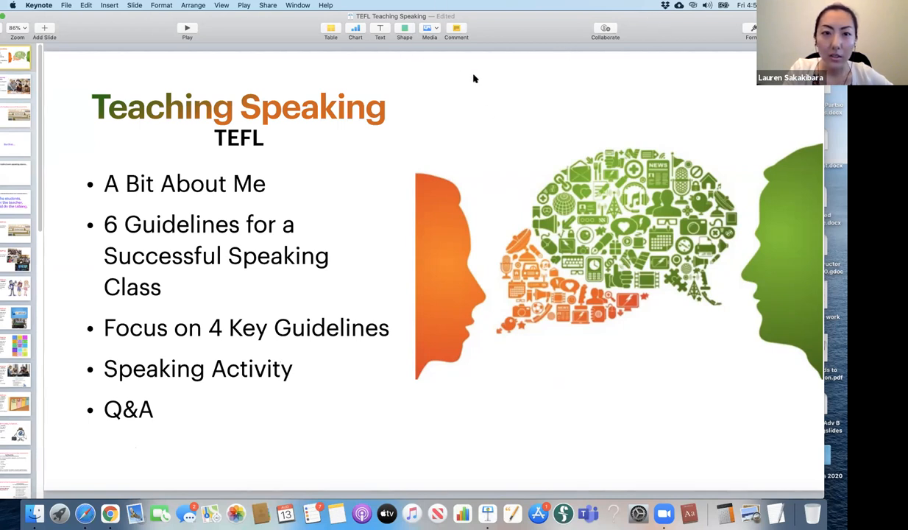
mouse_move(312, 25)
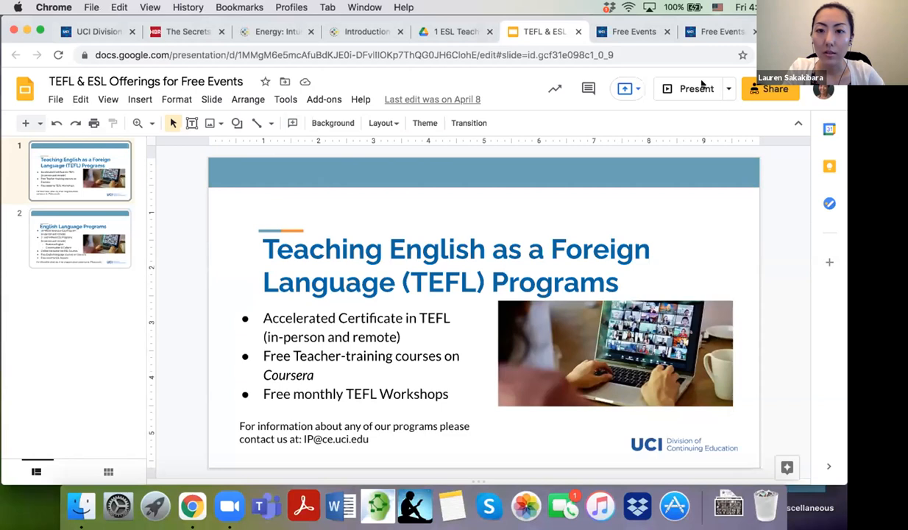
Present the 'TEFL & ESL Offerings for Free Events' Google Slides deck full screen
left_click(694, 88)
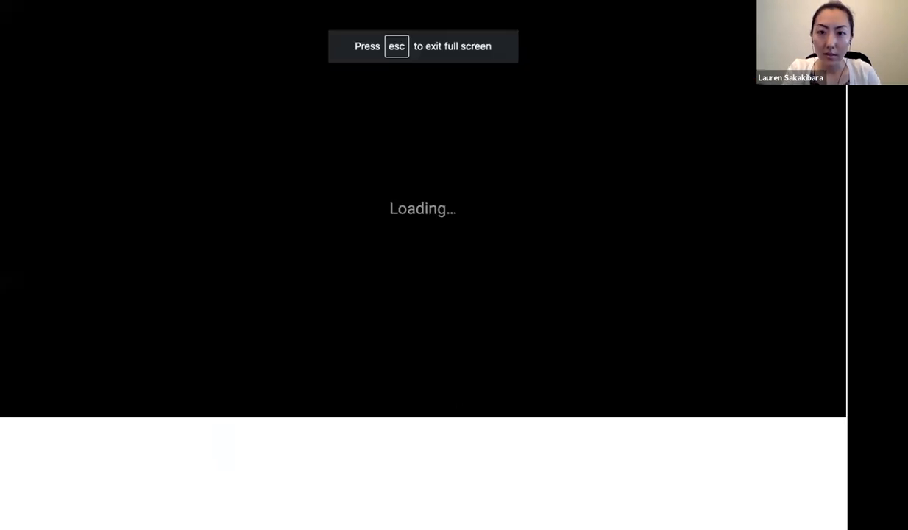